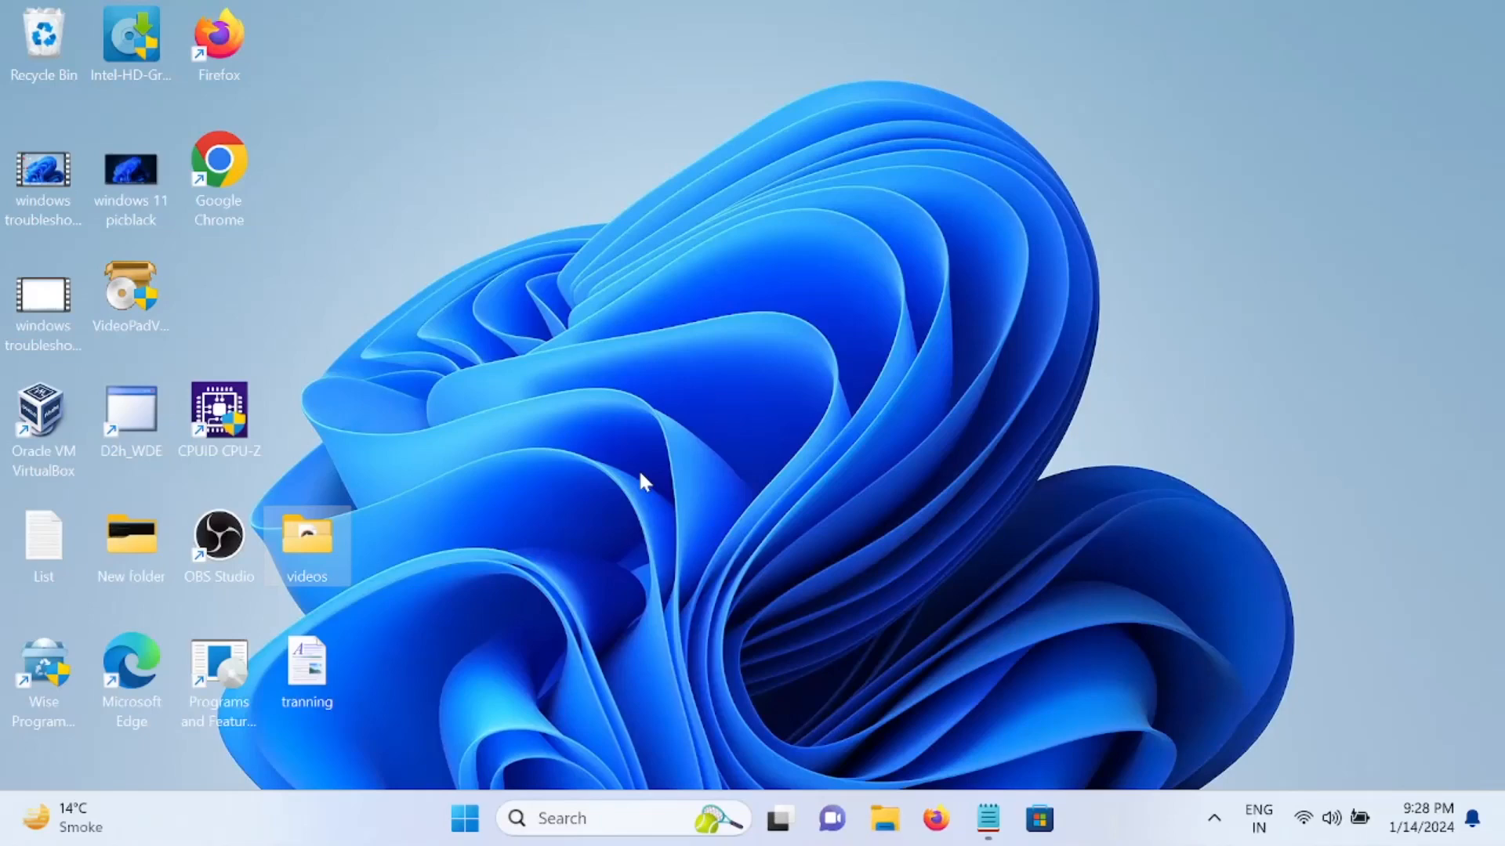
{"action": "mouse_move", "coordinate": [610, 389]}
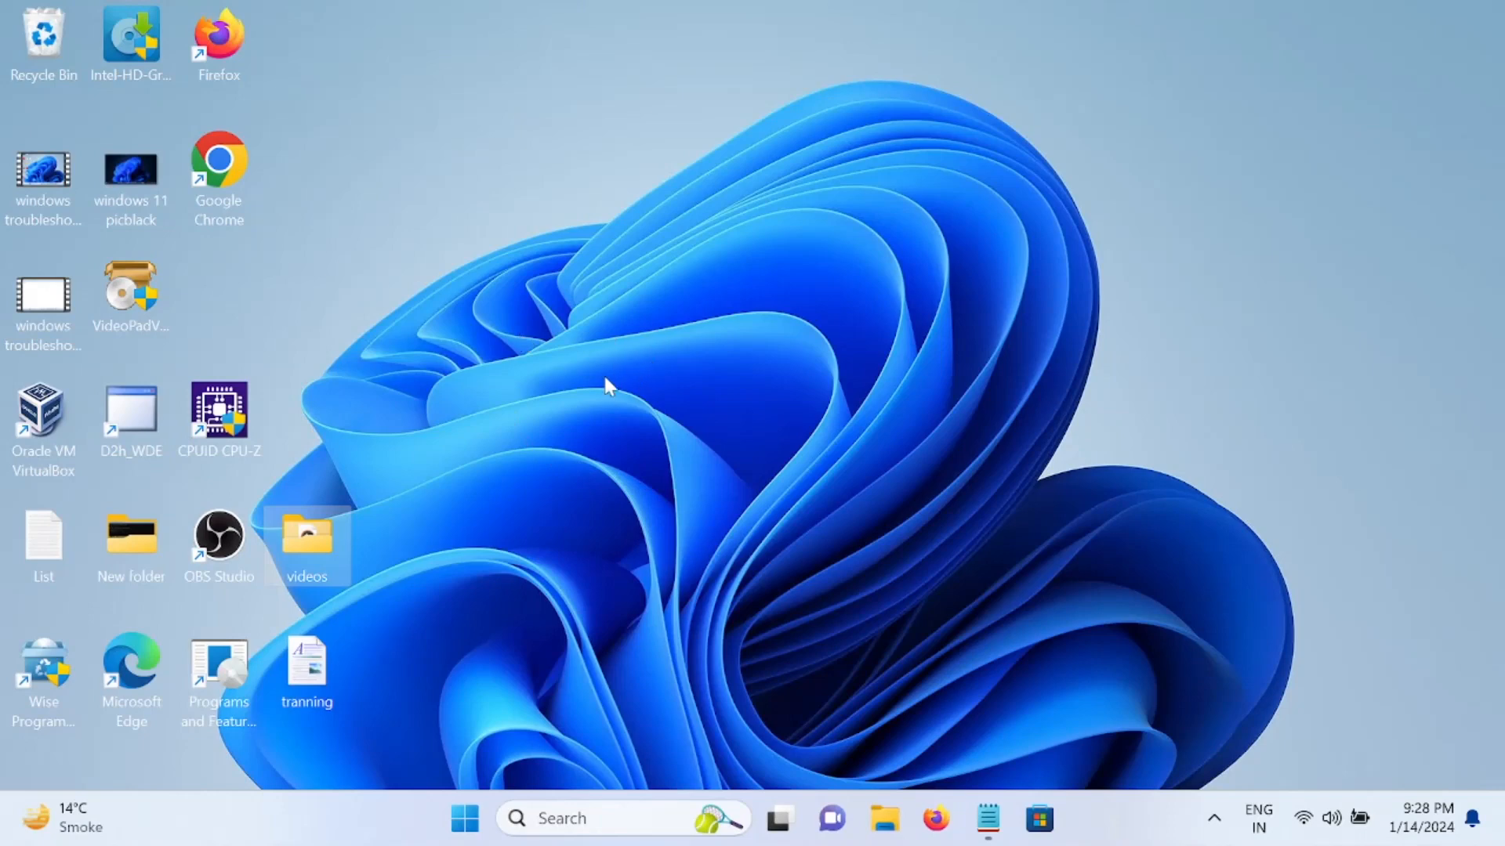
{"action": "mouse_move", "coordinate": [1195, 737]}
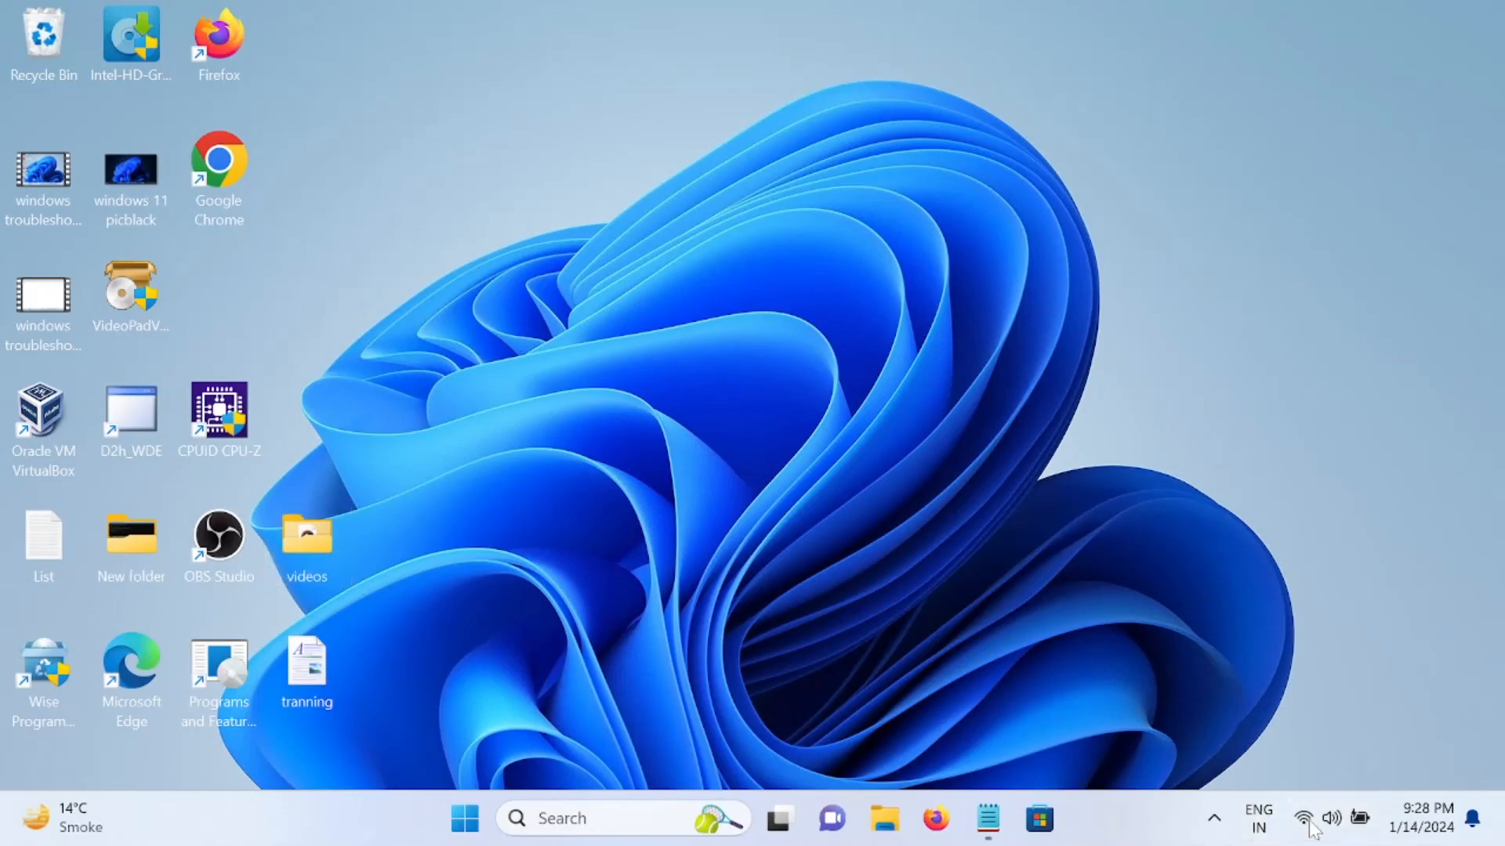
View the Wi-Fi networks from Quick Settings to confirm connection to METRO BROADBAND_5G.
{"action": "left_click", "coordinate": [1328, 818]}
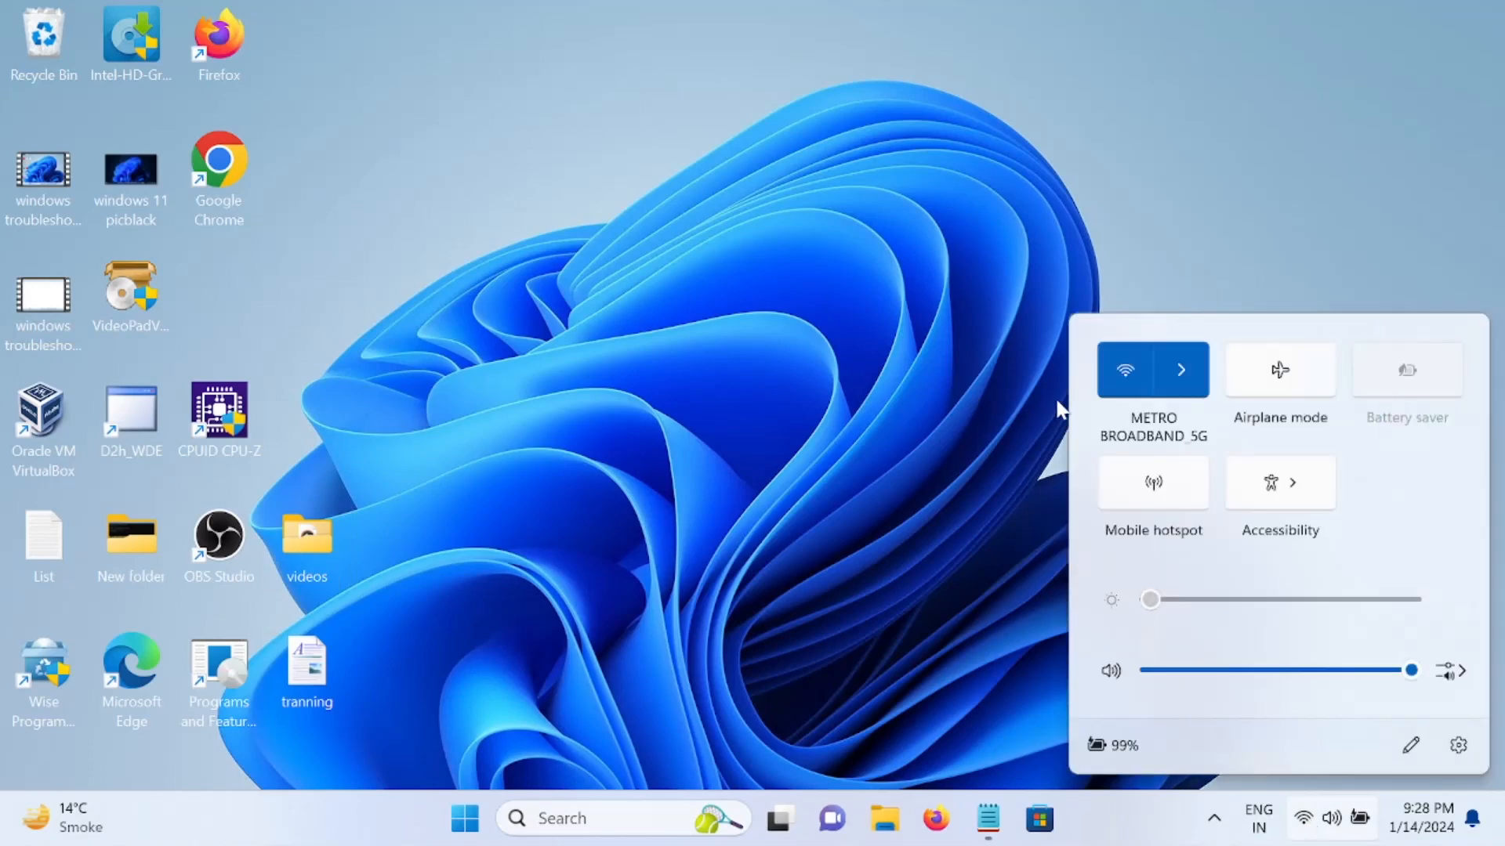
{"action": "mouse_move", "coordinate": [1185, 380]}
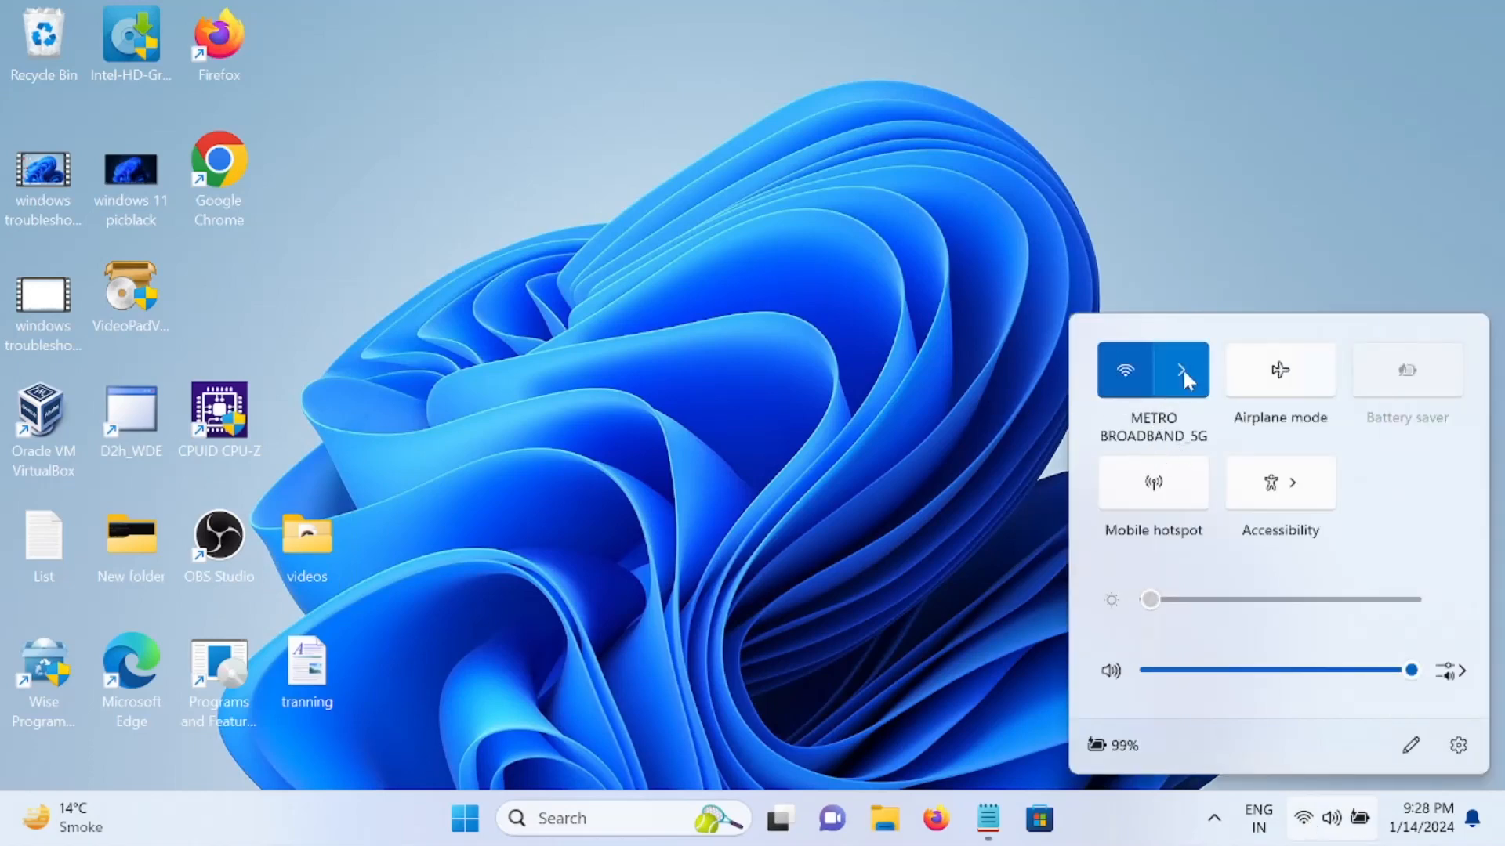
{"action": "left_click", "coordinate": [1182, 370]}
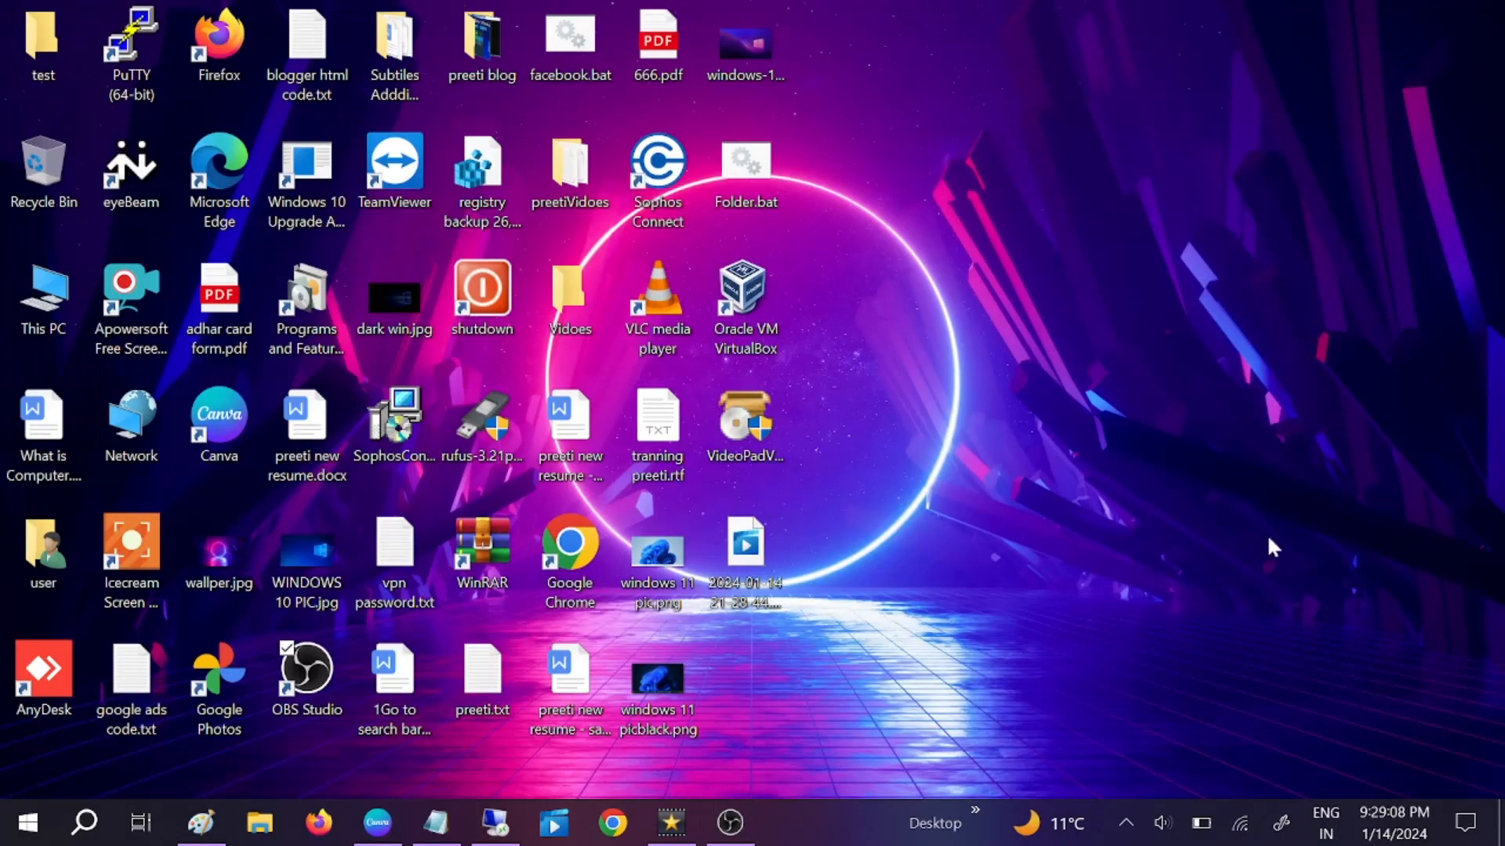
{"action": "mouse_move", "coordinate": [1242, 823]}
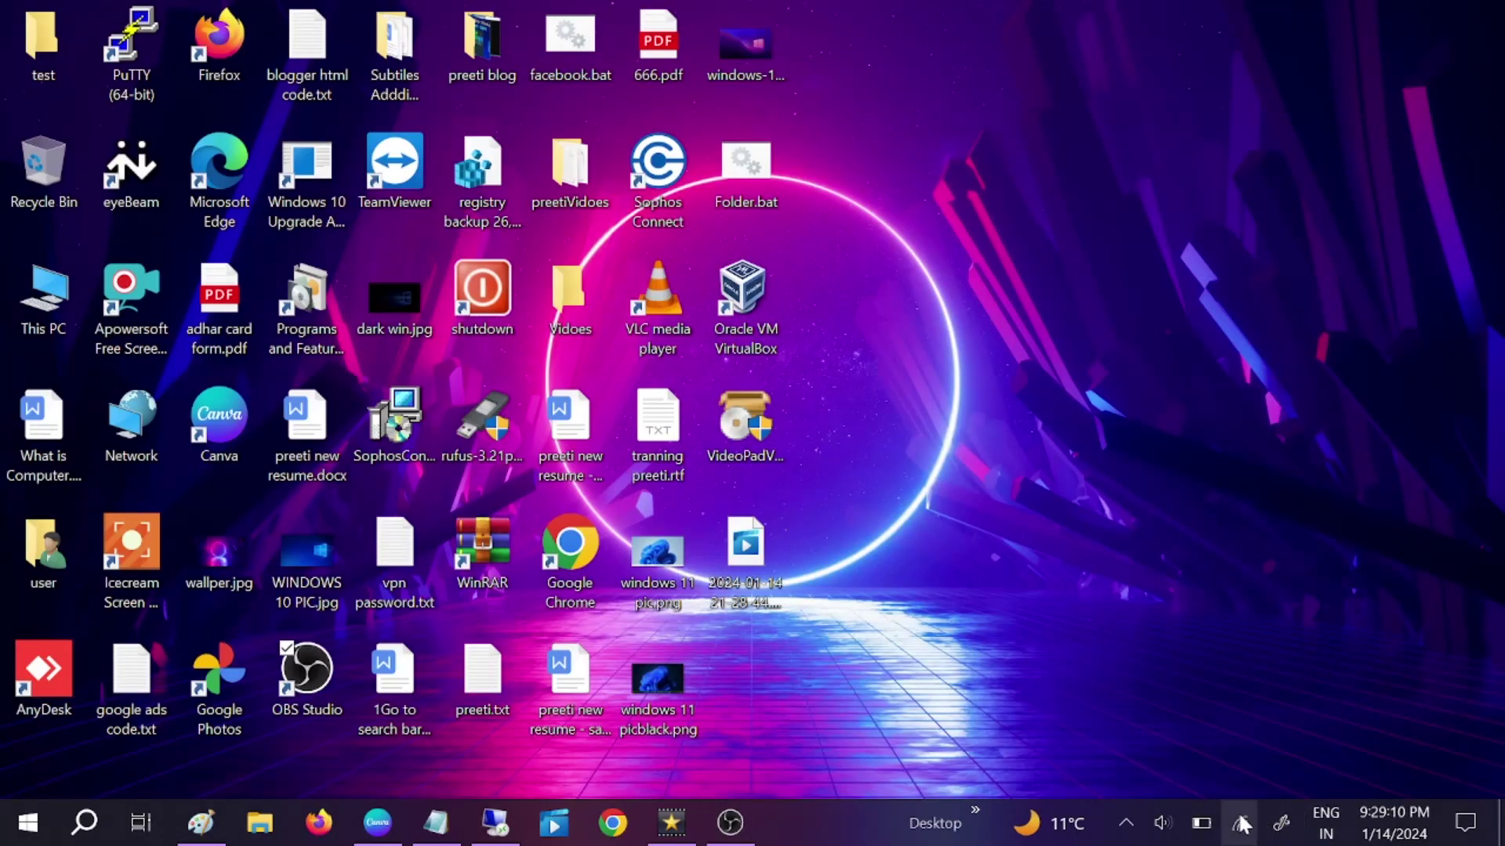
{"action": "left_click", "coordinate": [1240, 823]}
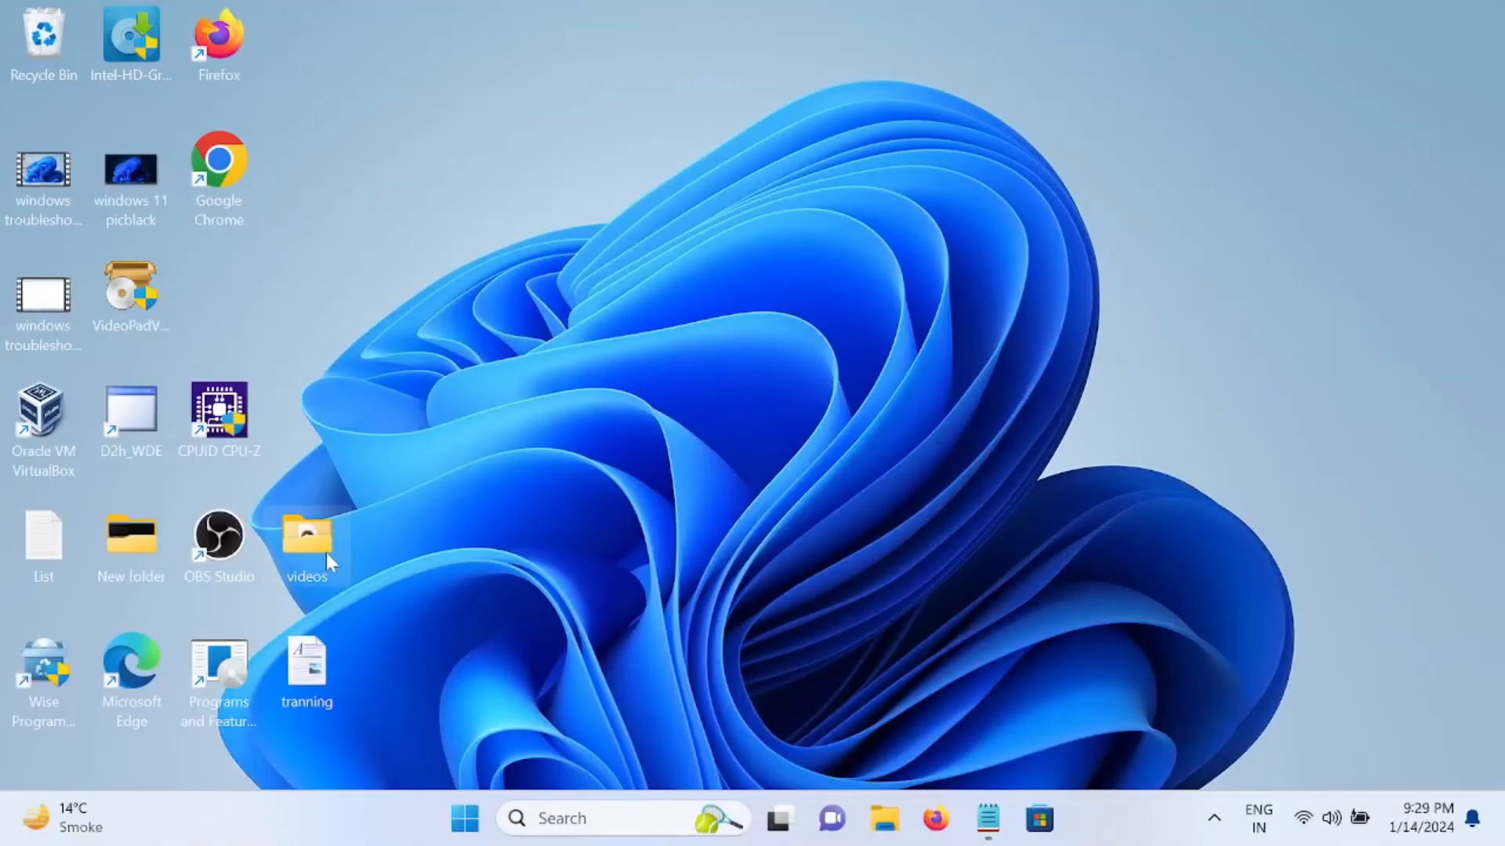
{"action": "mouse_move", "coordinate": [308, 547]}
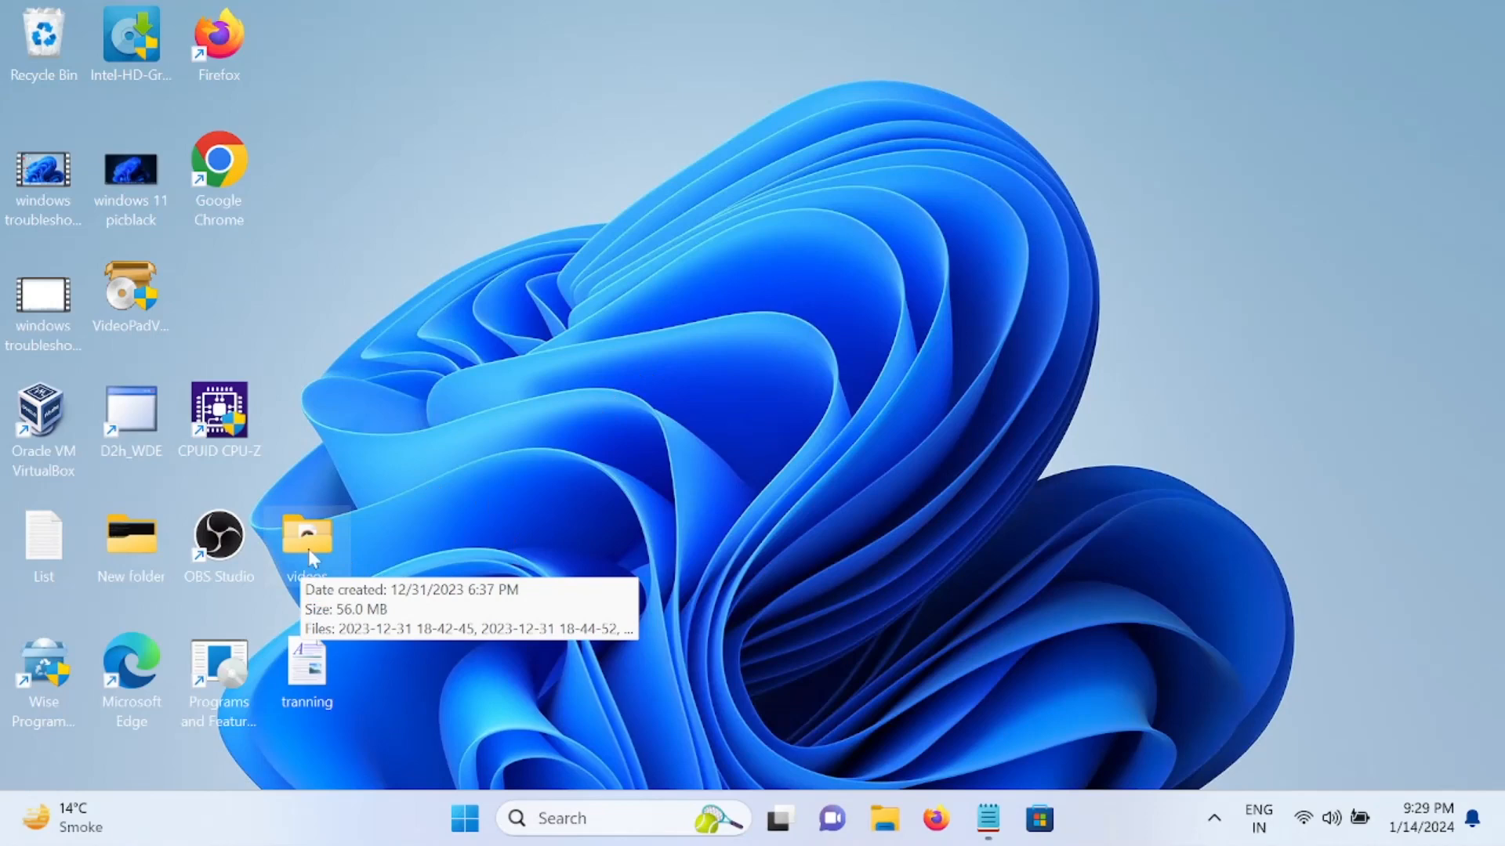
{"action": "mouse_move", "coordinate": [348, 584]}
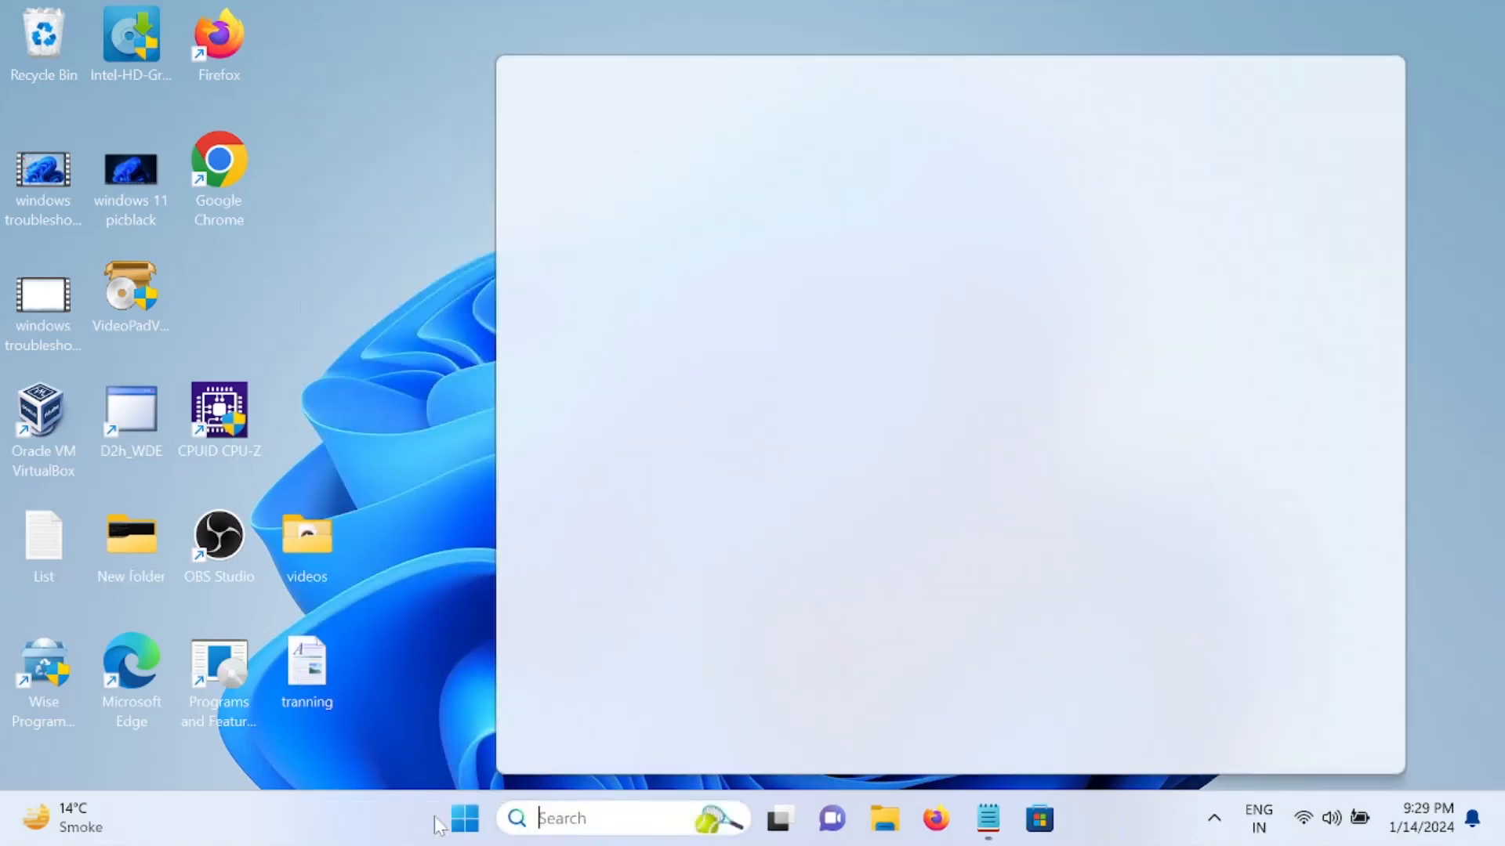
Search 'con' from Start to find the Control Panel.
{"action": "type", "text": "con"}
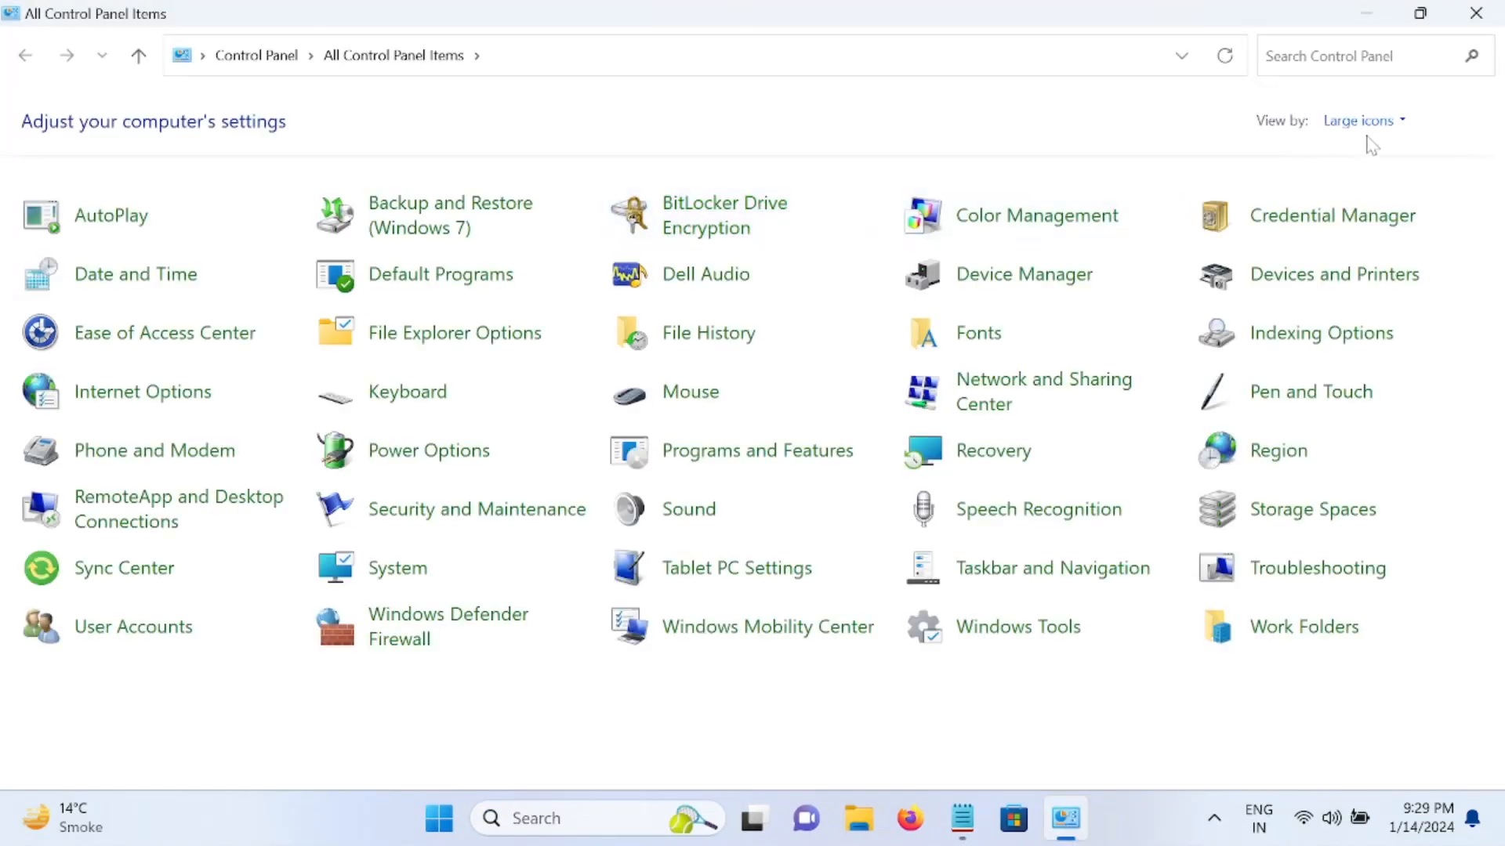
{"action": "mouse_move", "coordinate": [1424, 135]}
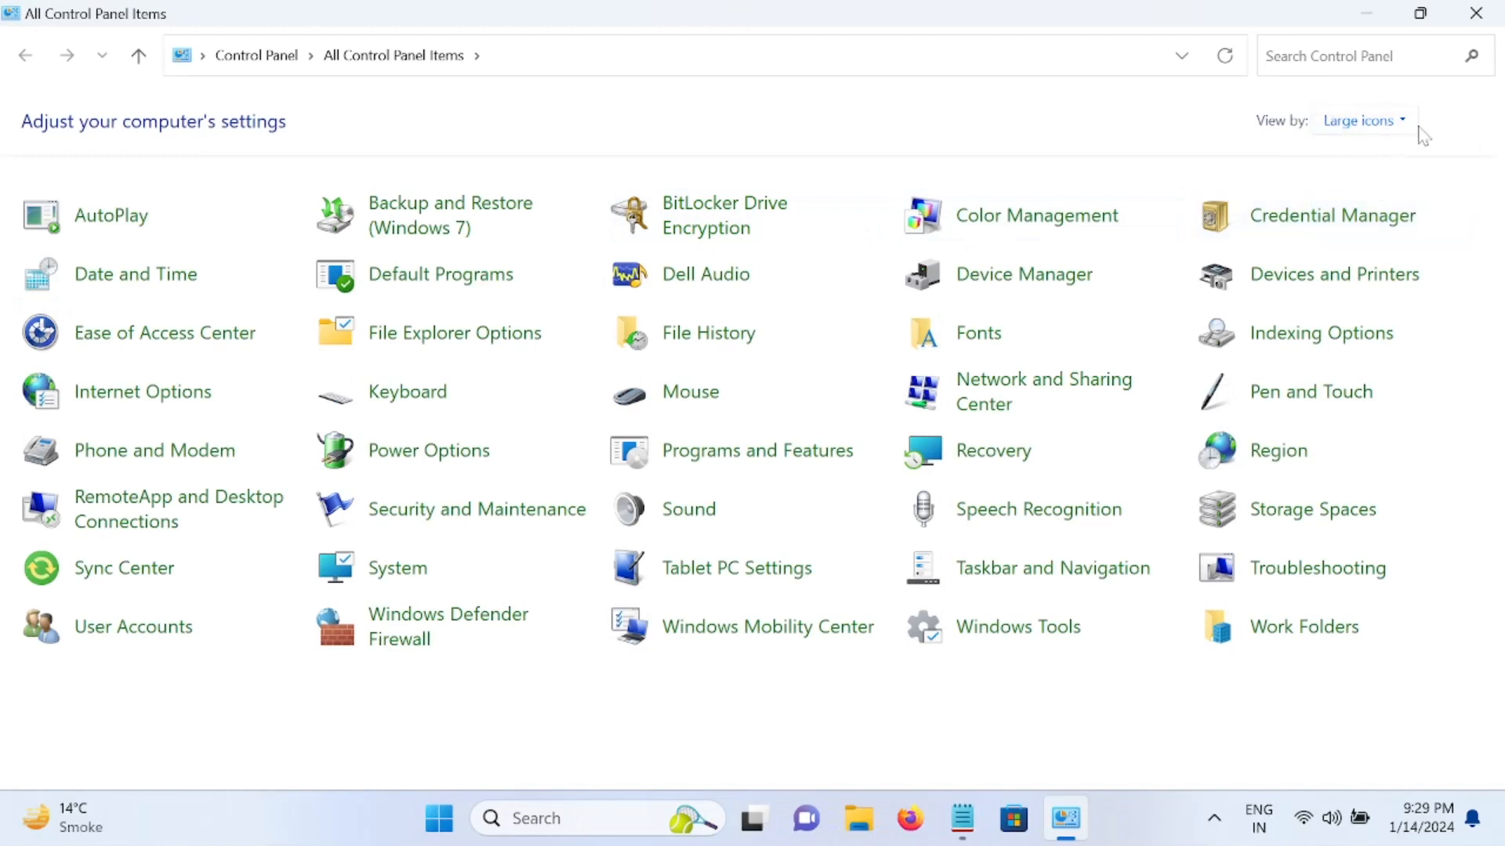
{"action": "mouse_move", "coordinate": [1361, 122]}
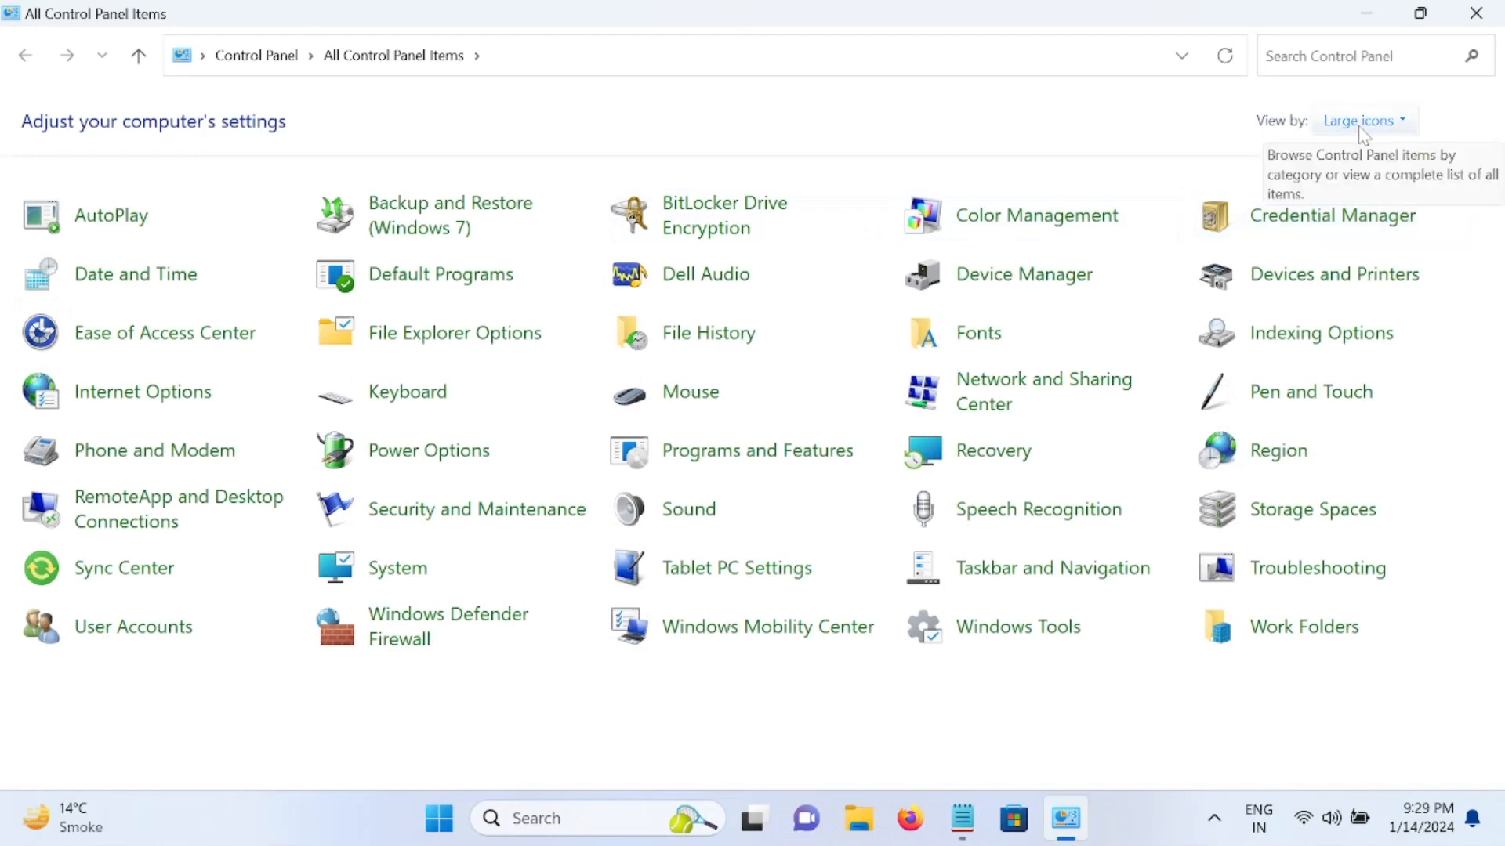
{"action": "mouse_move", "coordinate": [303, 338]}
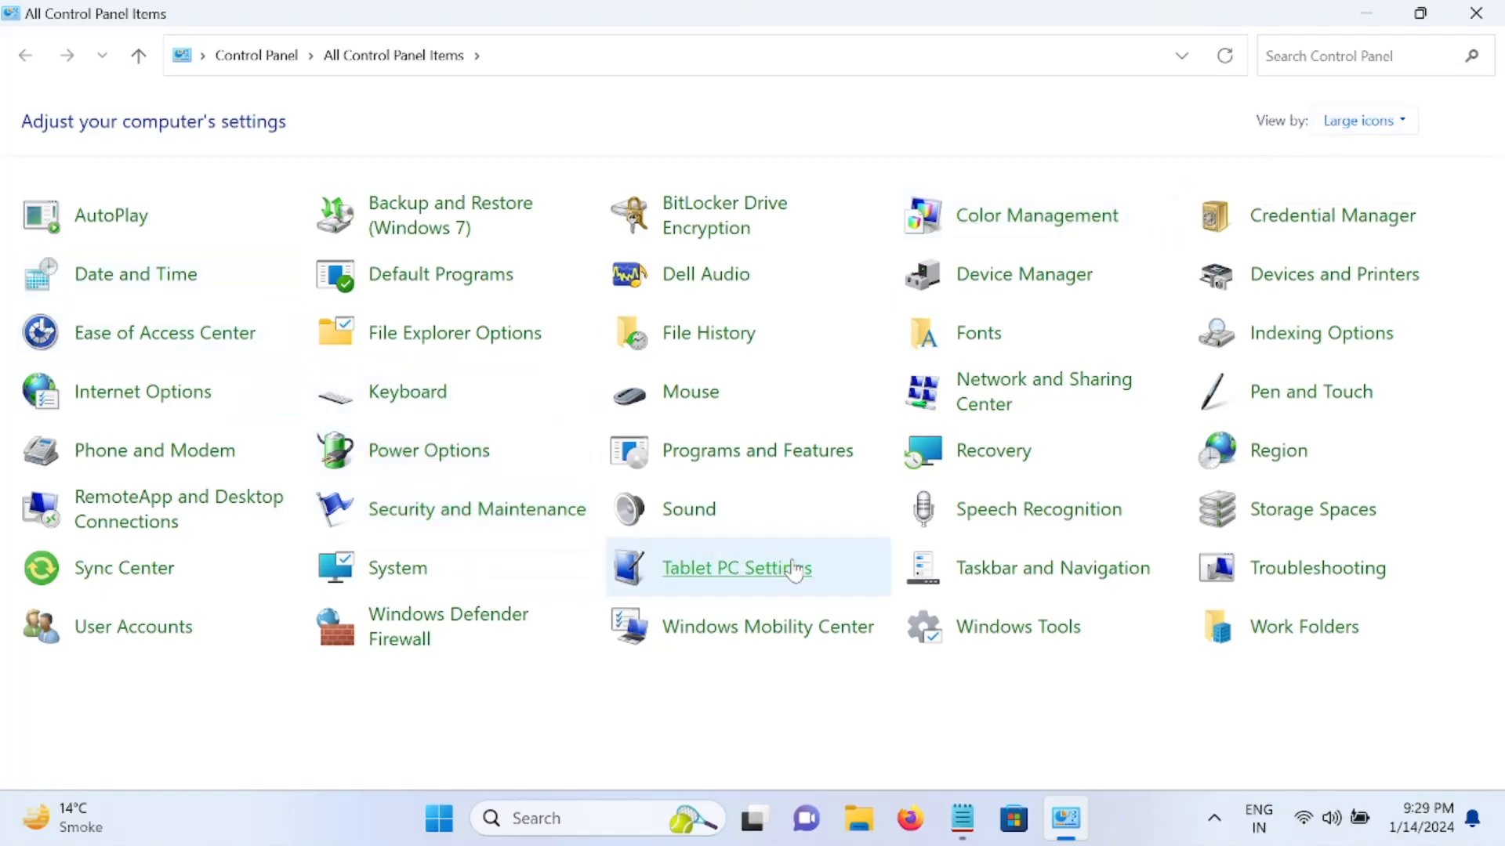
{"action": "mouse_move", "coordinate": [1031, 391]}
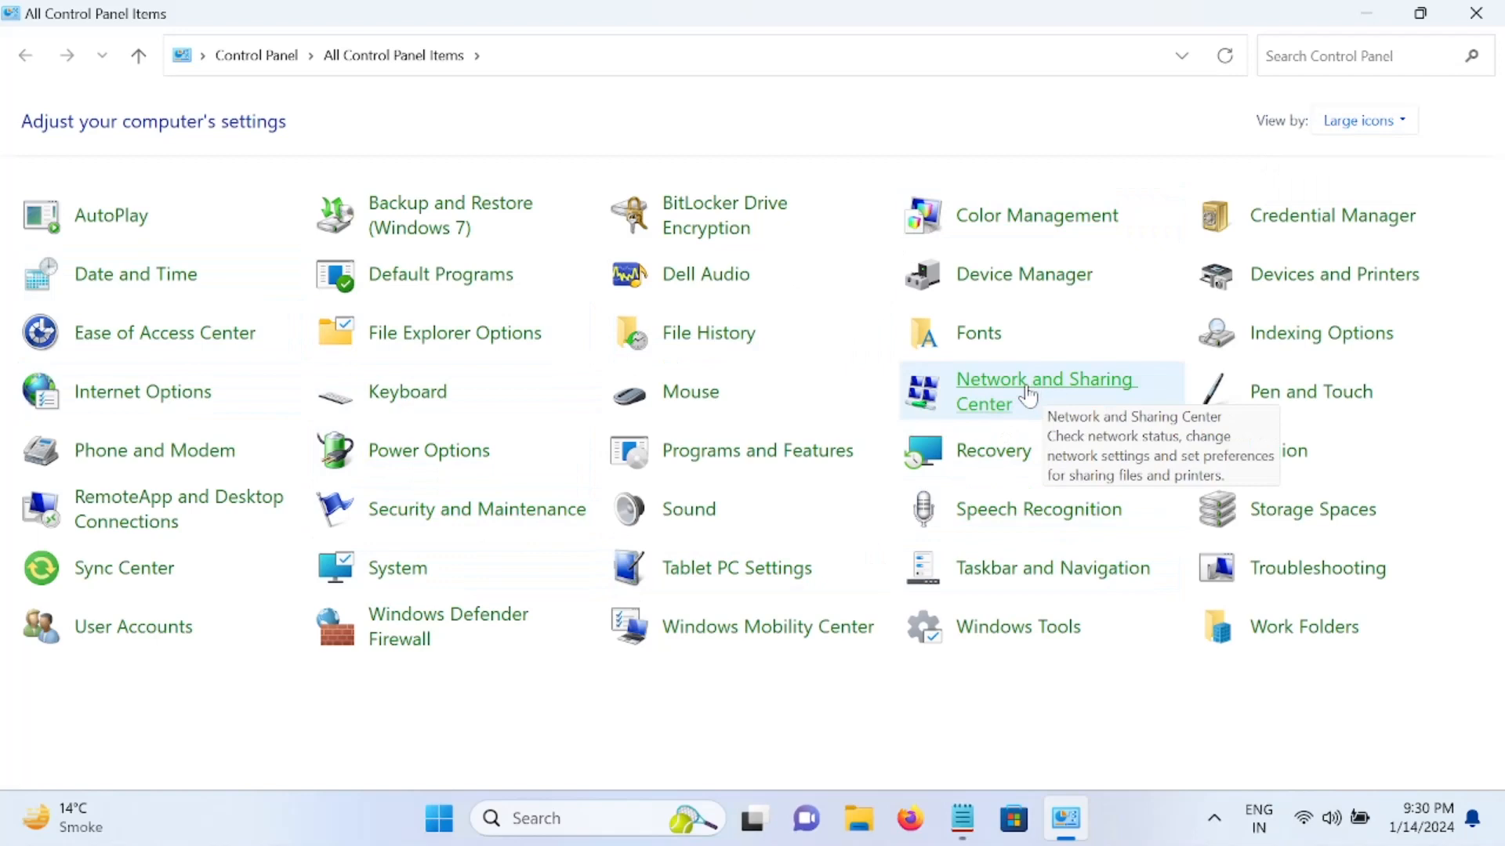
{"action": "mouse_move", "coordinate": [1055, 394]}
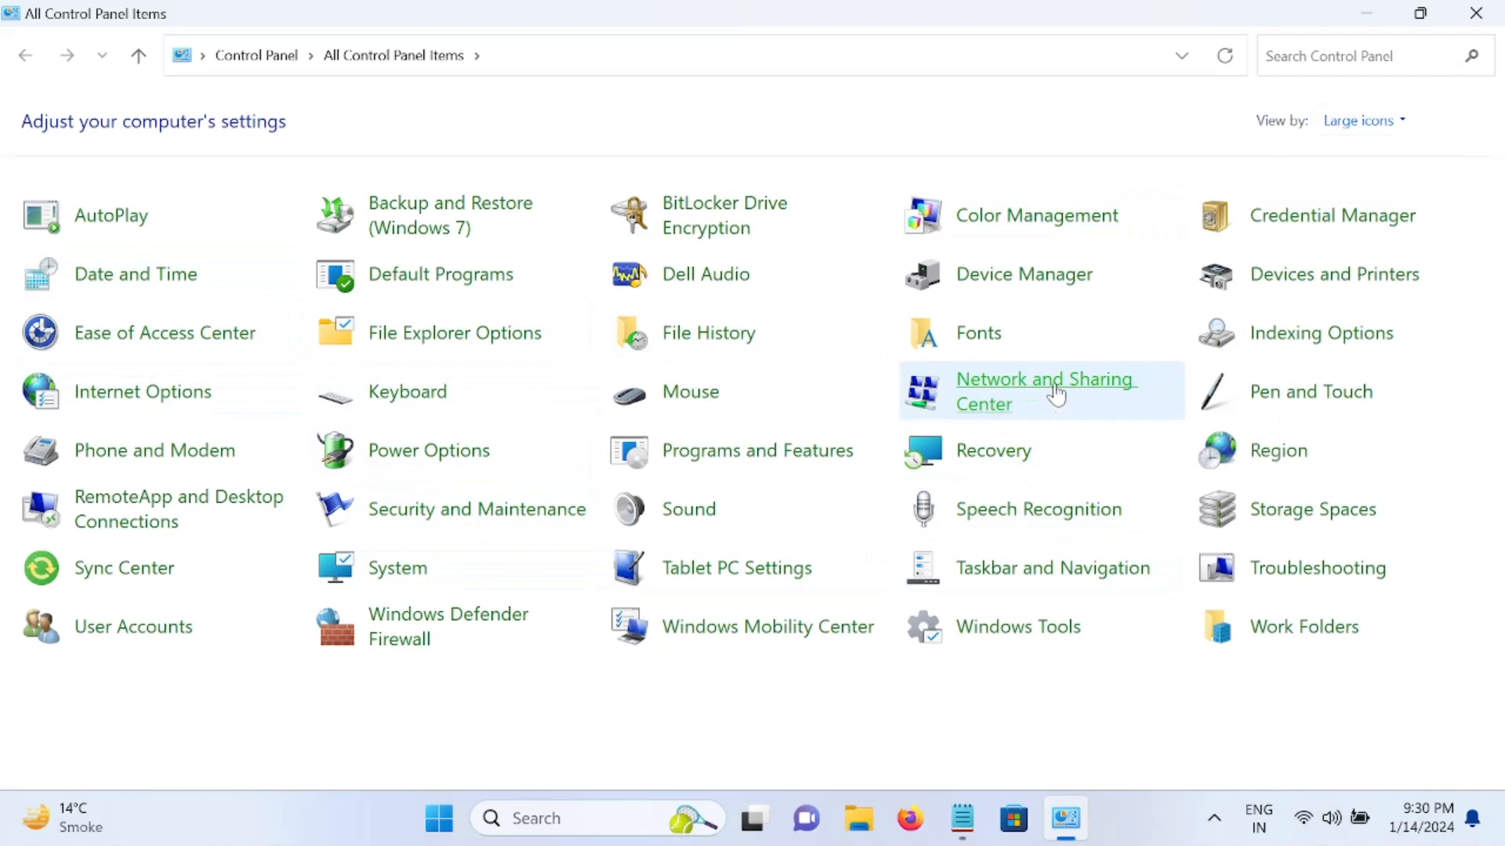
Go to Network and Sharing Center from All Control Panel Items.
{"action": "left_click", "coordinate": [1044, 390]}
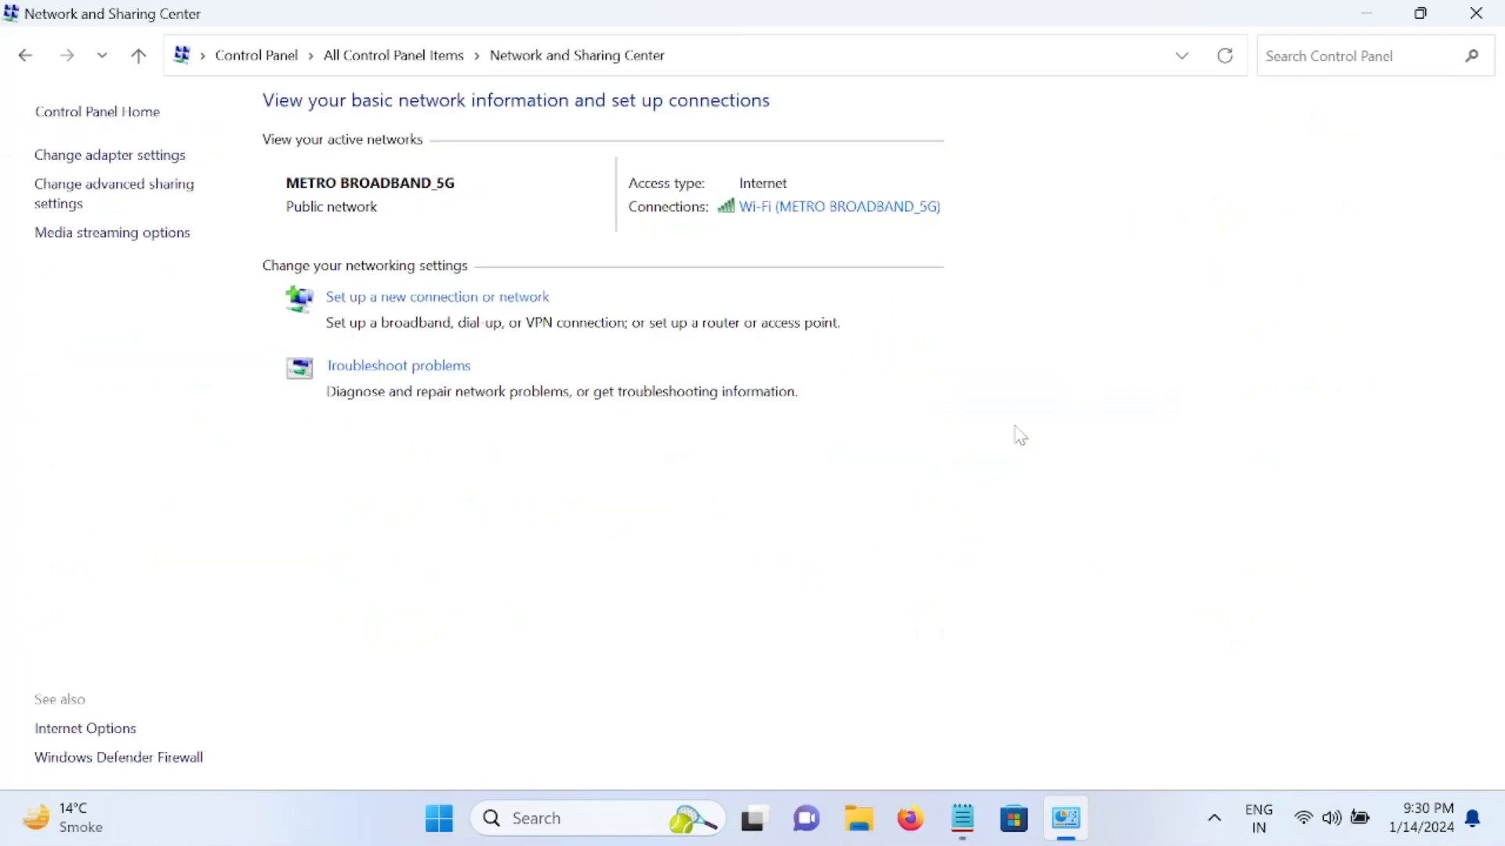
{"action": "mouse_move", "coordinate": [74, 199]}
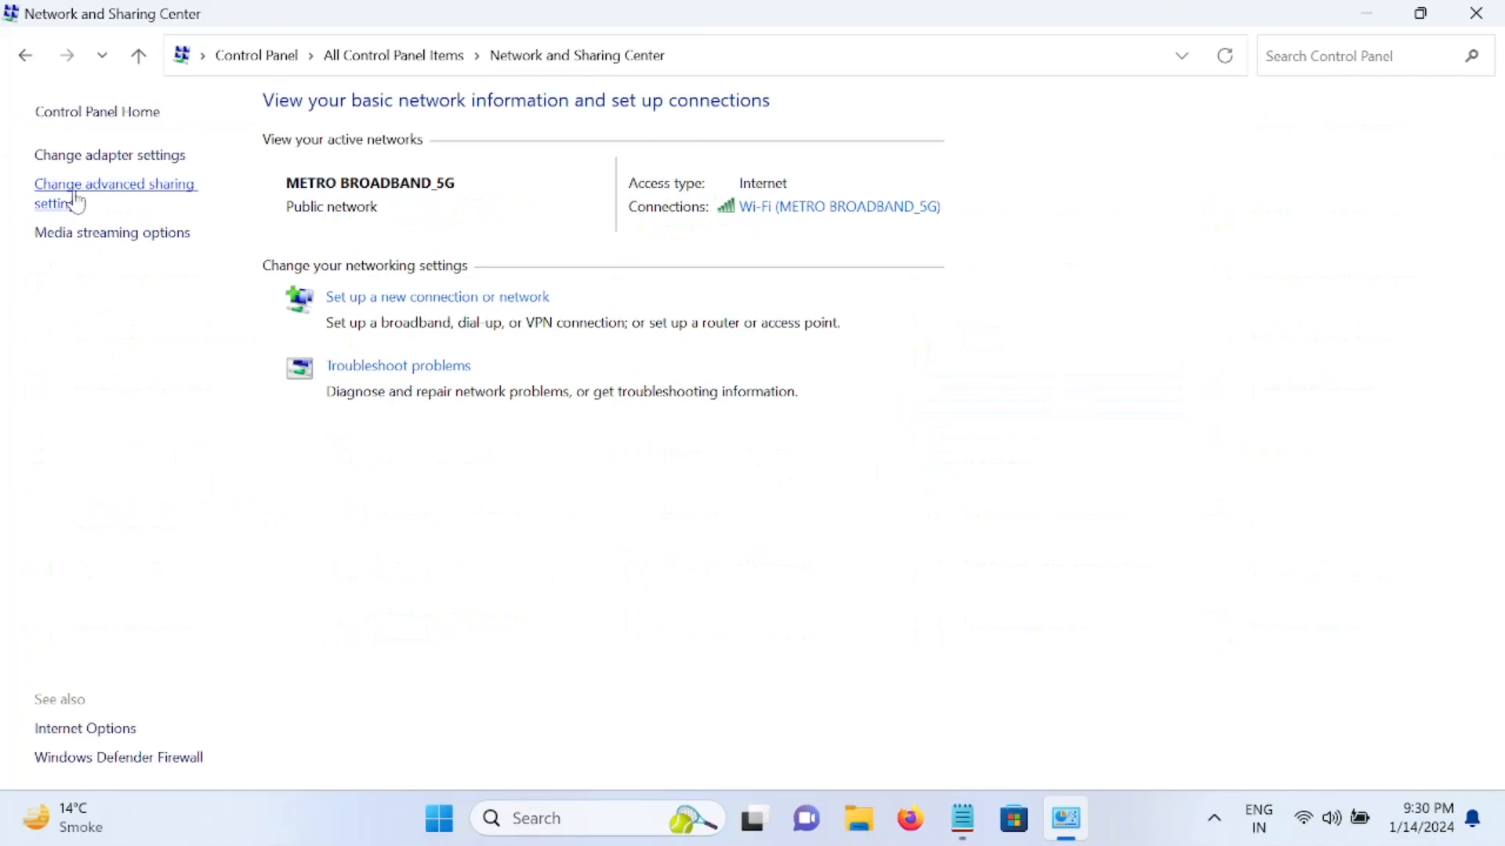
{"action": "mouse_move", "coordinate": [58, 207]}
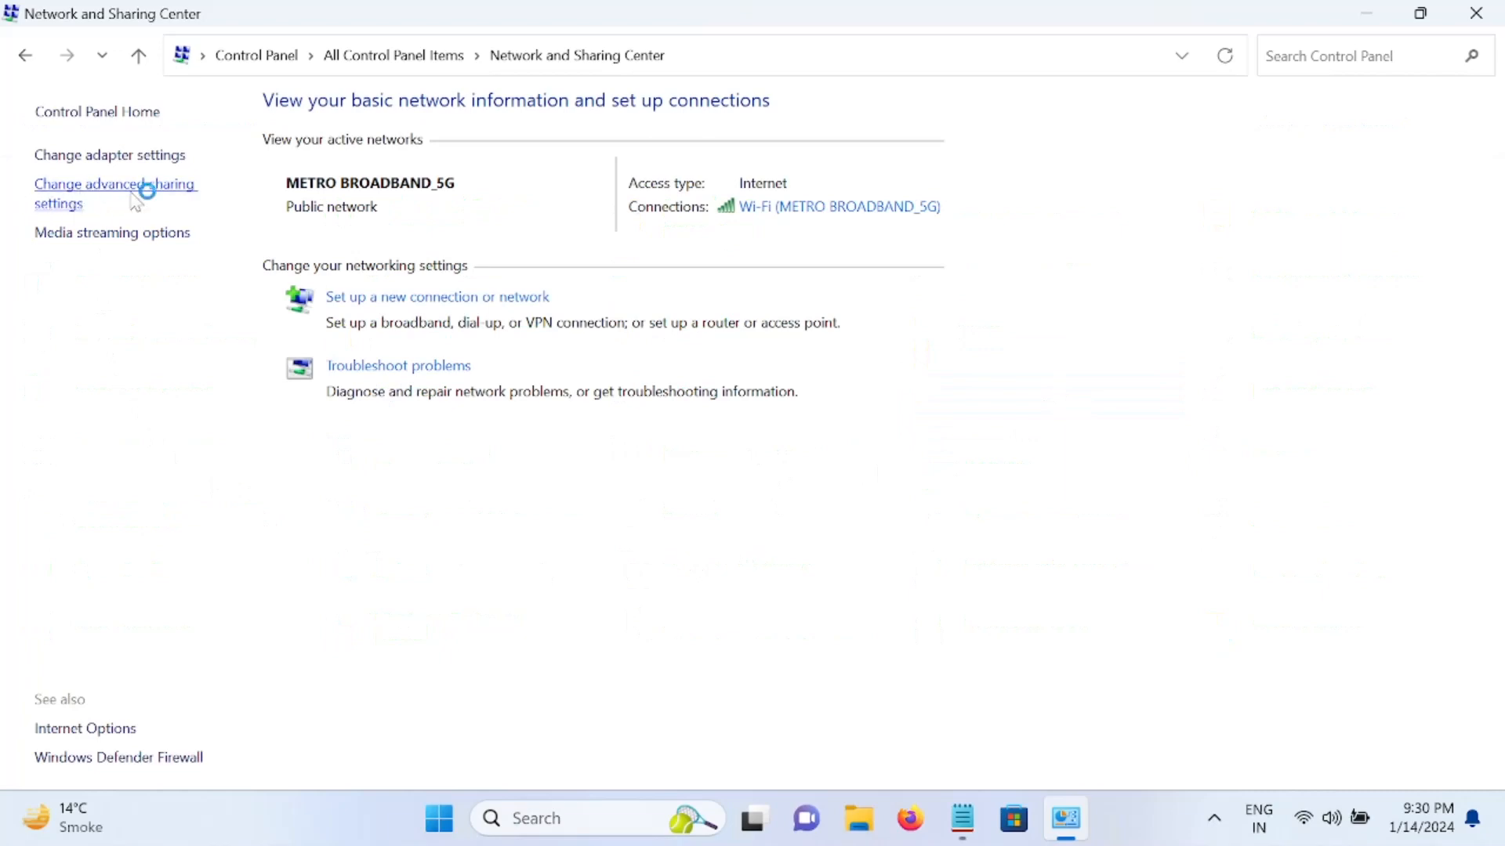
Bring up Change advanced sharing settings from the left pane.
{"action": "left_click", "coordinate": [114, 193]}
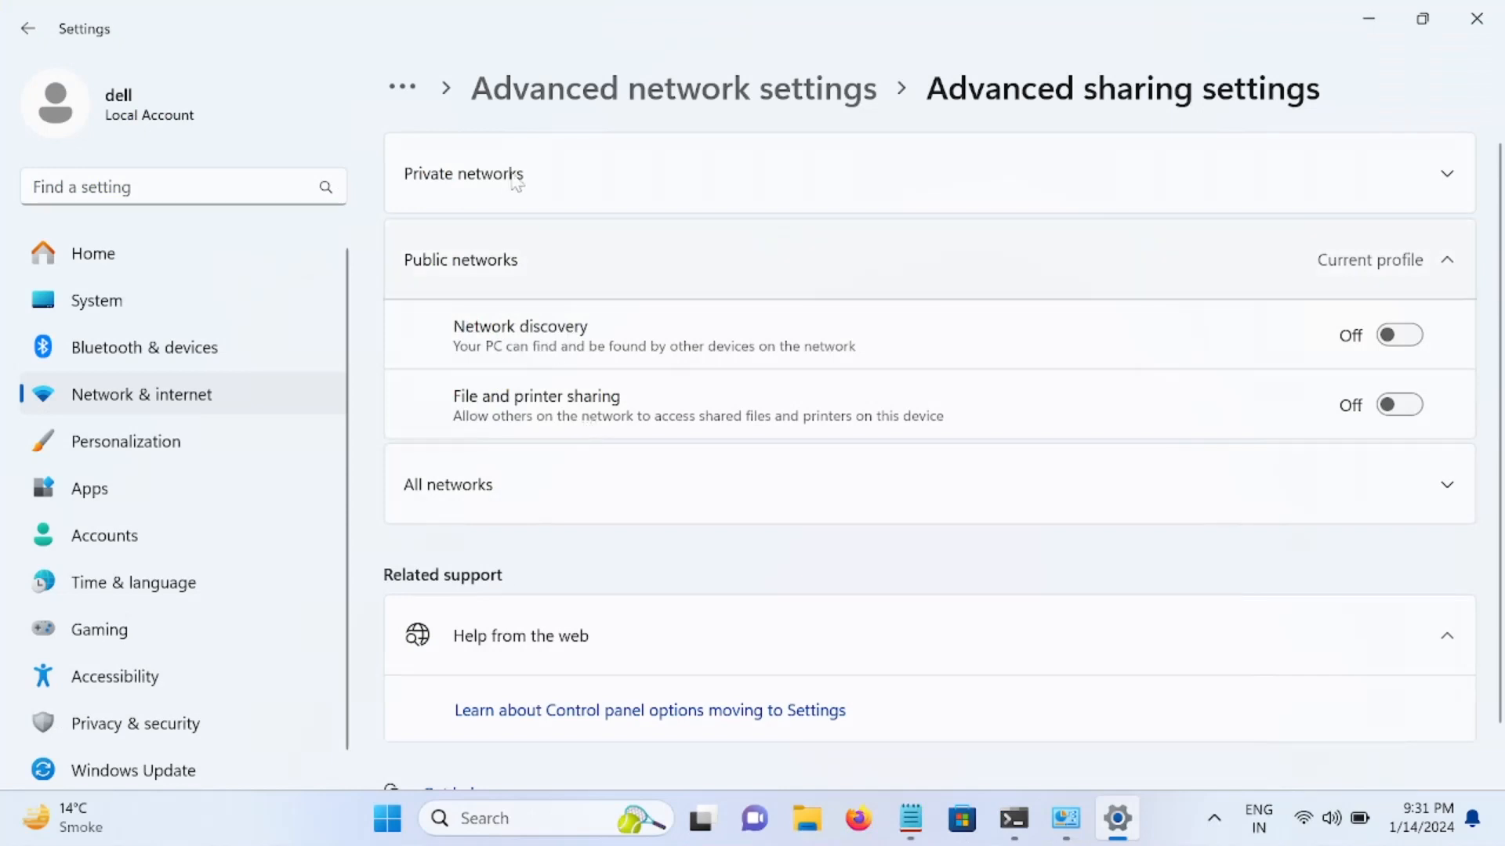
{"action": "mouse_move", "coordinate": [555, 211]}
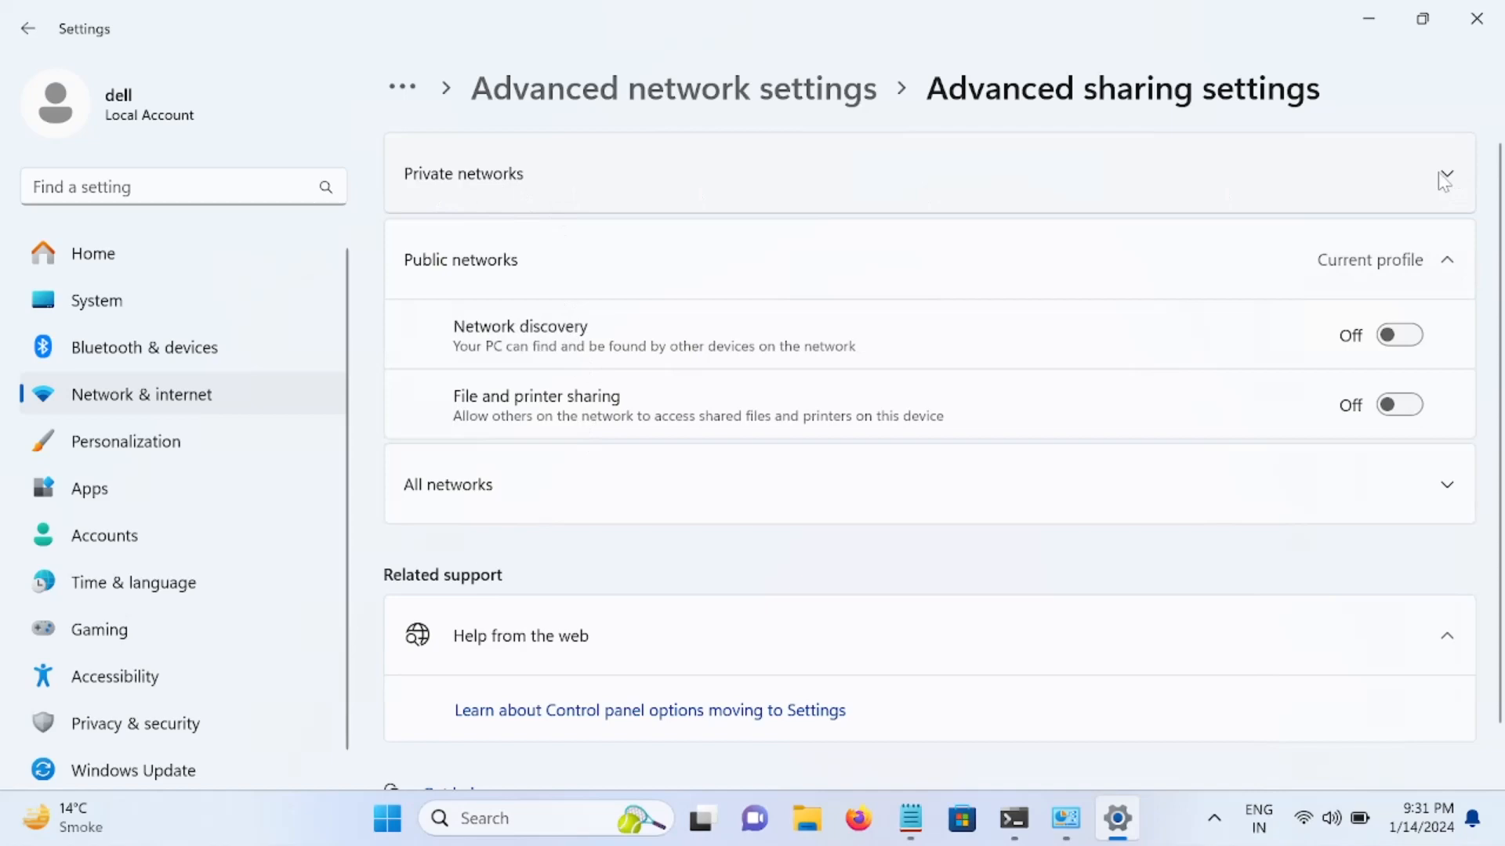
Turn on file and printer sharing for private networks alongside network discovery.
{"action": "left_click", "coordinate": [1447, 174]}
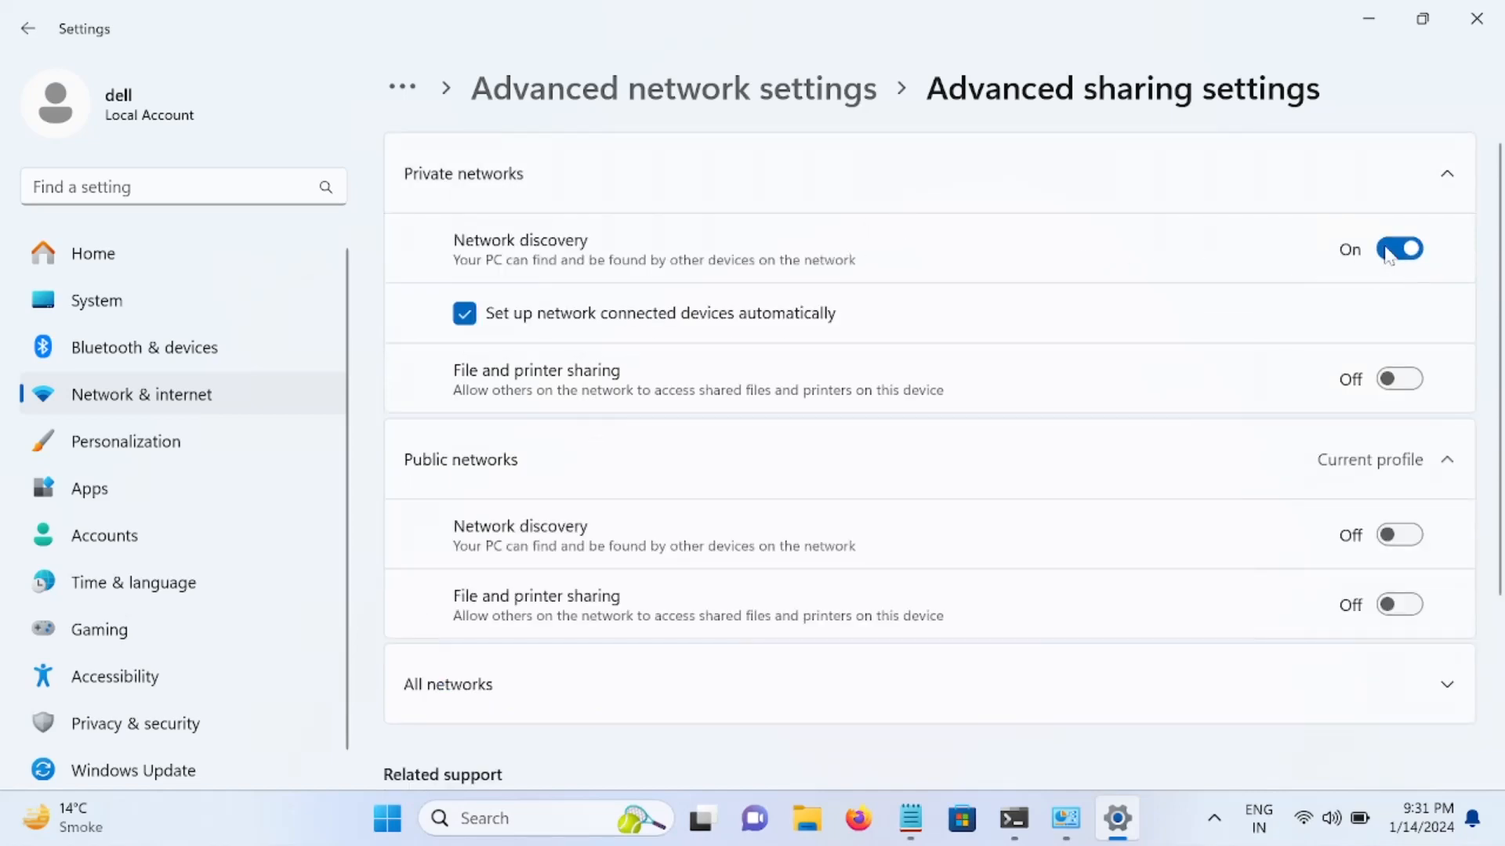
{"action": "mouse_move", "coordinate": [491, 390]}
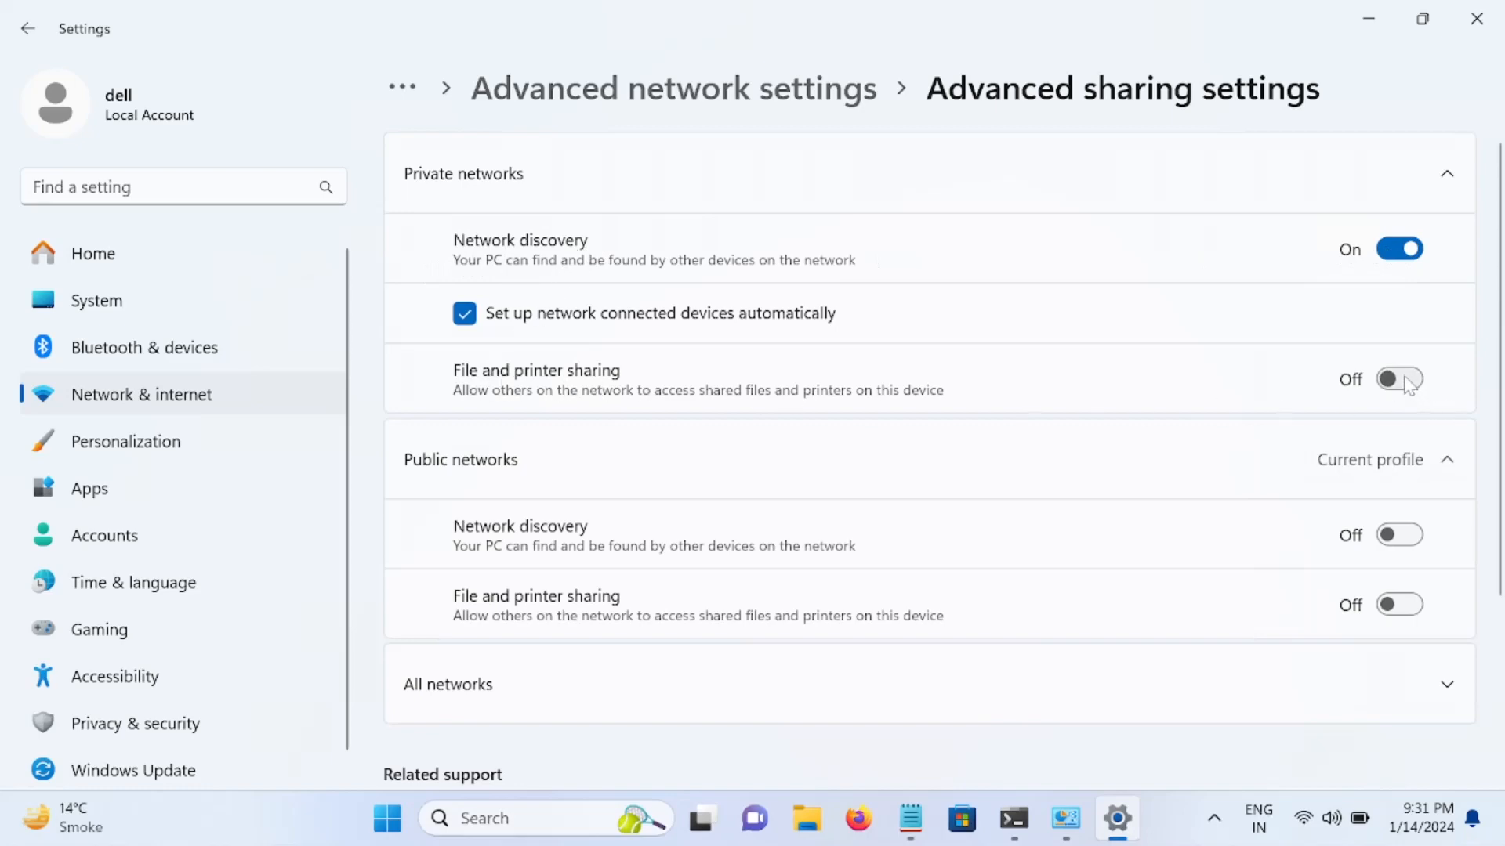
{"action": "left_click", "coordinate": [1399, 380]}
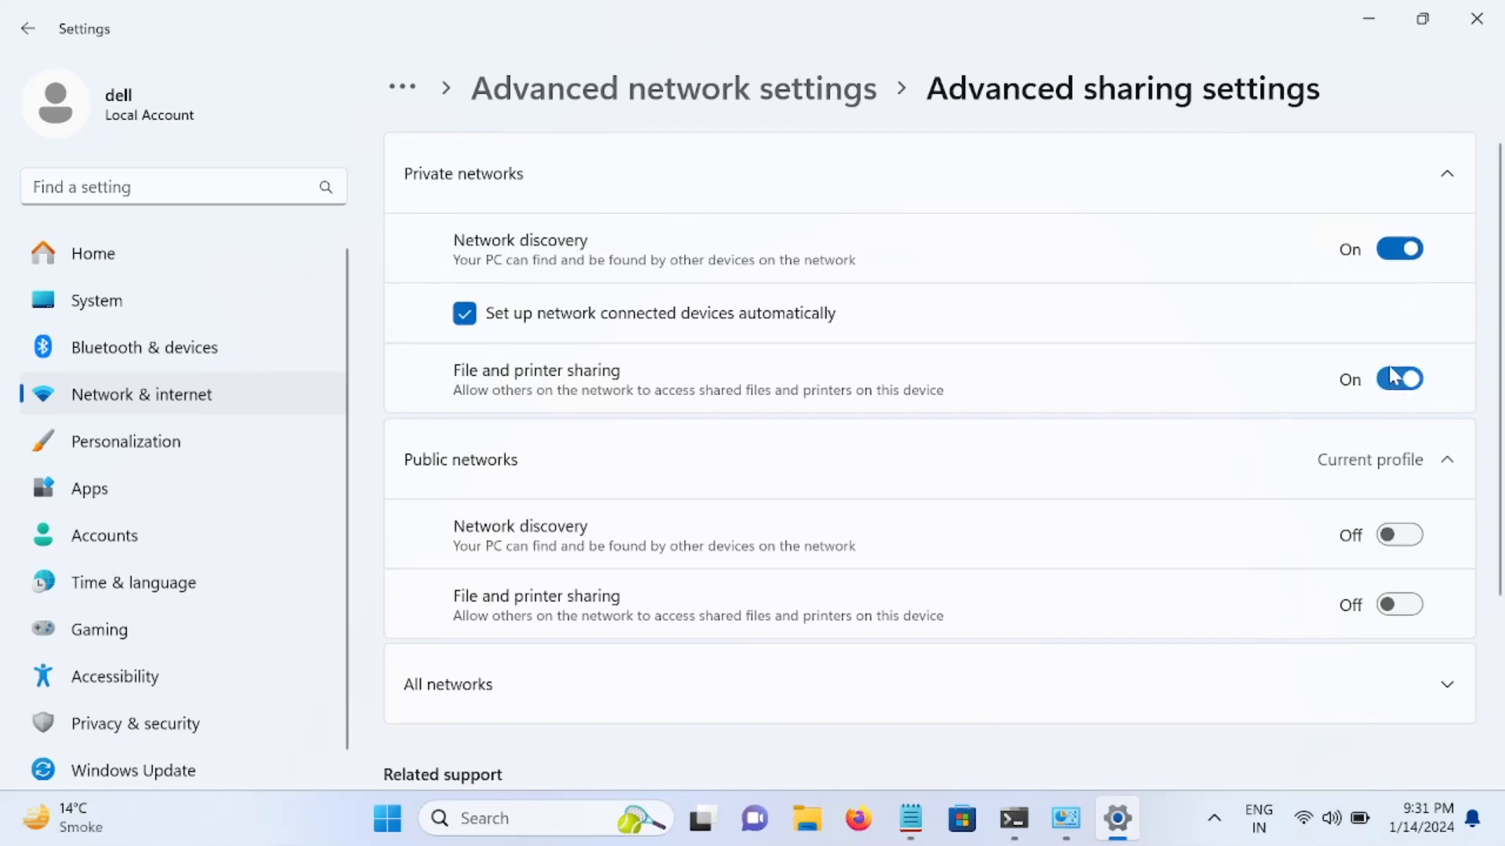
Choose 40- or 56-bit encryption for file sharing connections and review the sharing toggles.
{"action": "scroll", "scroll_direction": "down", "scroll_amount": 3}
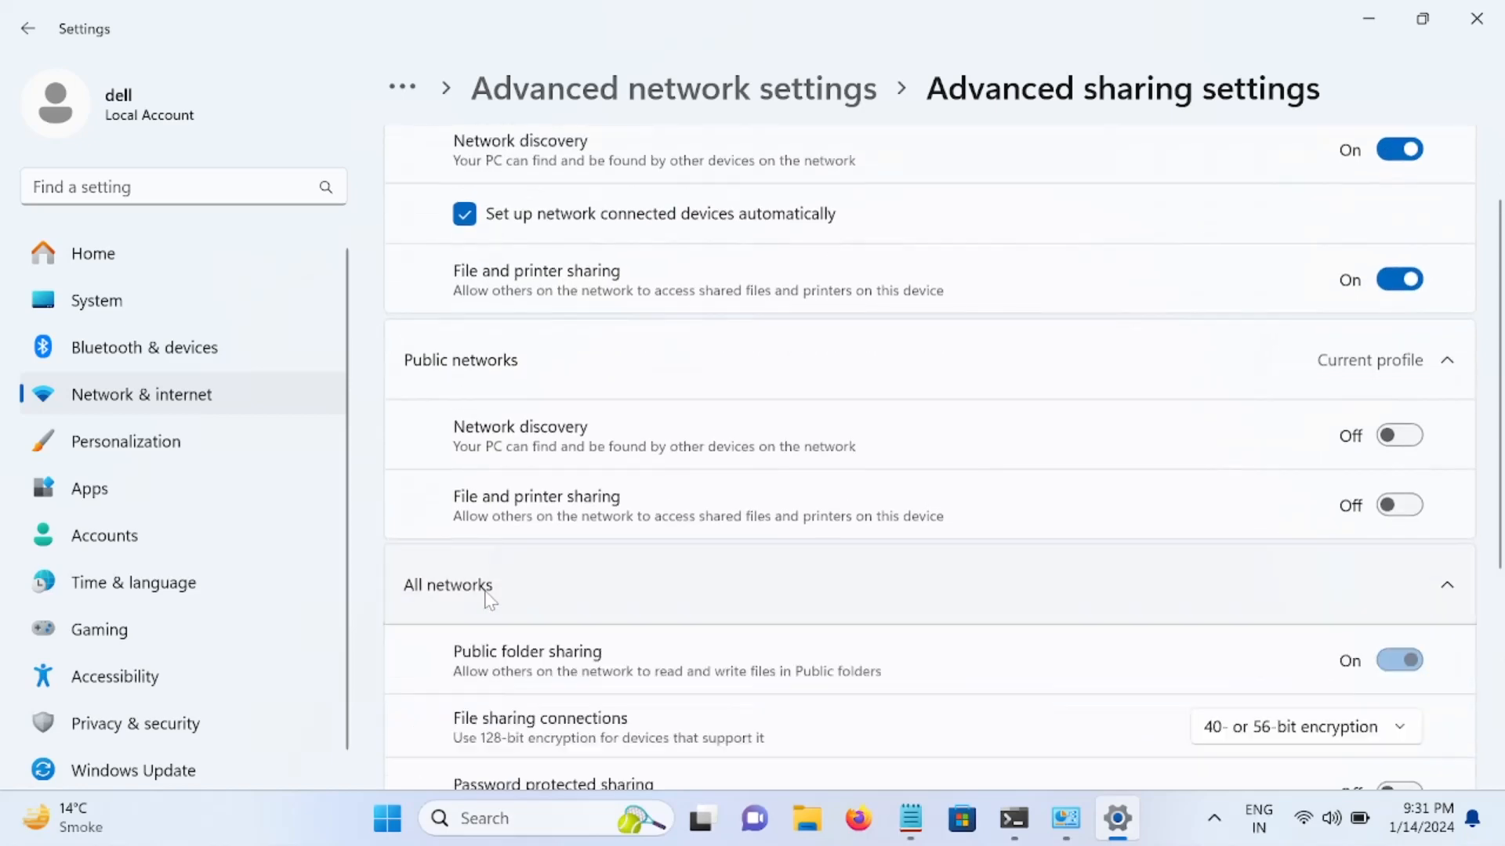
{"action": "scroll", "scroll_direction": "down", "scroll_amount": 3}
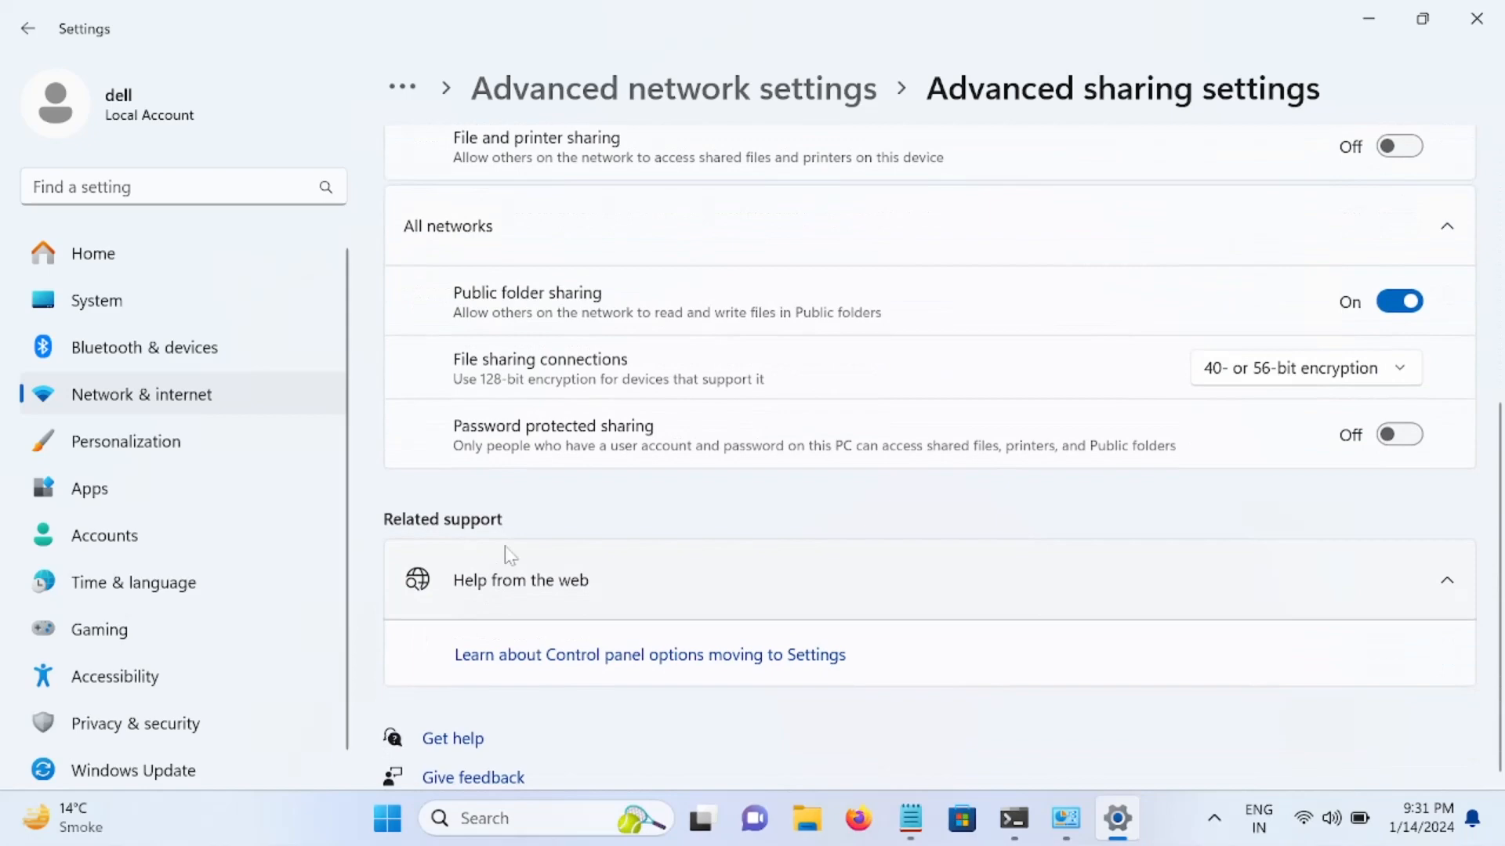
{"action": "mouse_move", "coordinate": [475, 444]}
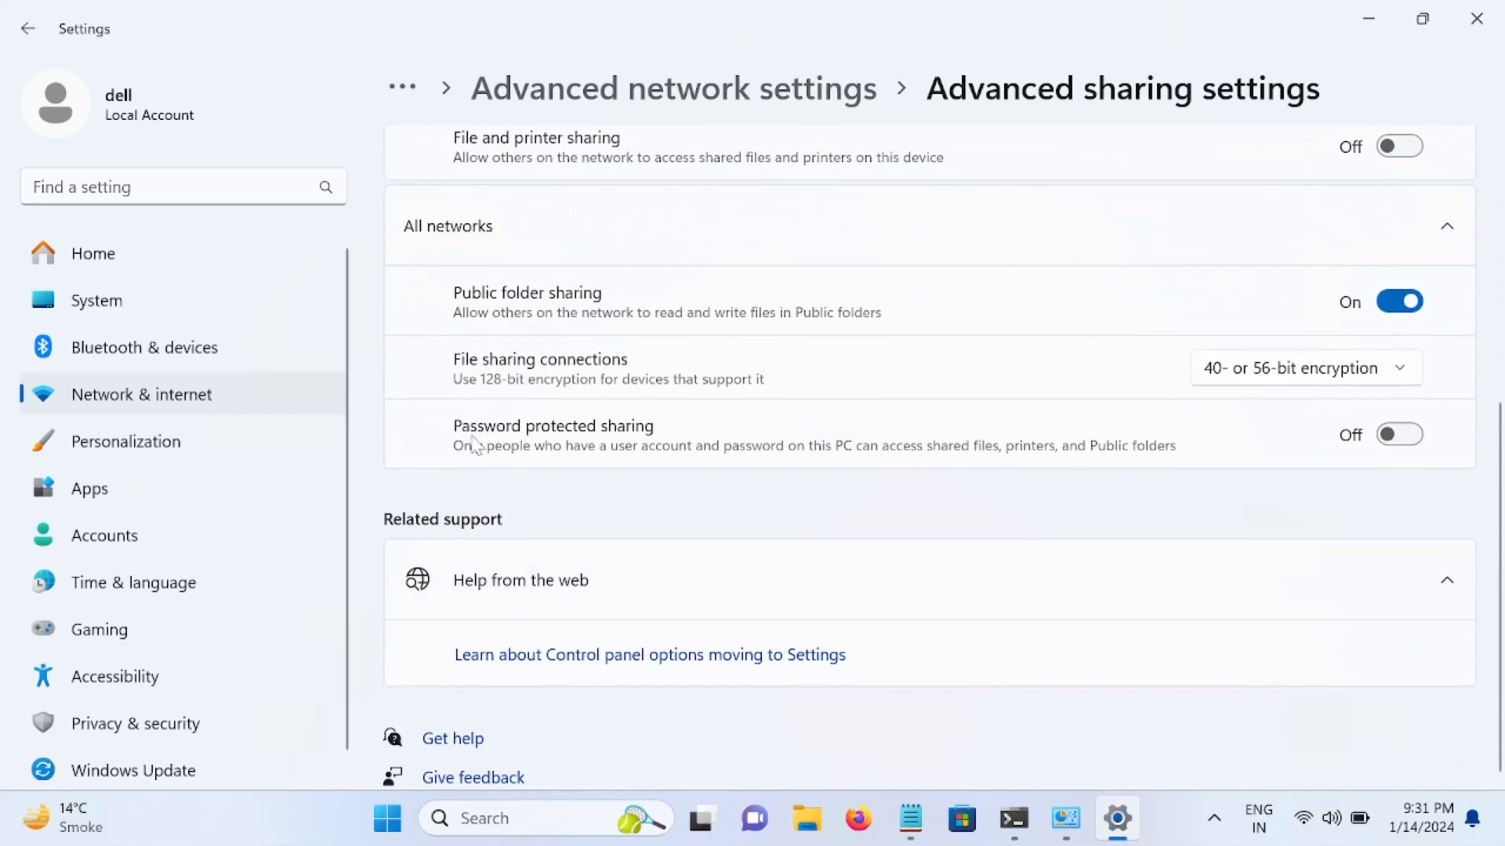
{"action": "mouse_move", "coordinate": [652, 438]}
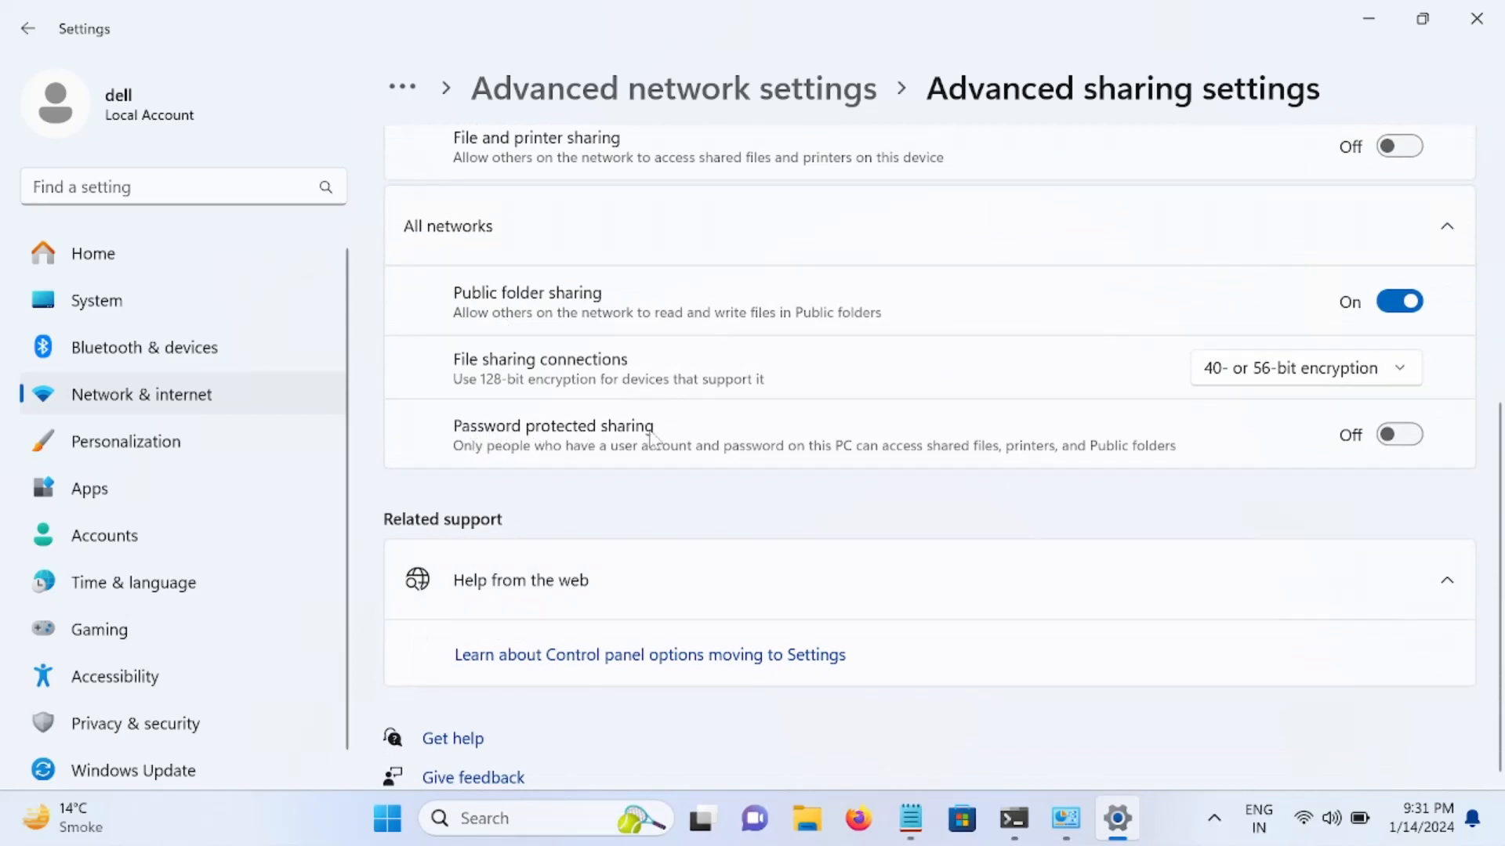
{"action": "left_click", "coordinate": [1400, 434]}
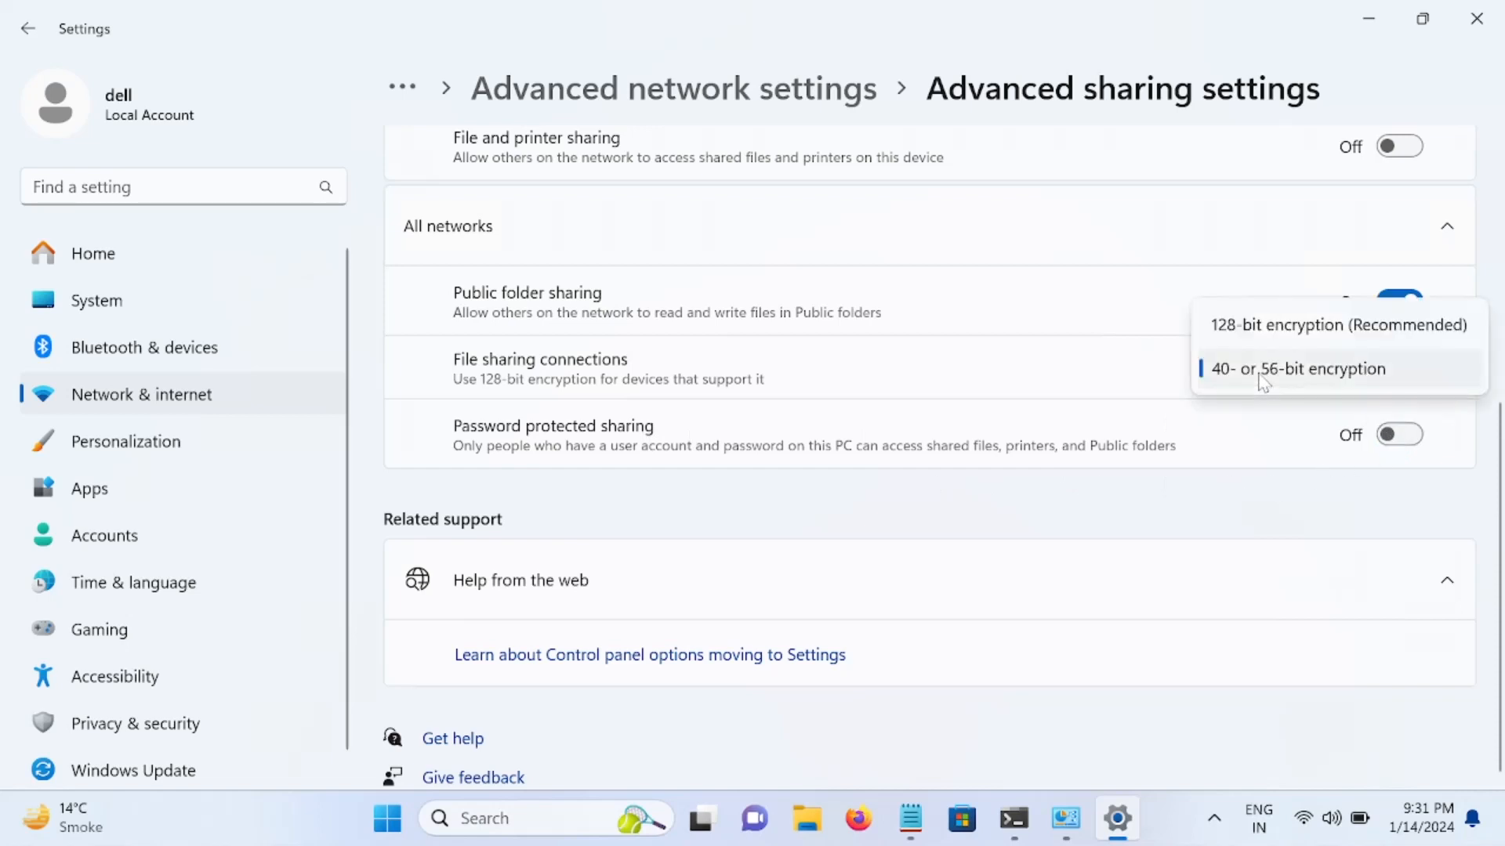
{"action": "mouse_move", "coordinate": [1268, 375]}
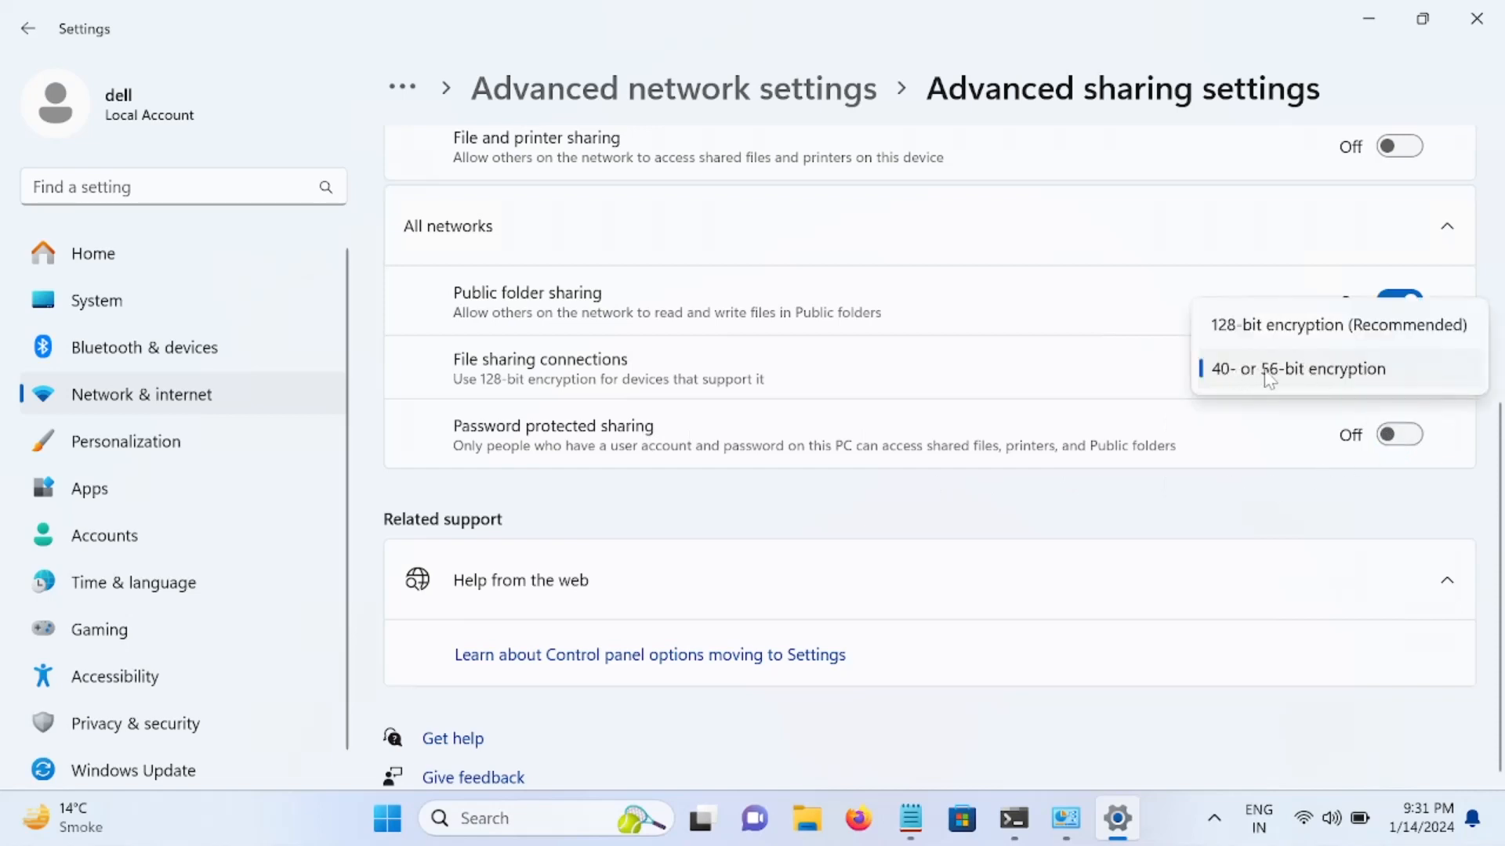
{"action": "left_click", "coordinate": [1296, 369]}
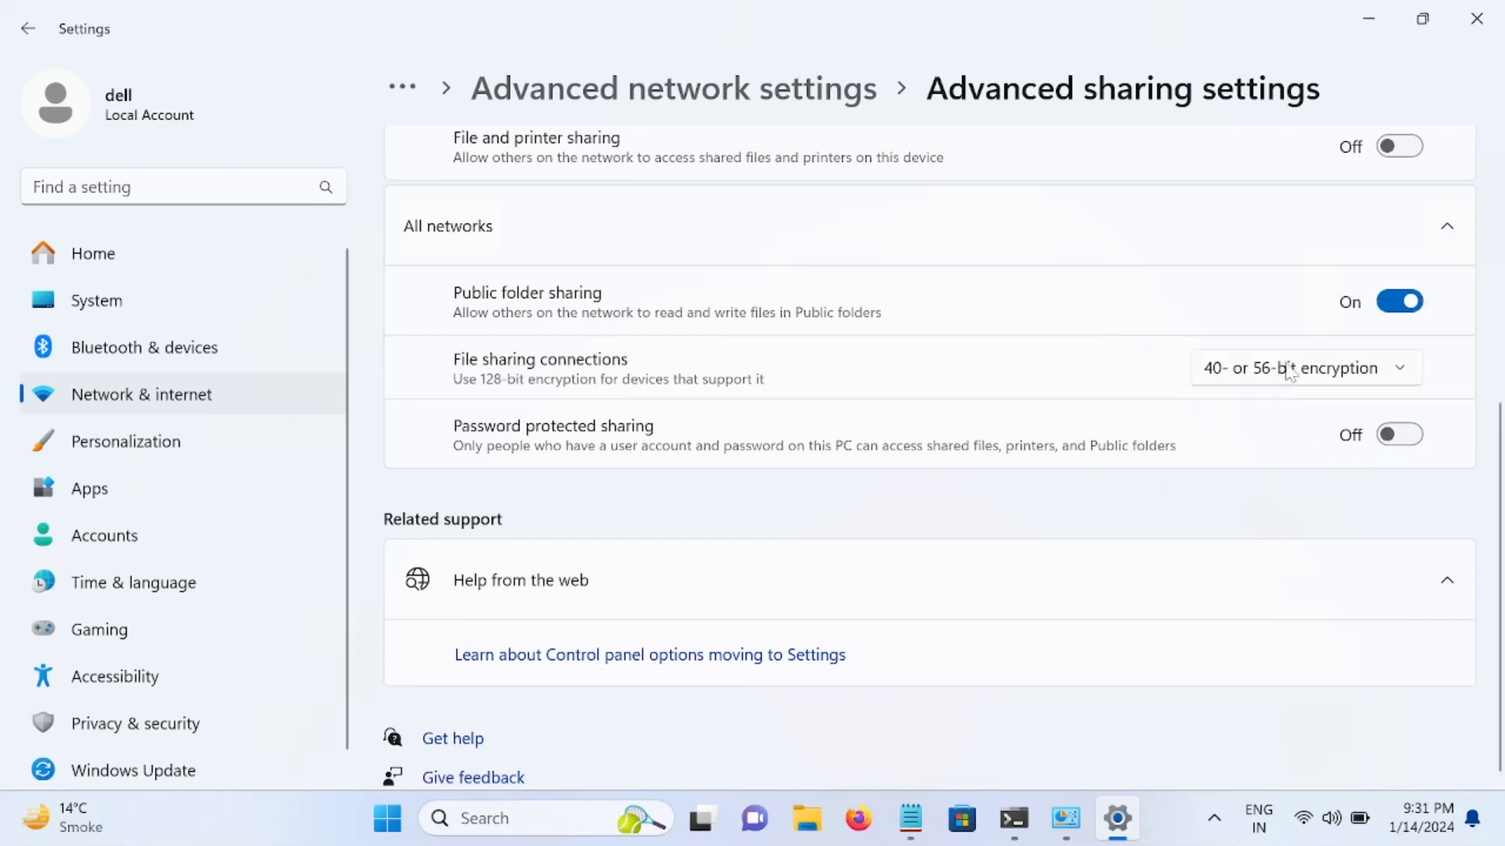
{"action": "scroll", "scroll_direction": "up", "scroll_amount": 3}
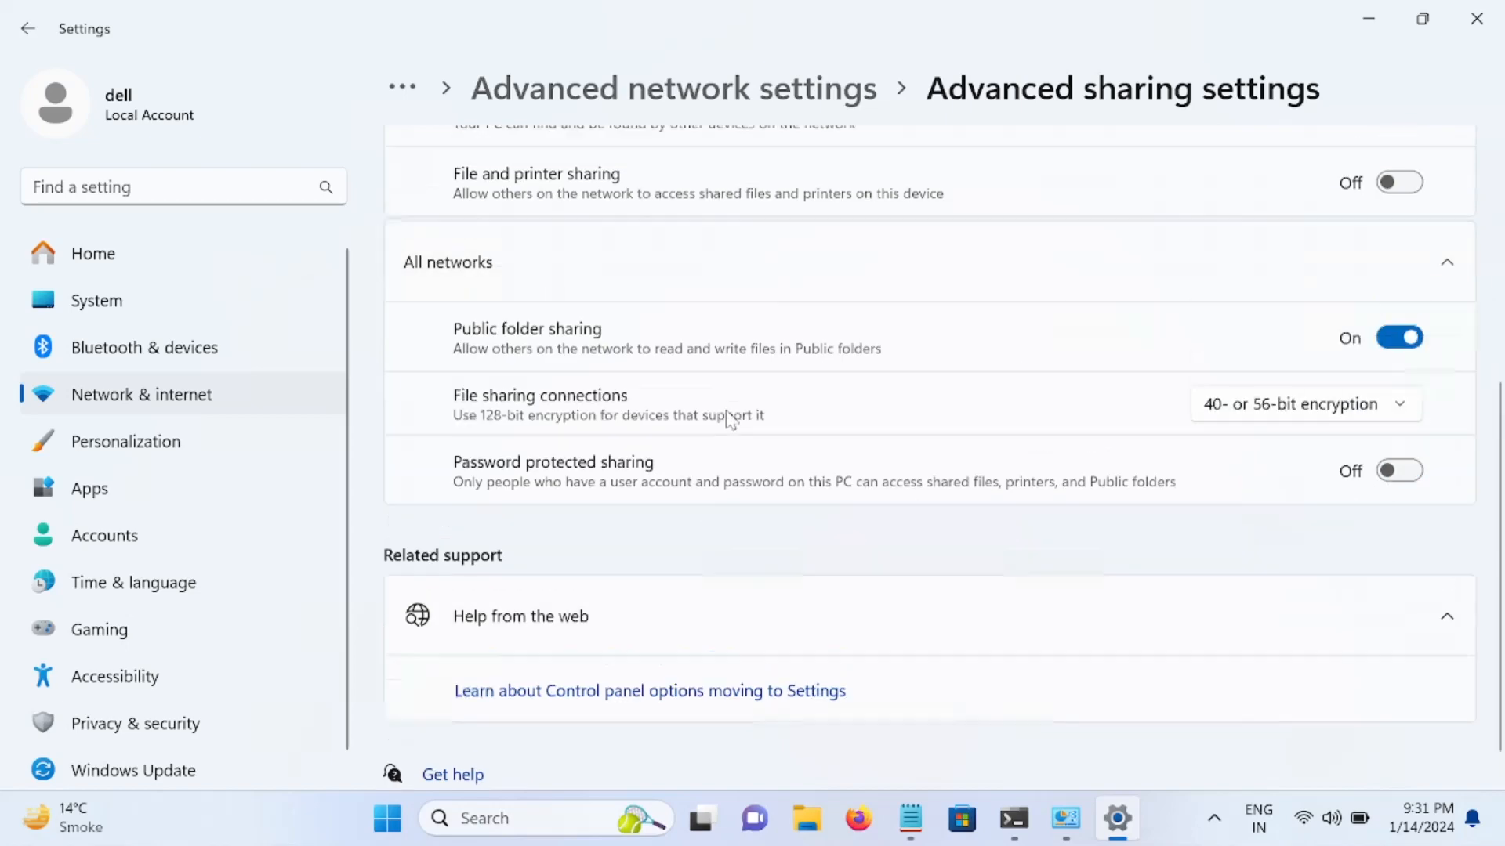
{"action": "scroll", "scroll_direction": "up", "scroll_amount": 3}
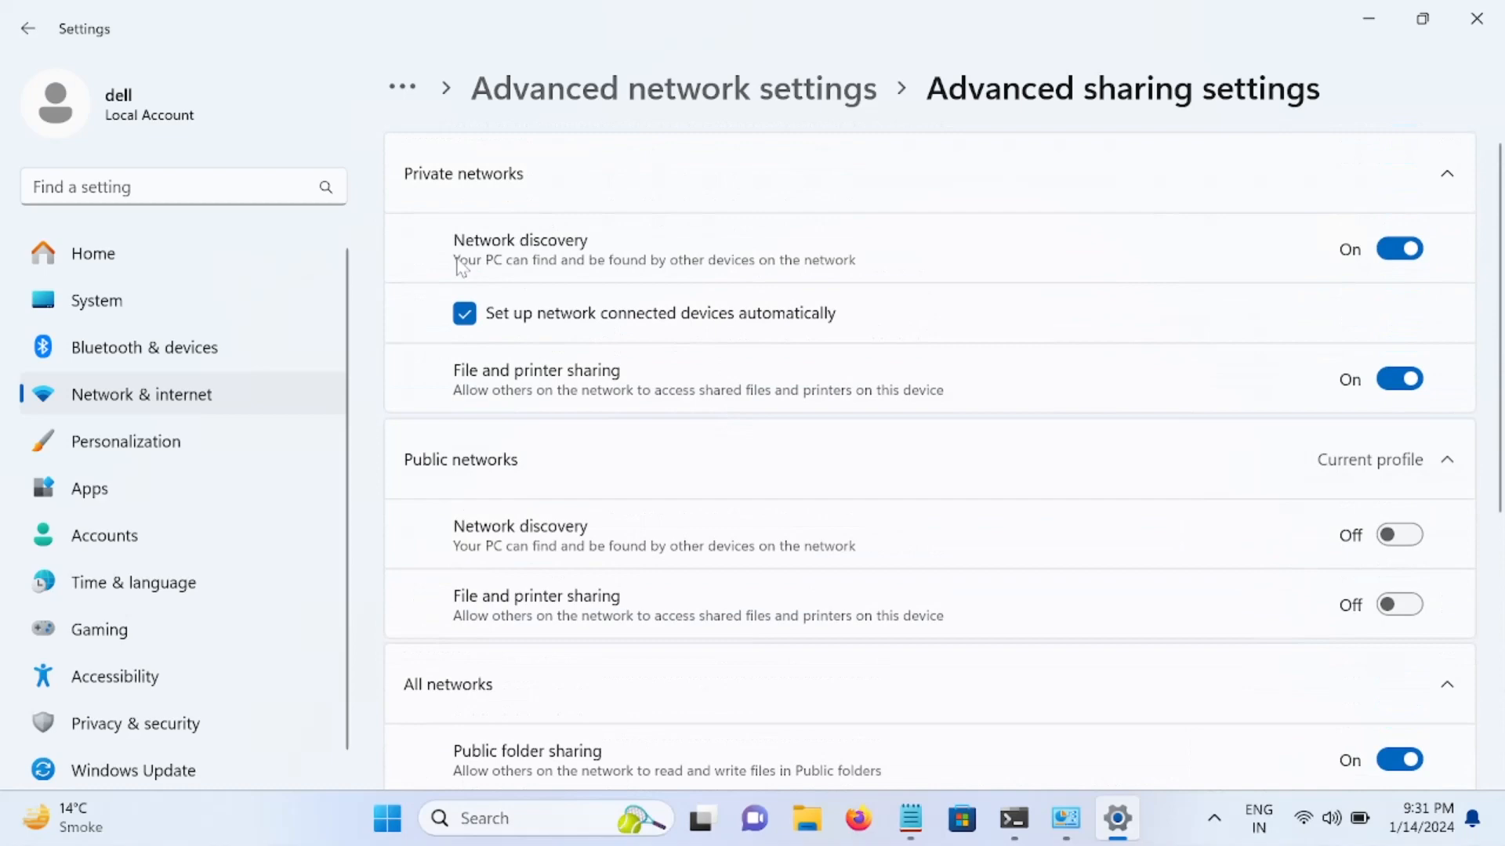
{"action": "mouse_move", "coordinate": [464, 408]}
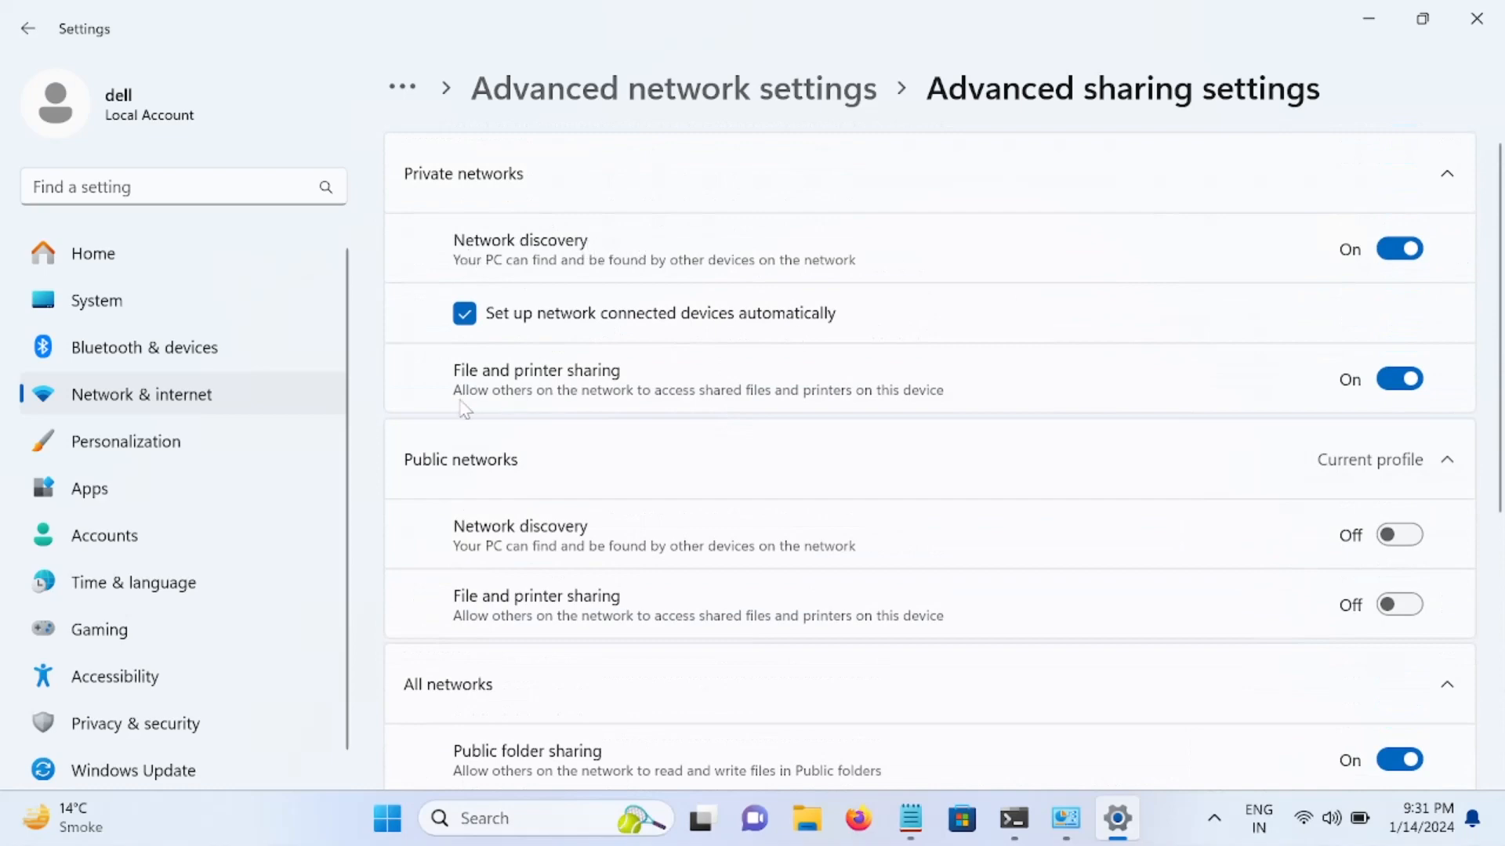
{"action": "mouse_move", "coordinate": [628, 392]}
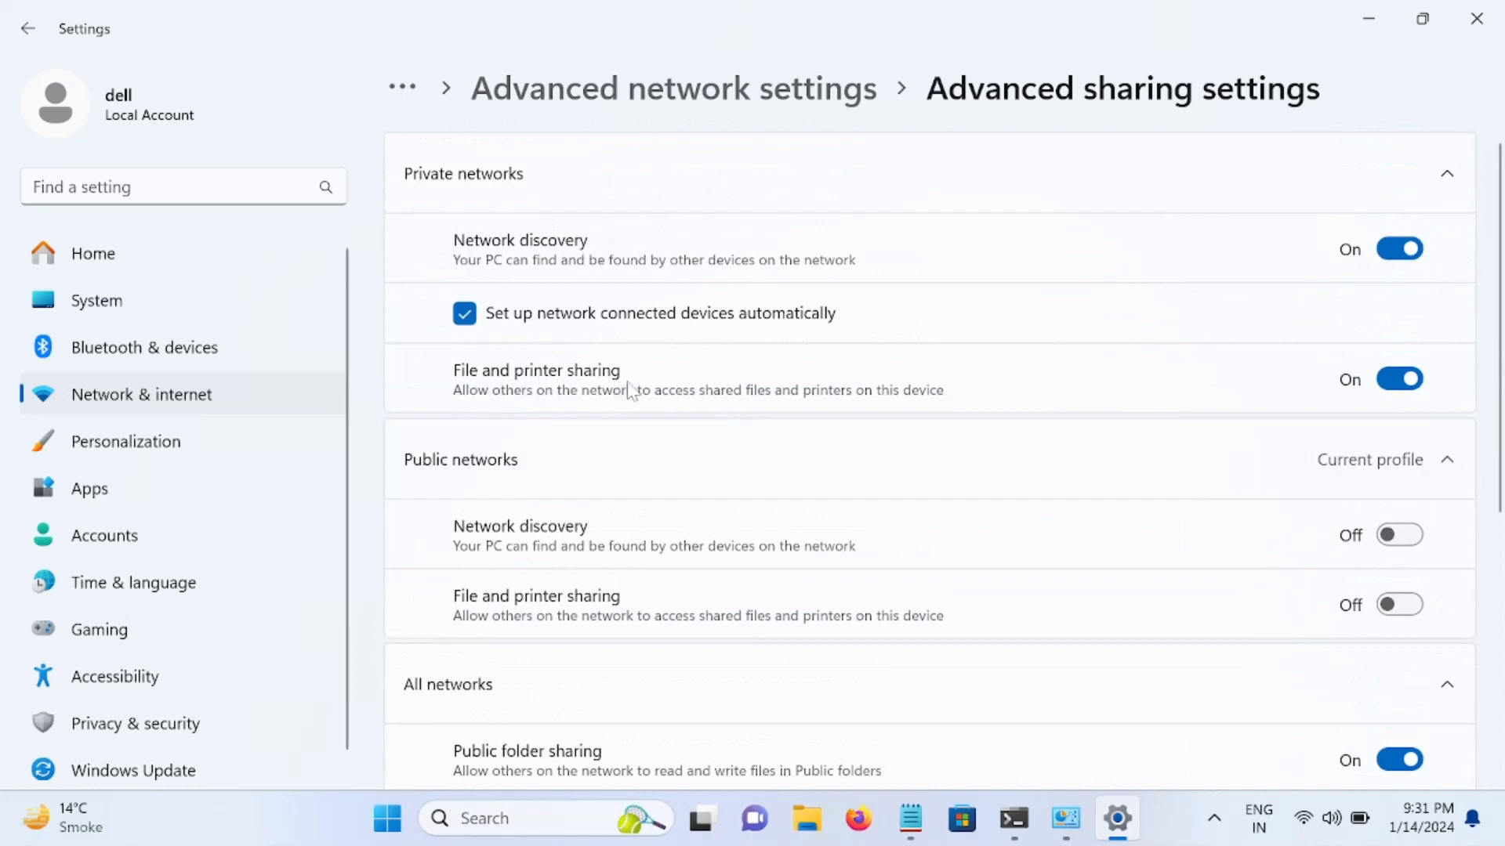
{"action": "scroll", "scroll_direction": "down", "scroll_amount": 3}
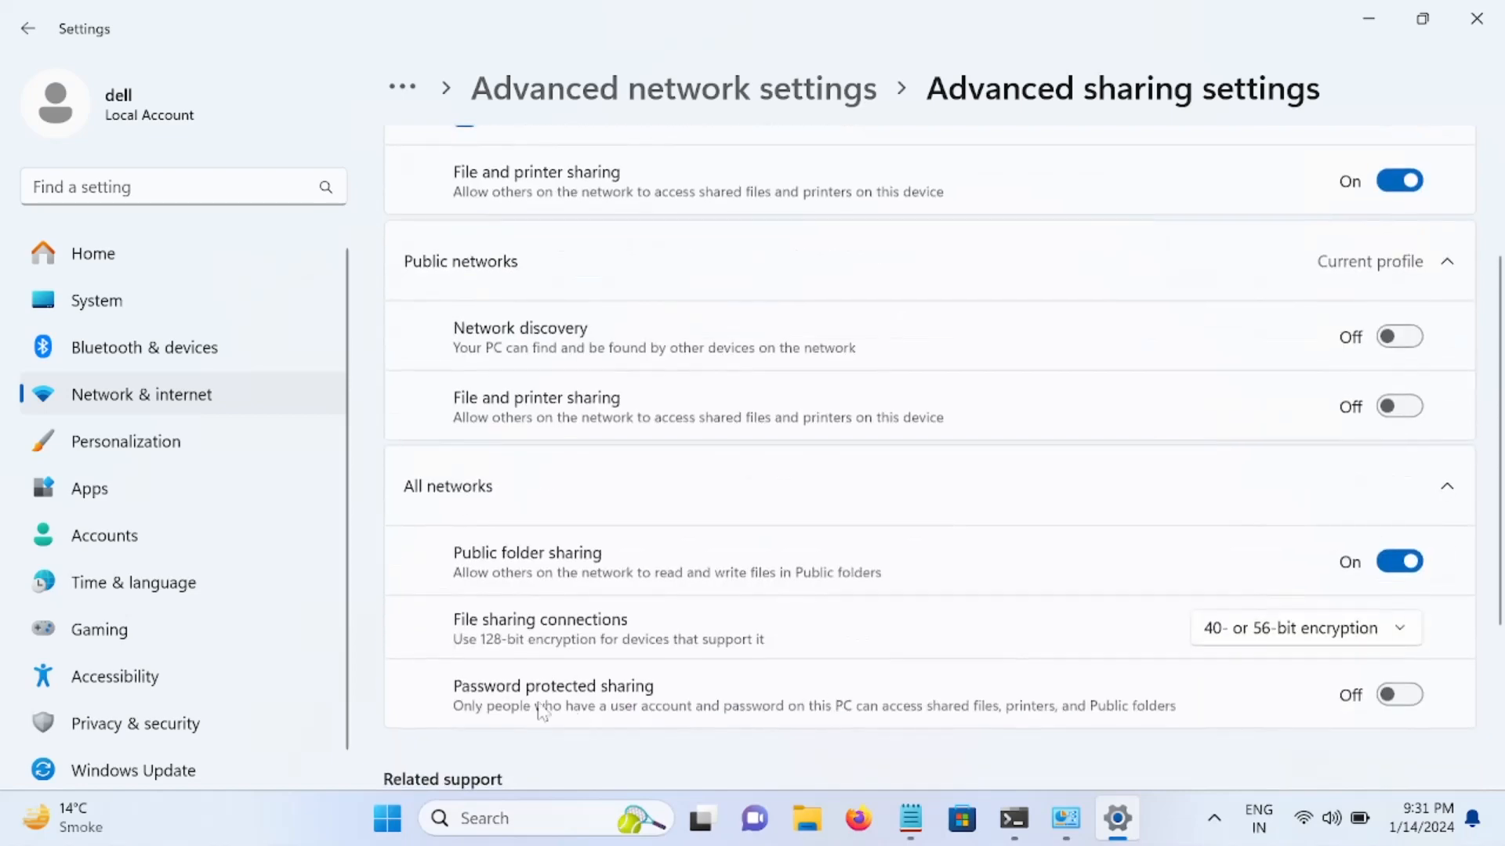
{"action": "scroll", "scroll_direction": "up", "scroll_amount": 3}
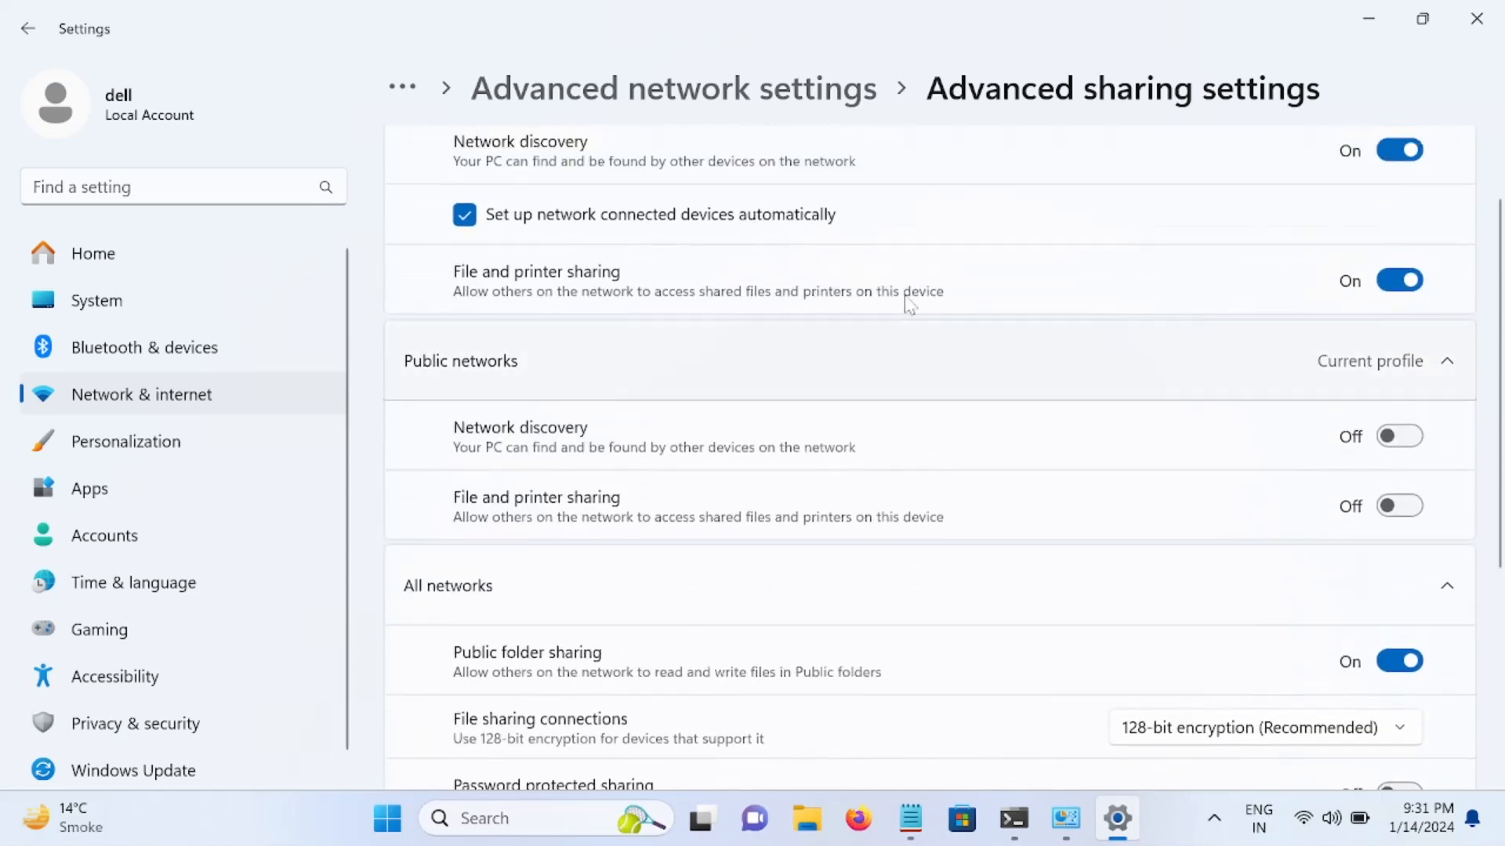
{"action": "scroll", "scroll_direction": "up", "scroll_amount": 3}
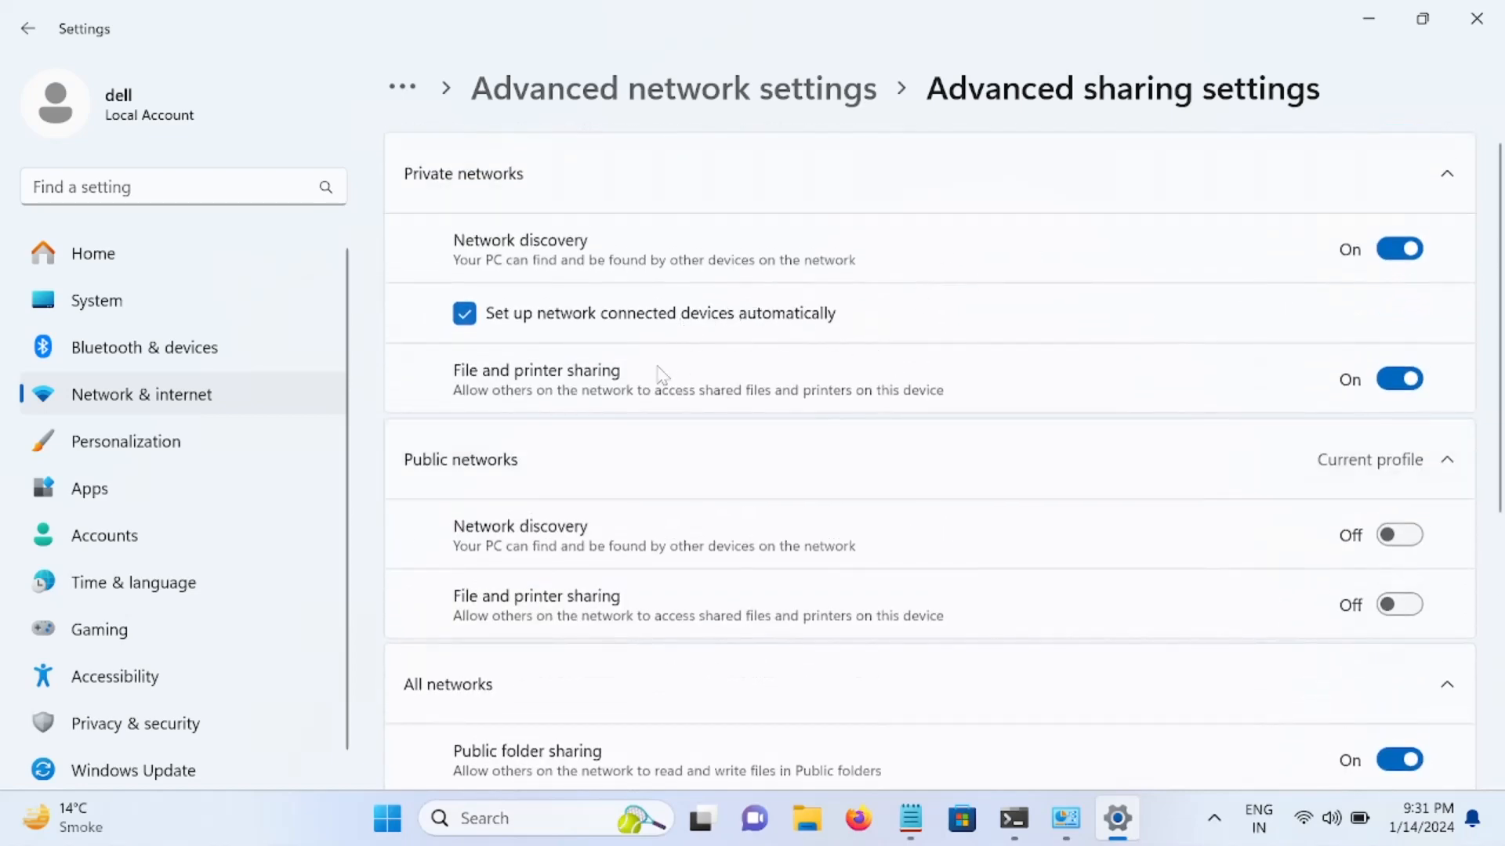
{"action": "mouse_move", "coordinate": [749, 289]}
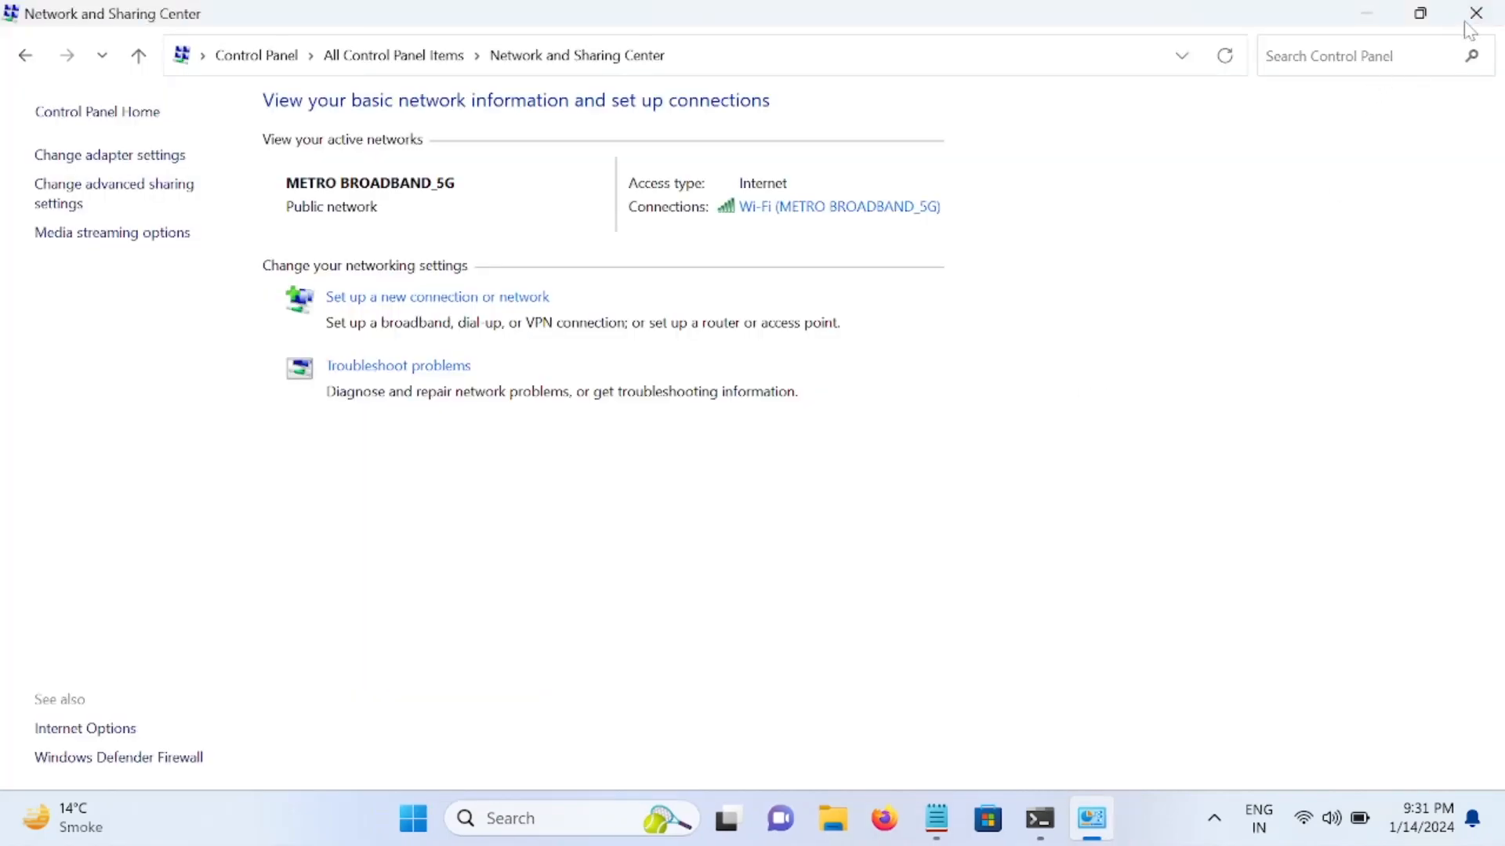
Close Network and Sharing Center and show the Sharing properties of the desktop videos folder.
{"action": "left_click", "coordinate": [1475, 13]}
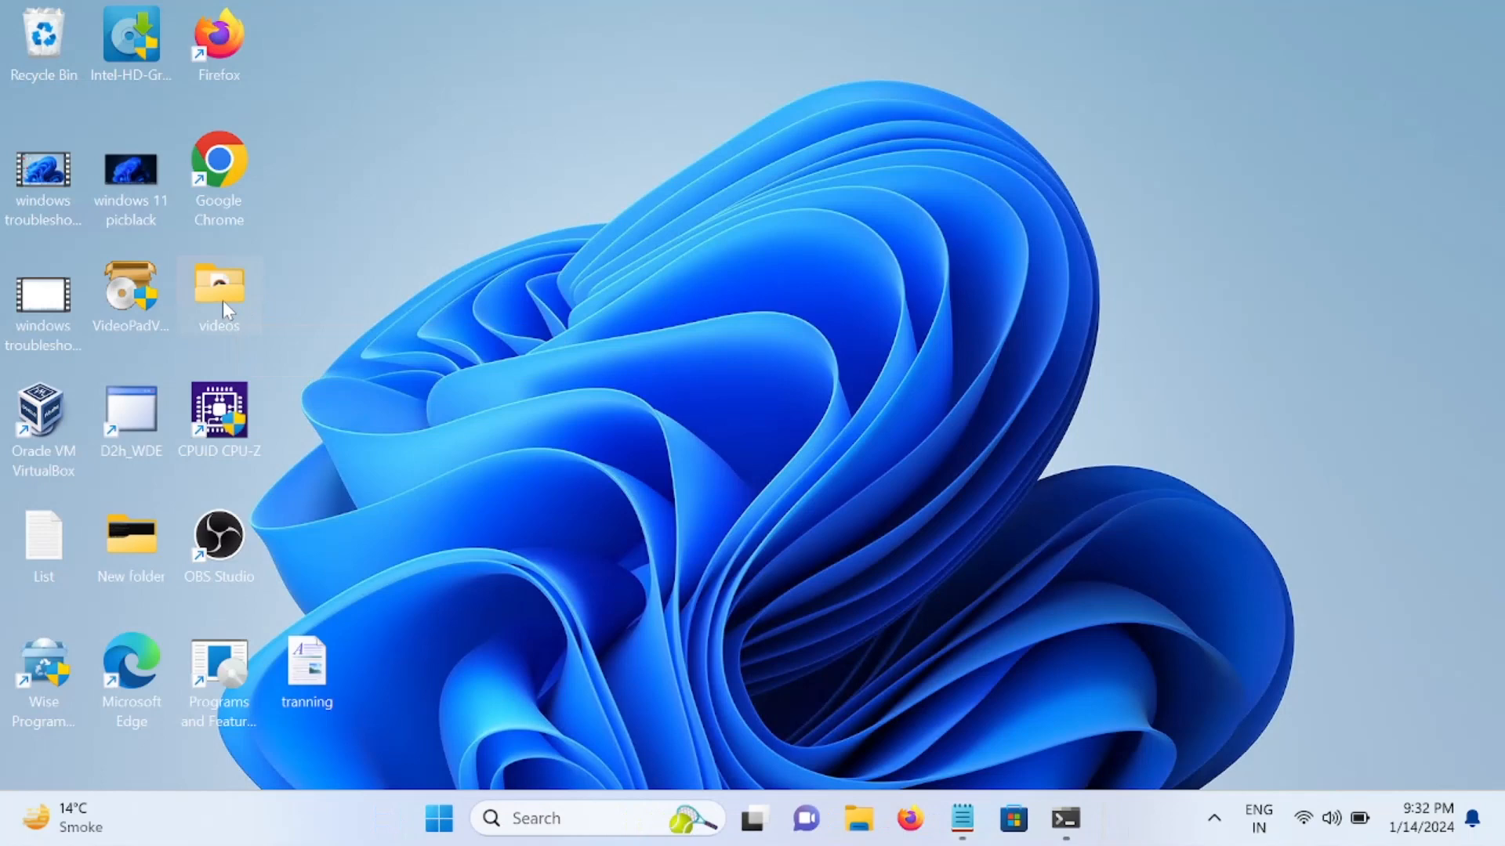
{"action": "mouse_move", "coordinate": [221, 307]}
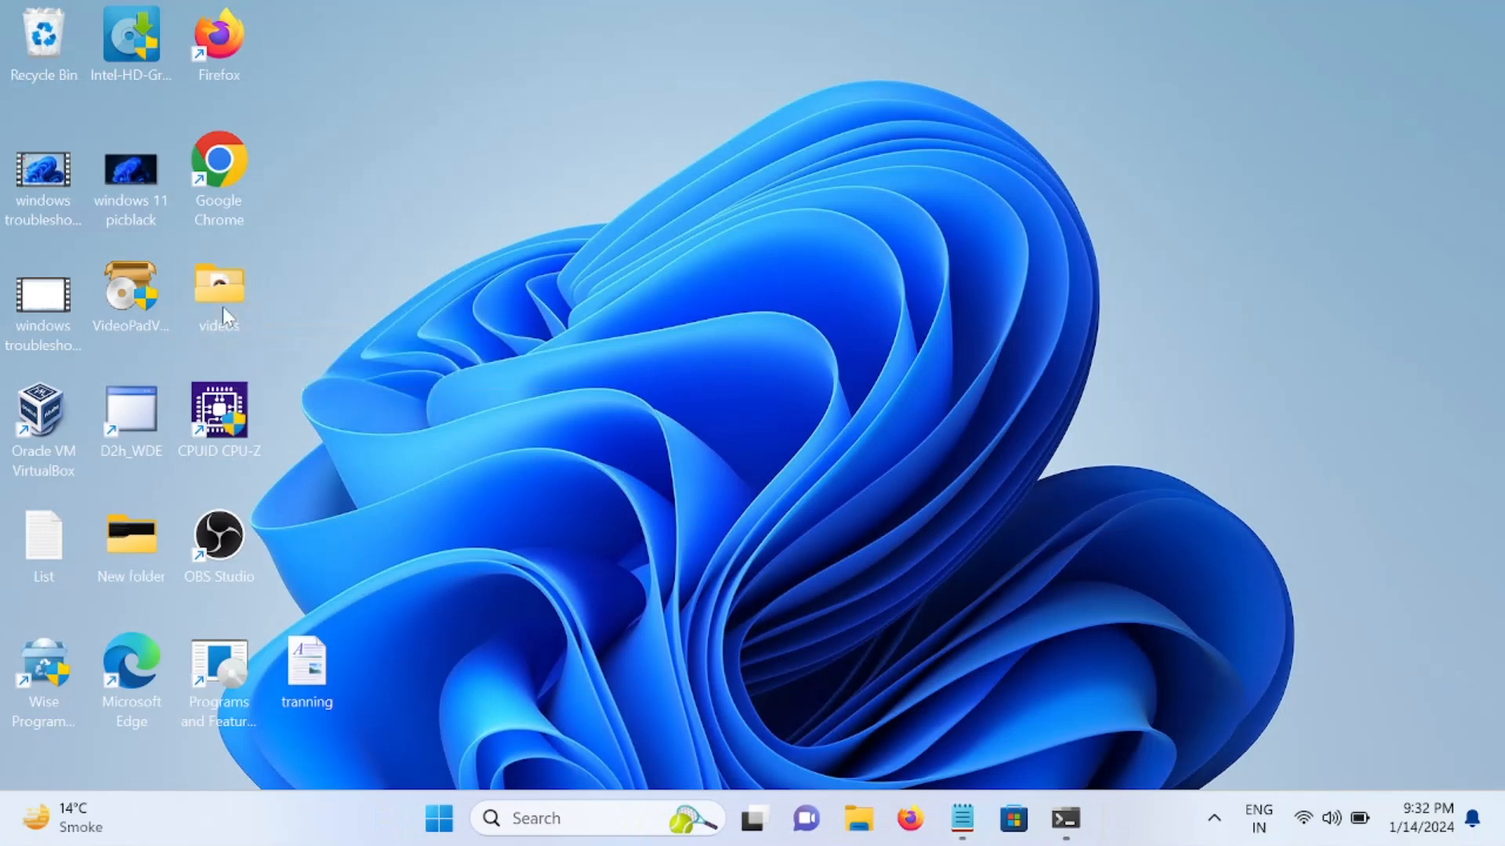
{"action": "right_click", "coordinate": [220, 298]}
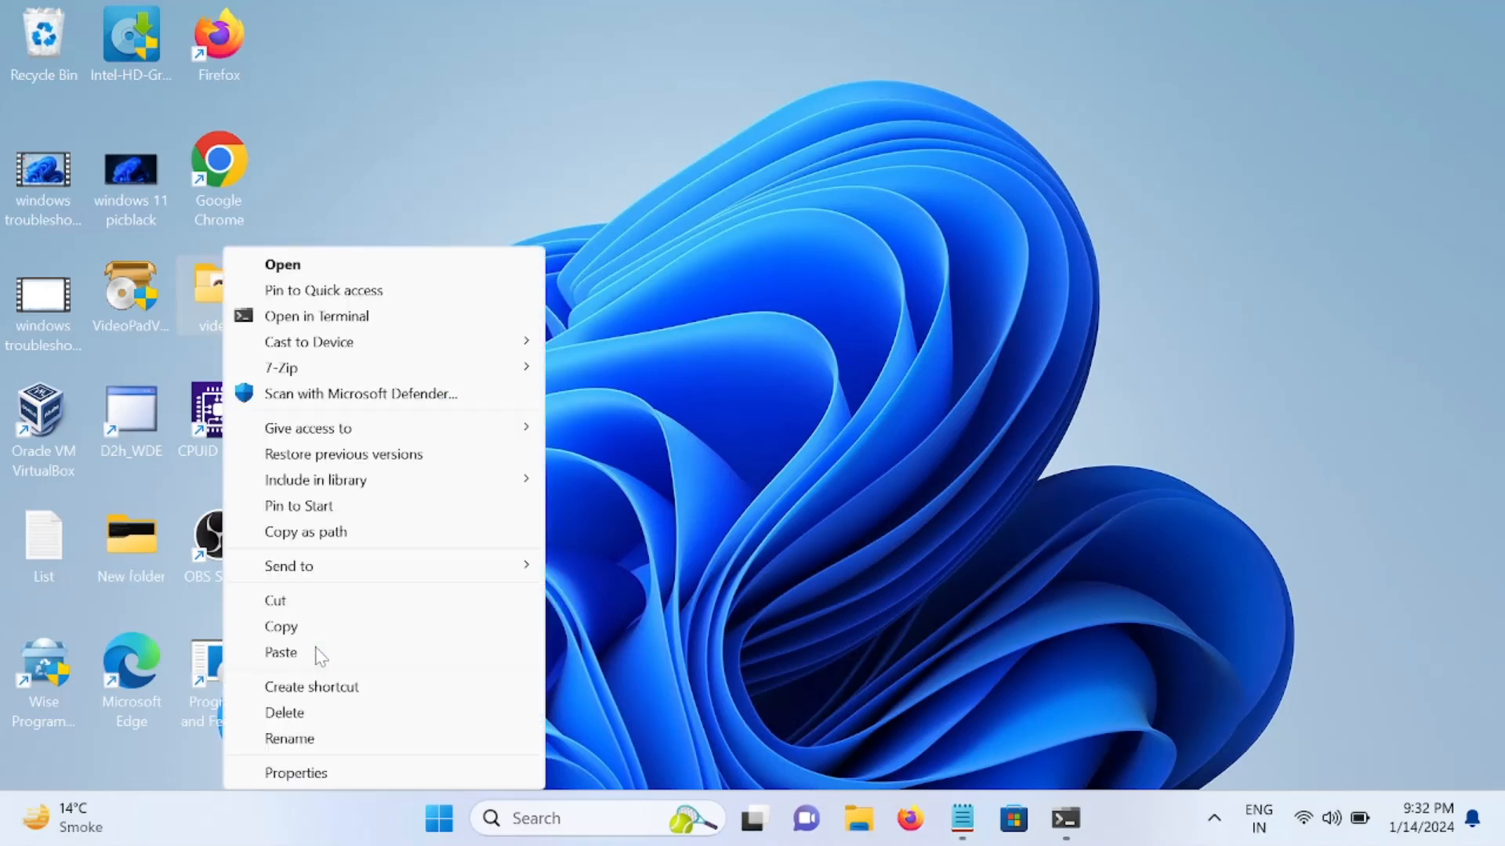
{"action": "left_click", "coordinate": [296, 773]}
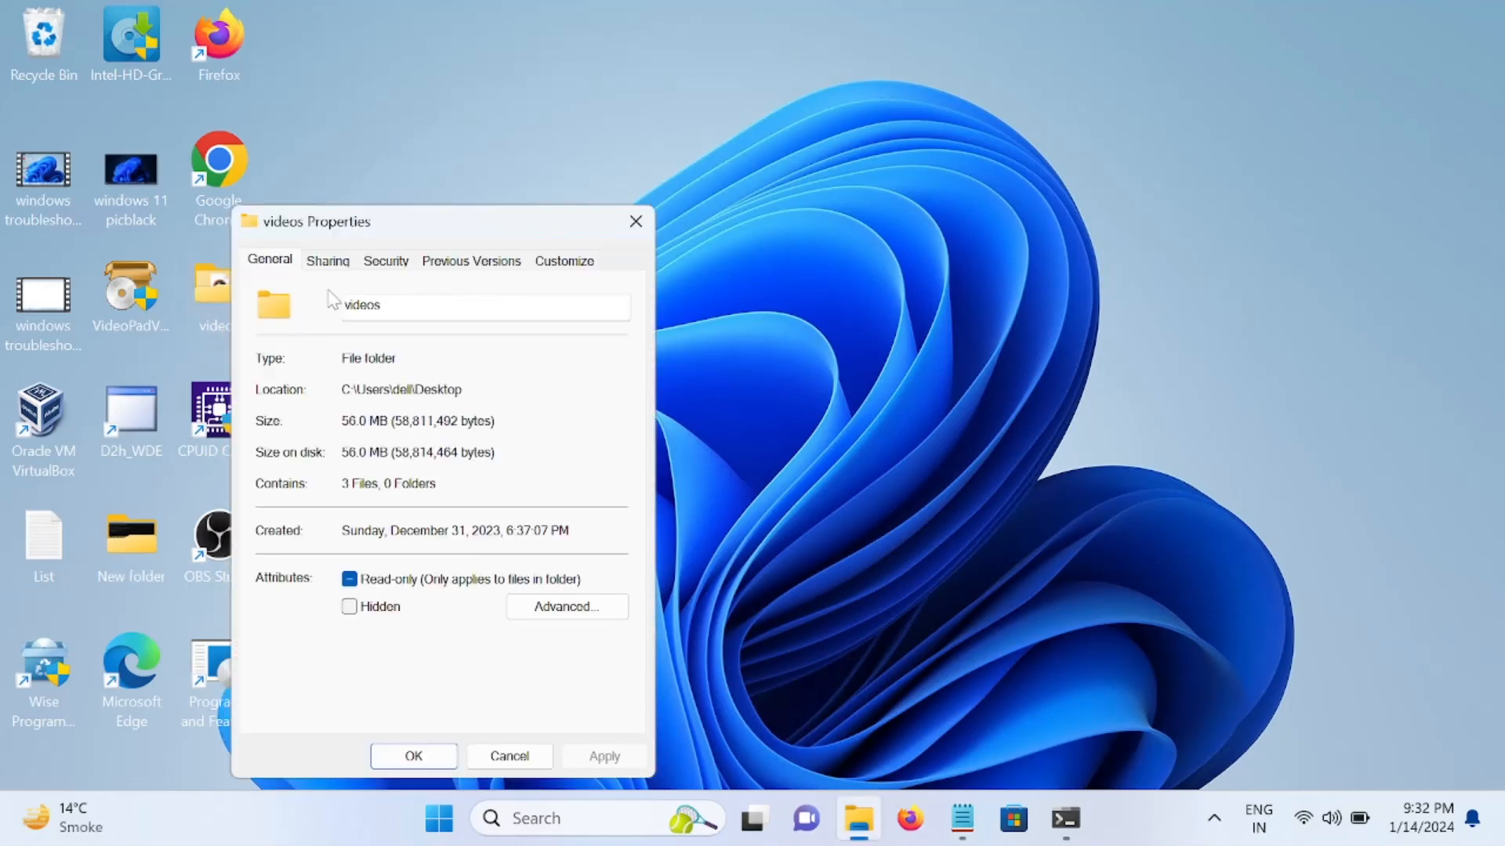
{"action": "left_click", "coordinate": [327, 260]}
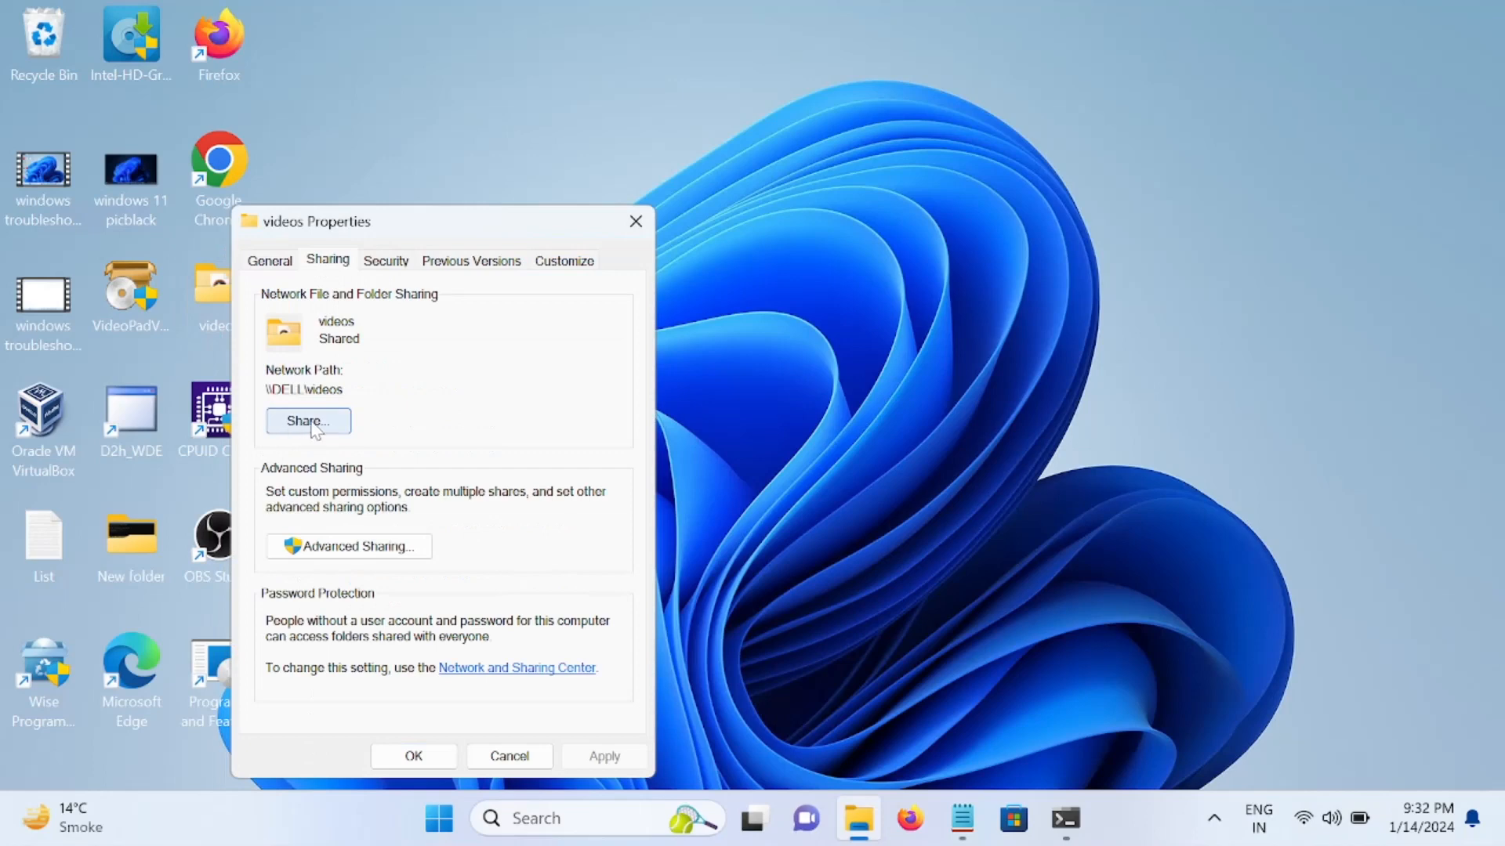
Share the videos folder with Everyone at Read/Write, confirming the \\DELL\videos path.
{"action": "left_click", "coordinate": [307, 421]}
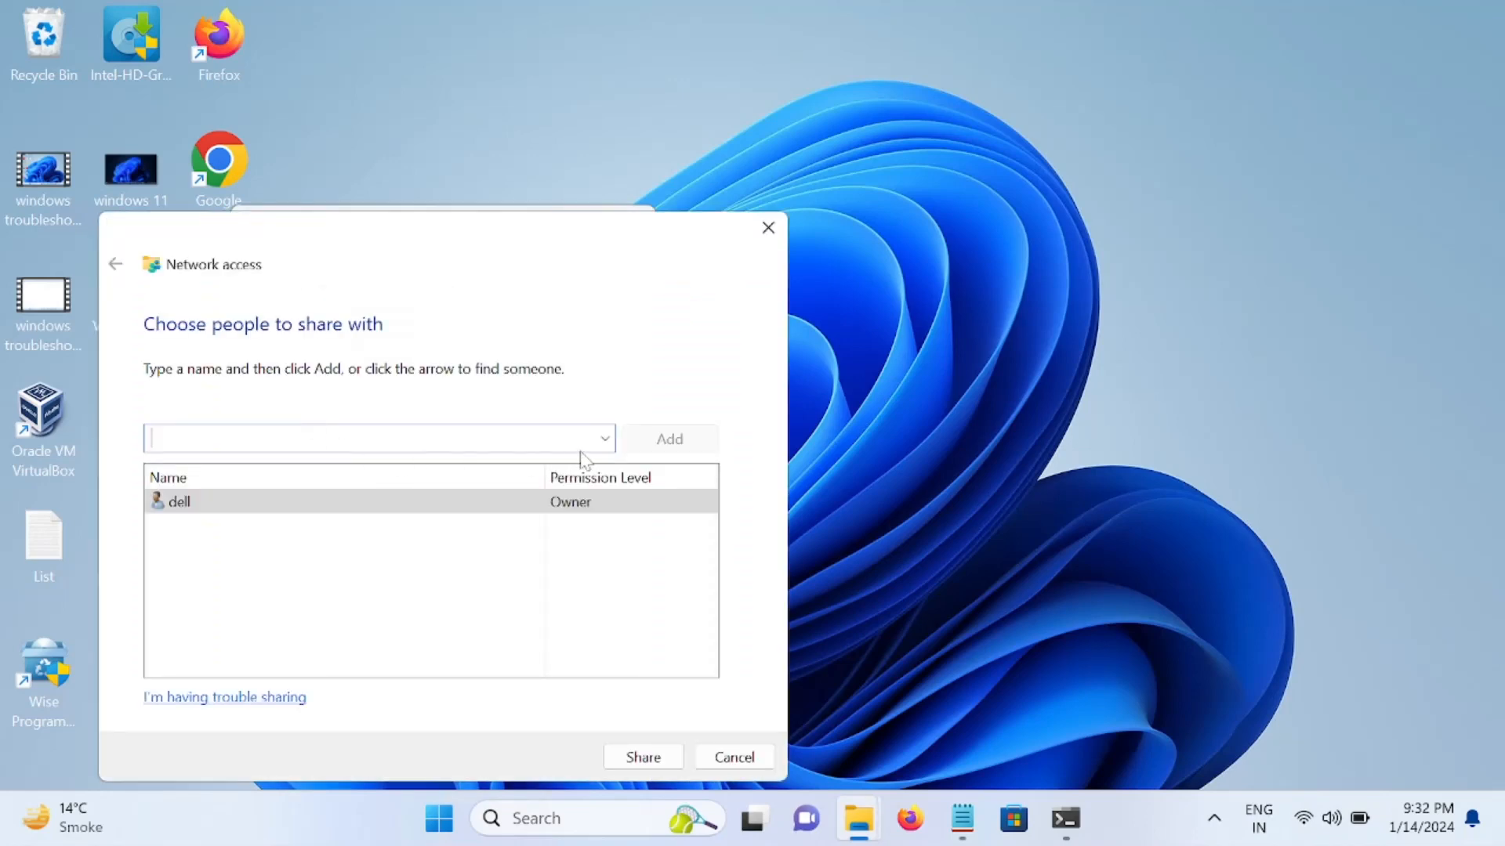
{"action": "left_click", "coordinate": [603, 439]}
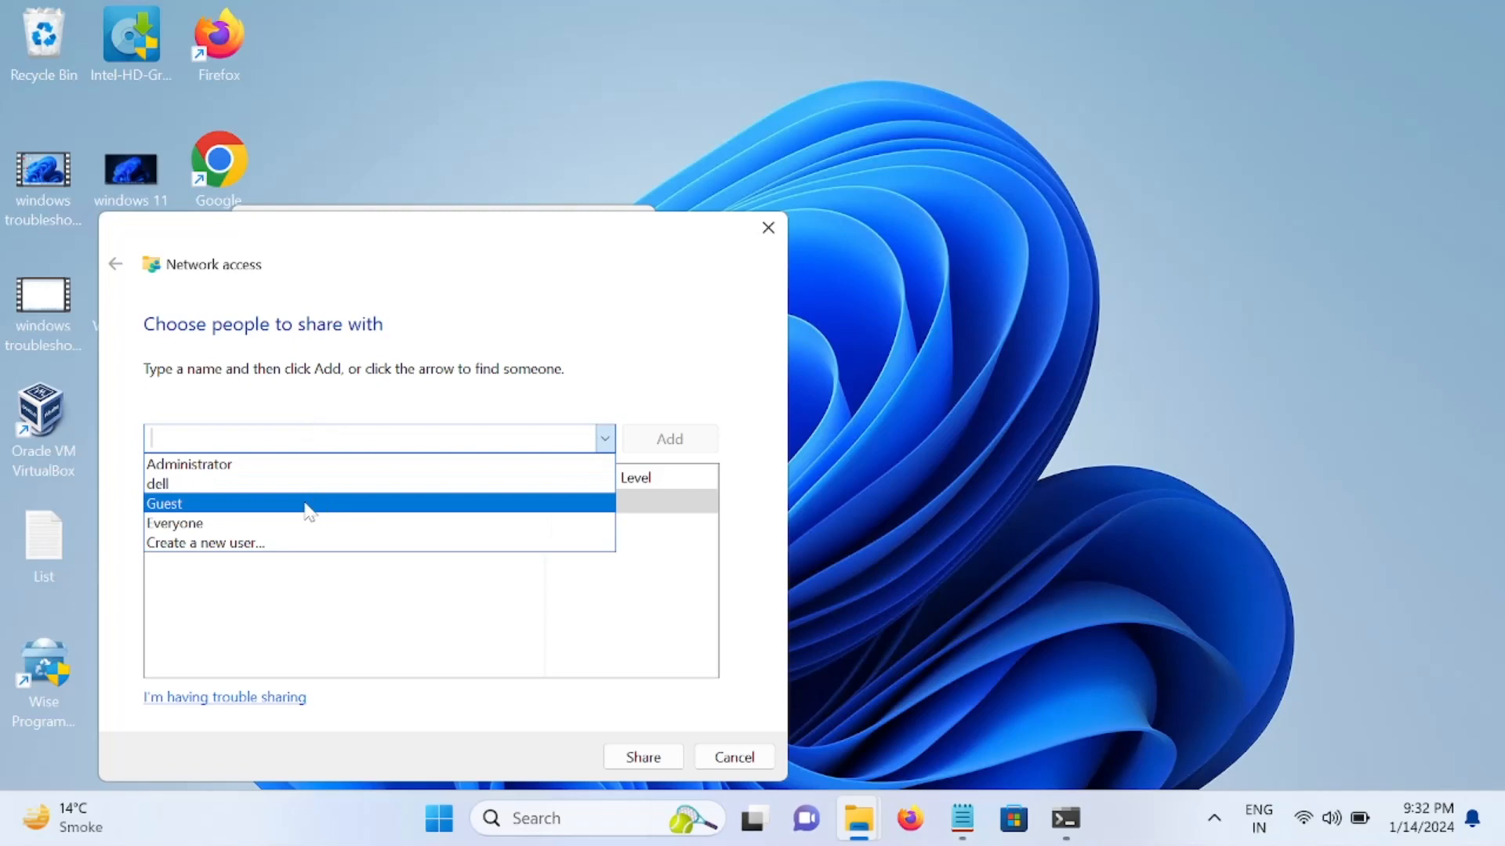
{"action": "left_click", "coordinate": [174, 523]}
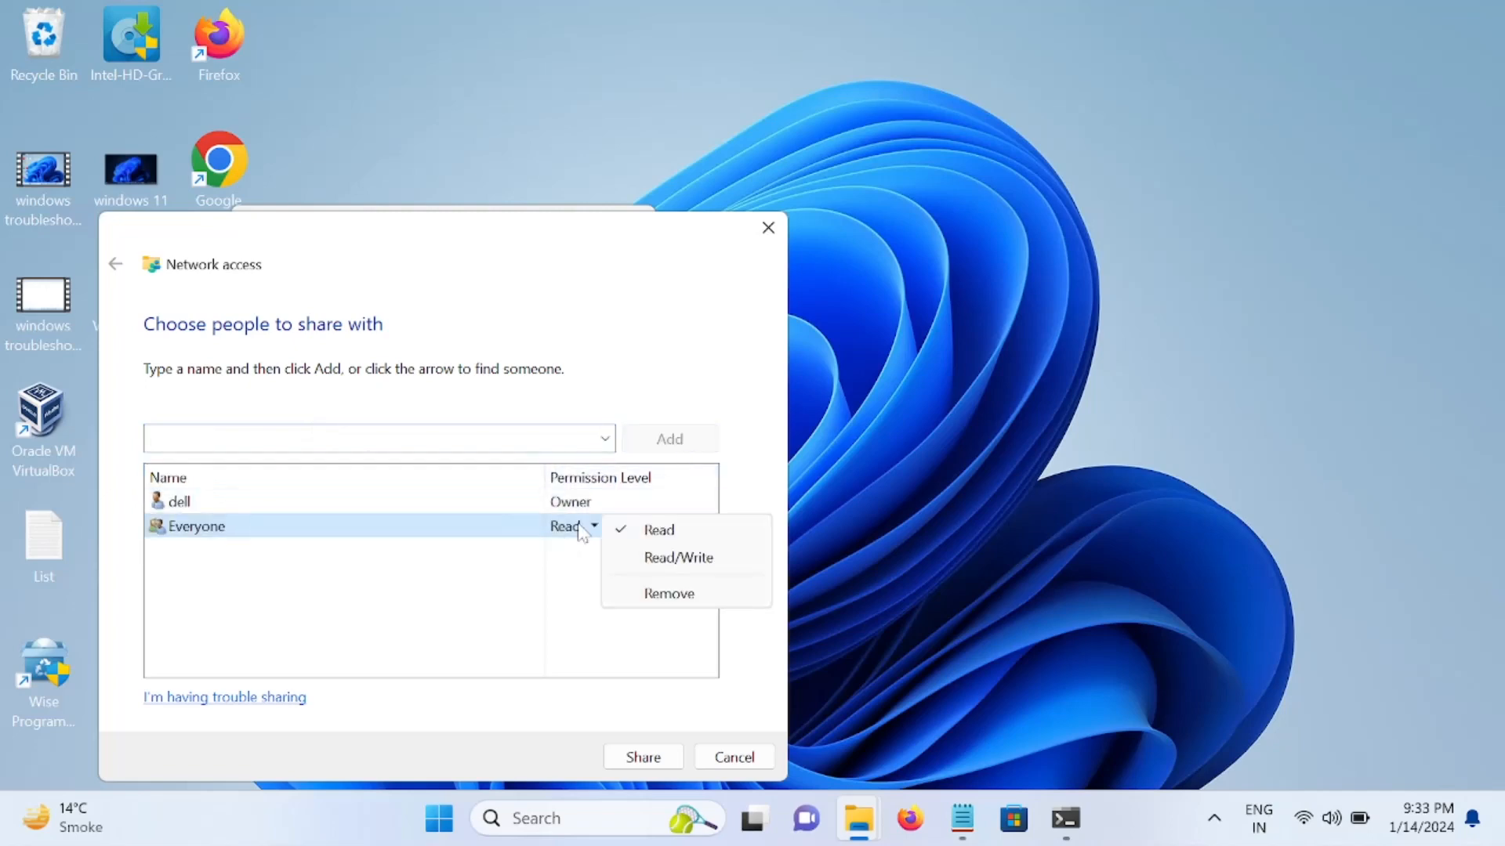
{"action": "left_click", "coordinate": [678, 558]}
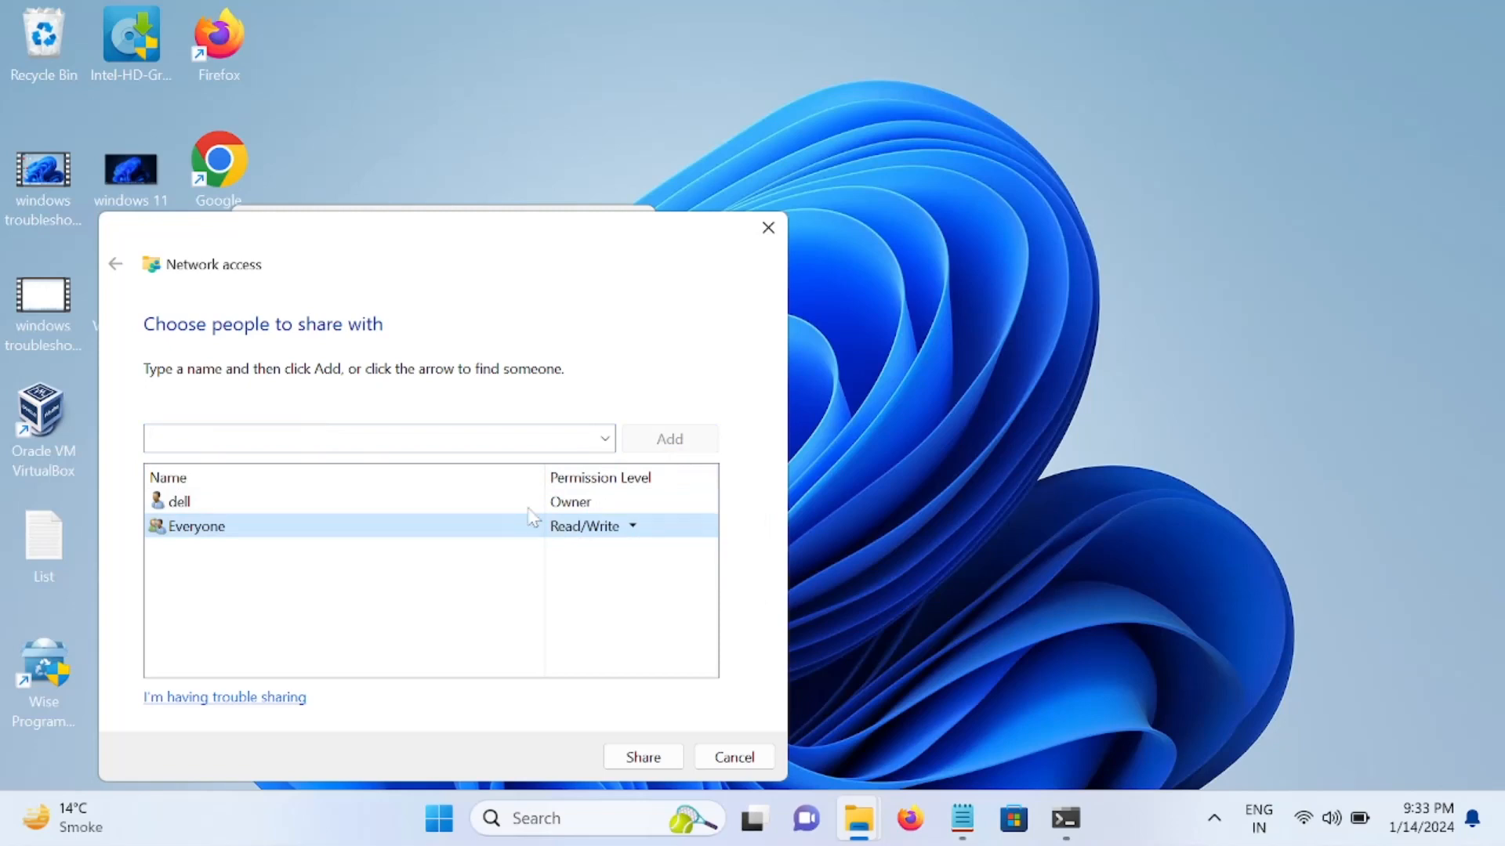
{"action": "left_click", "coordinate": [643, 755]}
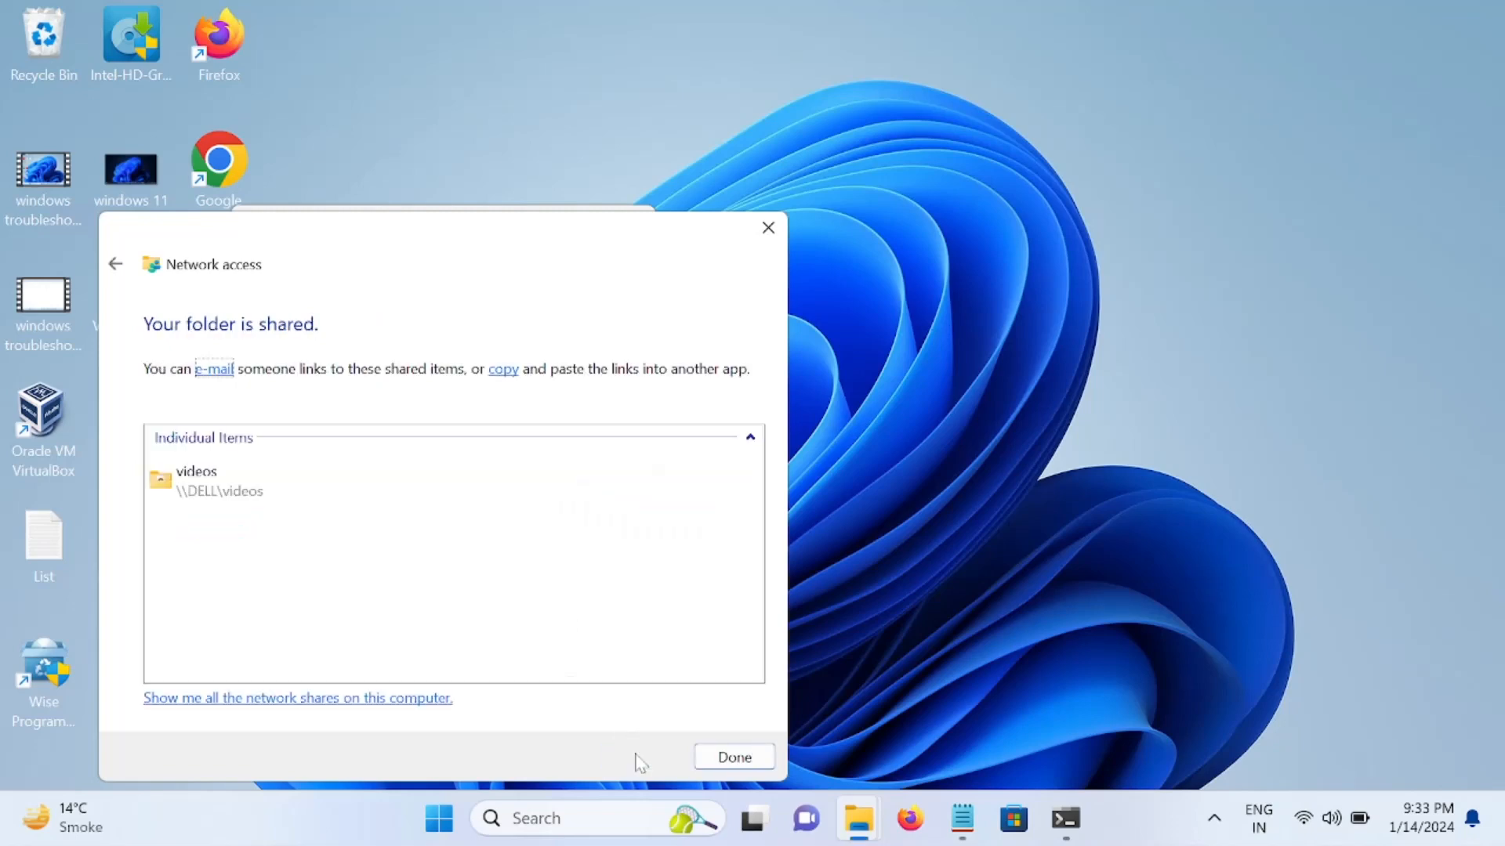
{"action": "mouse_move", "coordinate": [777, 760]}
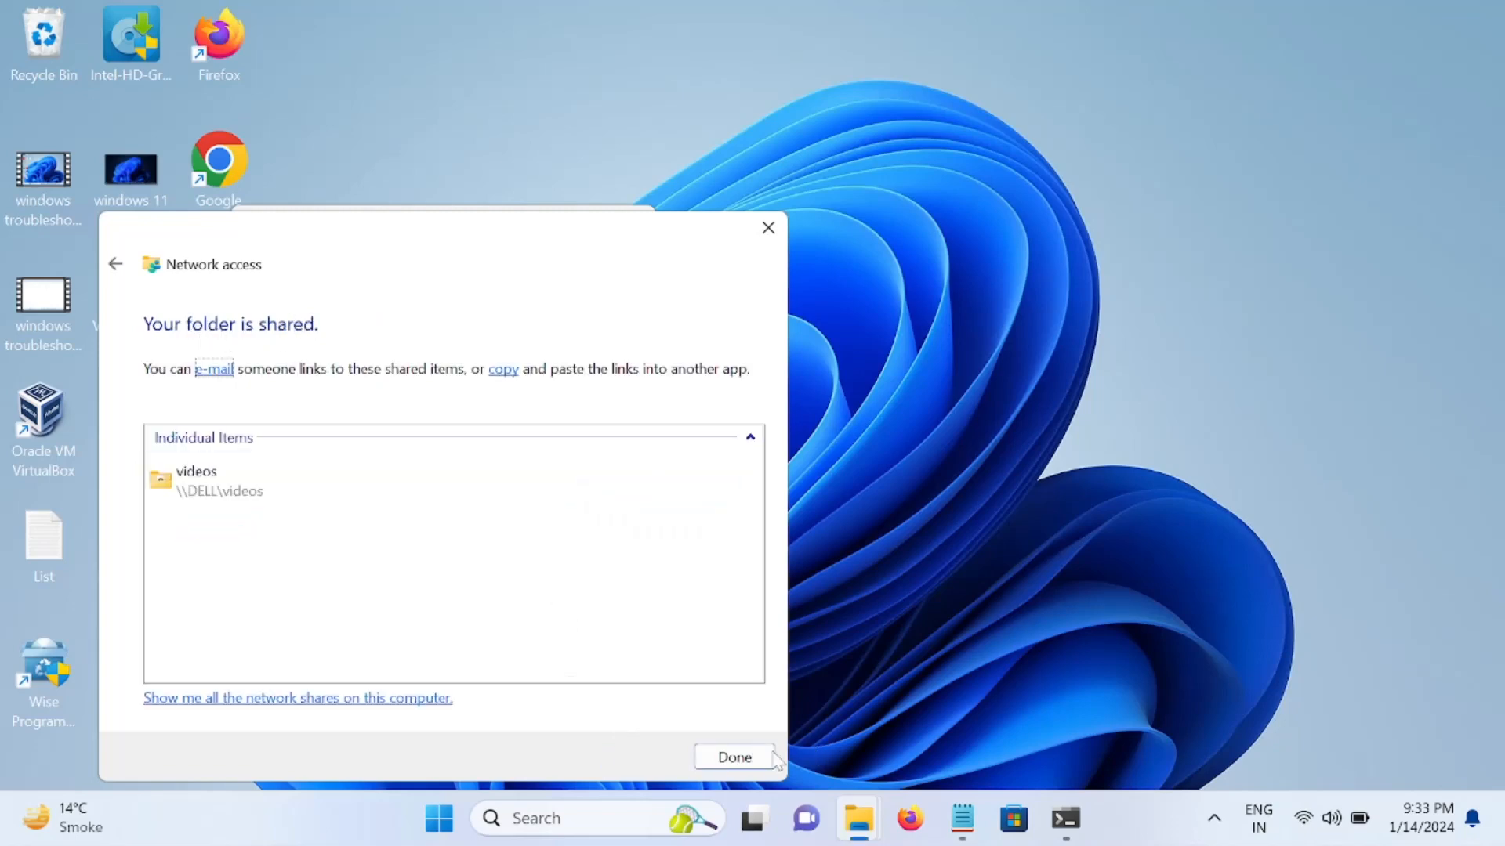
In Advanced Sharing, grant Everyone Full Control permissions on videos and reposition the folder on the desktop.
{"action": "left_click", "coordinate": [733, 757]}
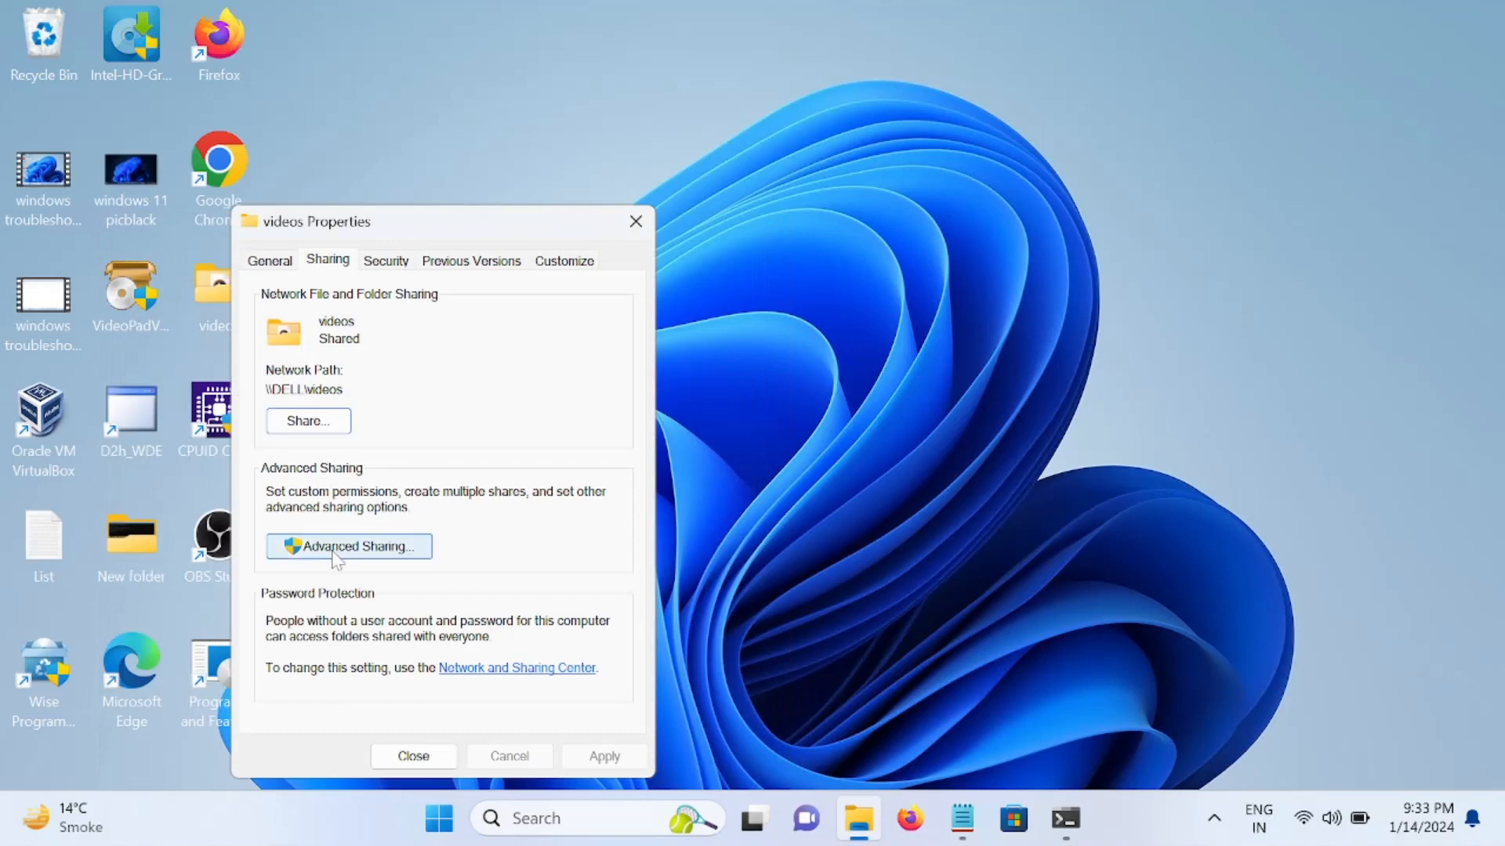
{"action": "left_click", "coordinate": [348, 545]}
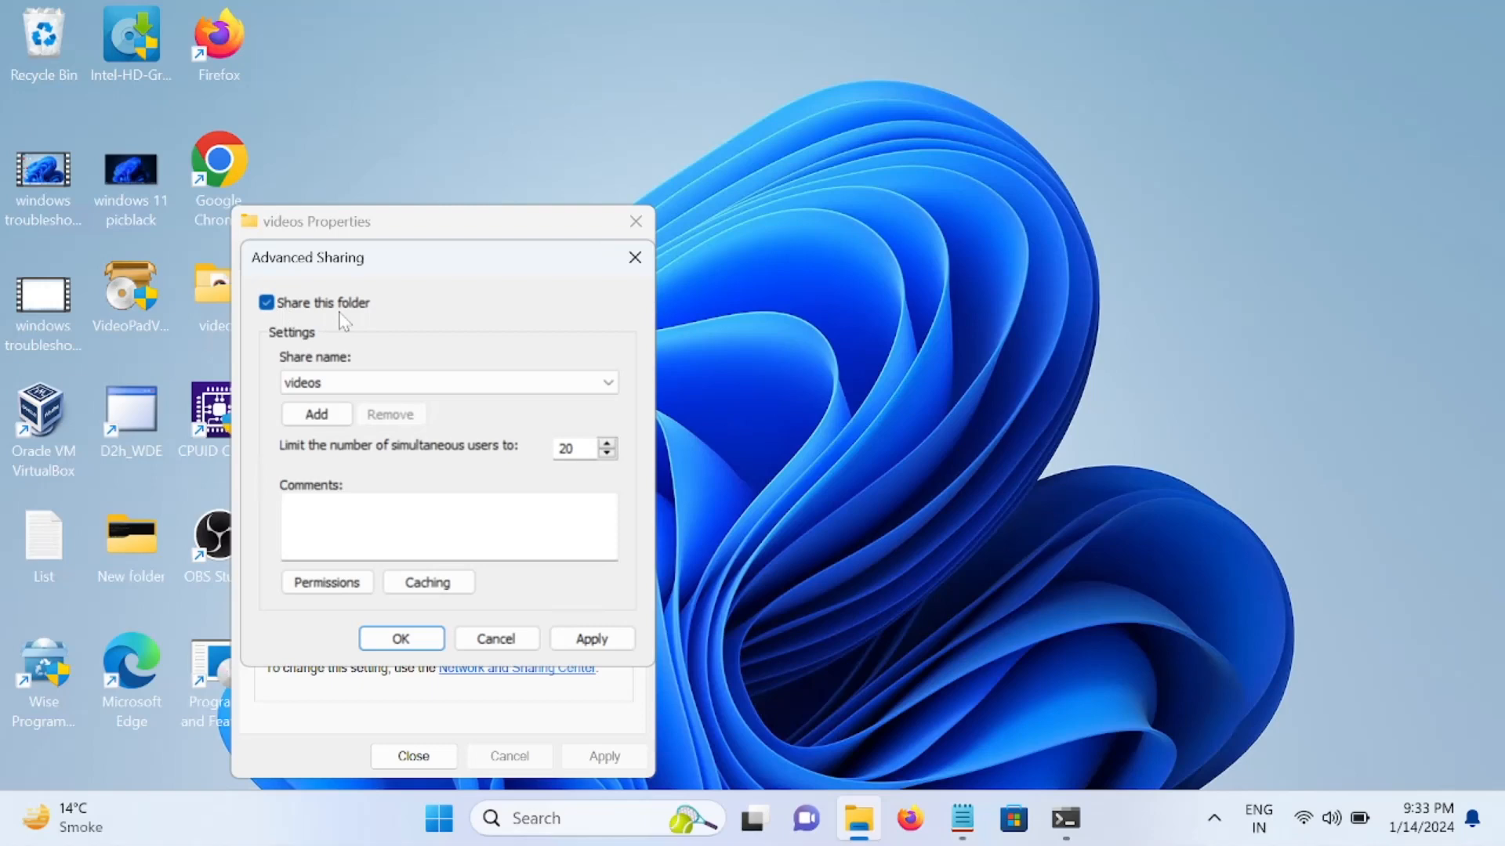
{"action": "left_click", "coordinate": [326, 582]}
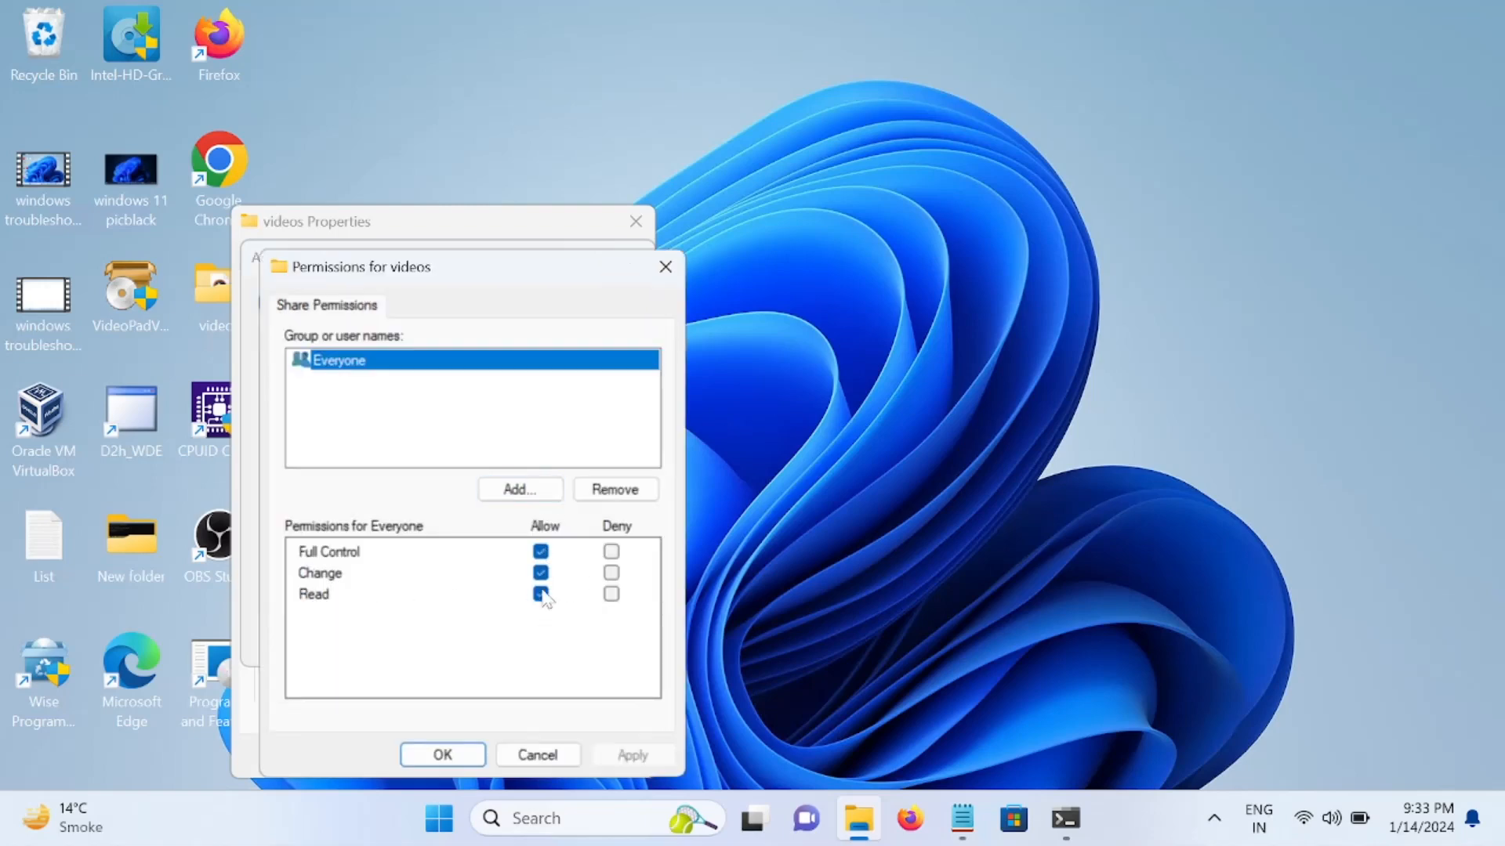
{"action": "left_click", "coordinate": [442, 754]}
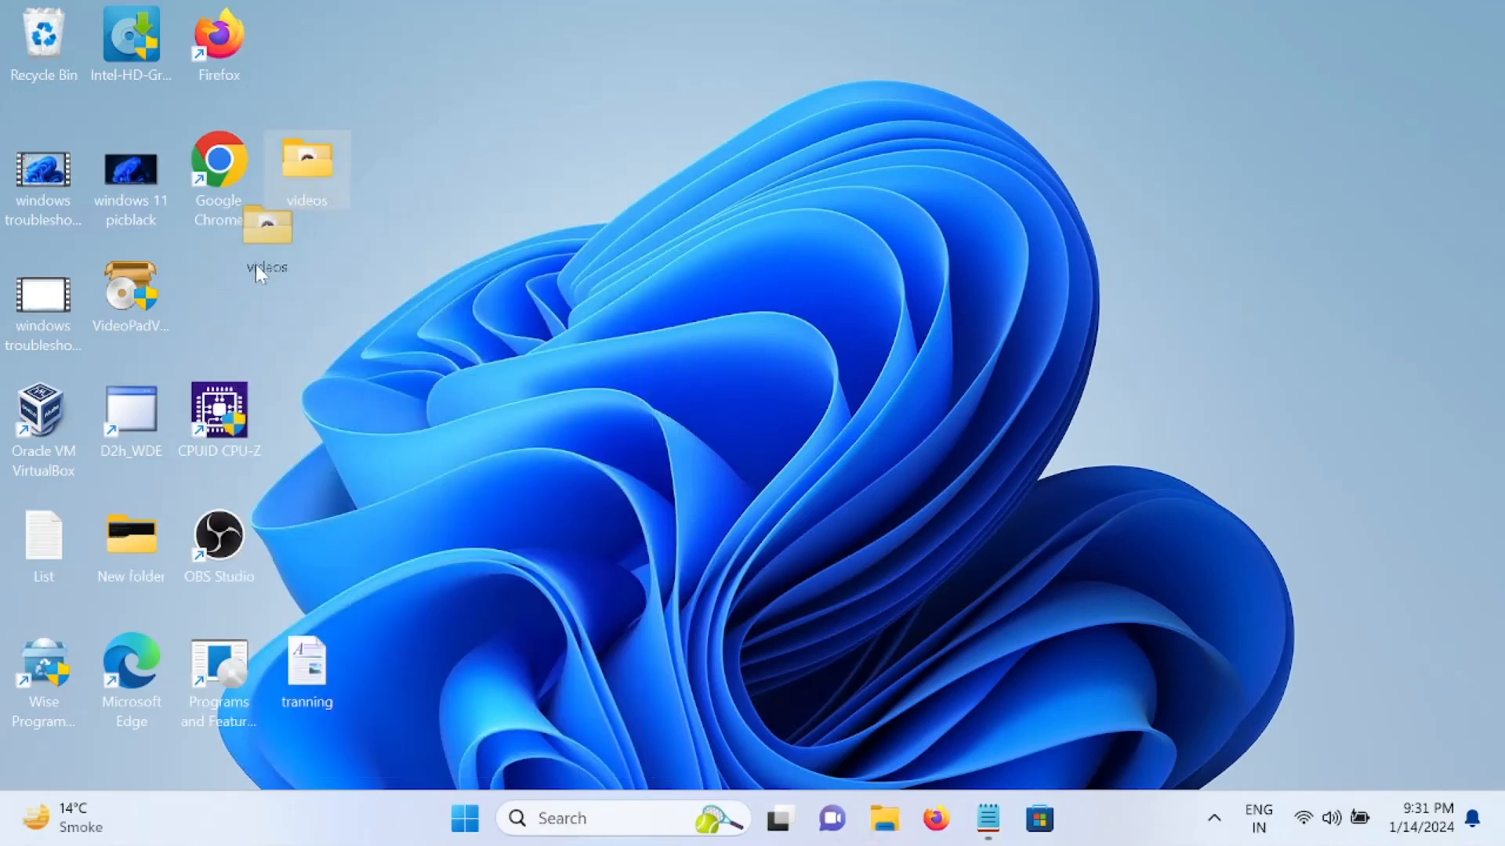
{"action": "left_click_drag", "start_coordinate": [307, 168], "coordinate": [218, 293]}
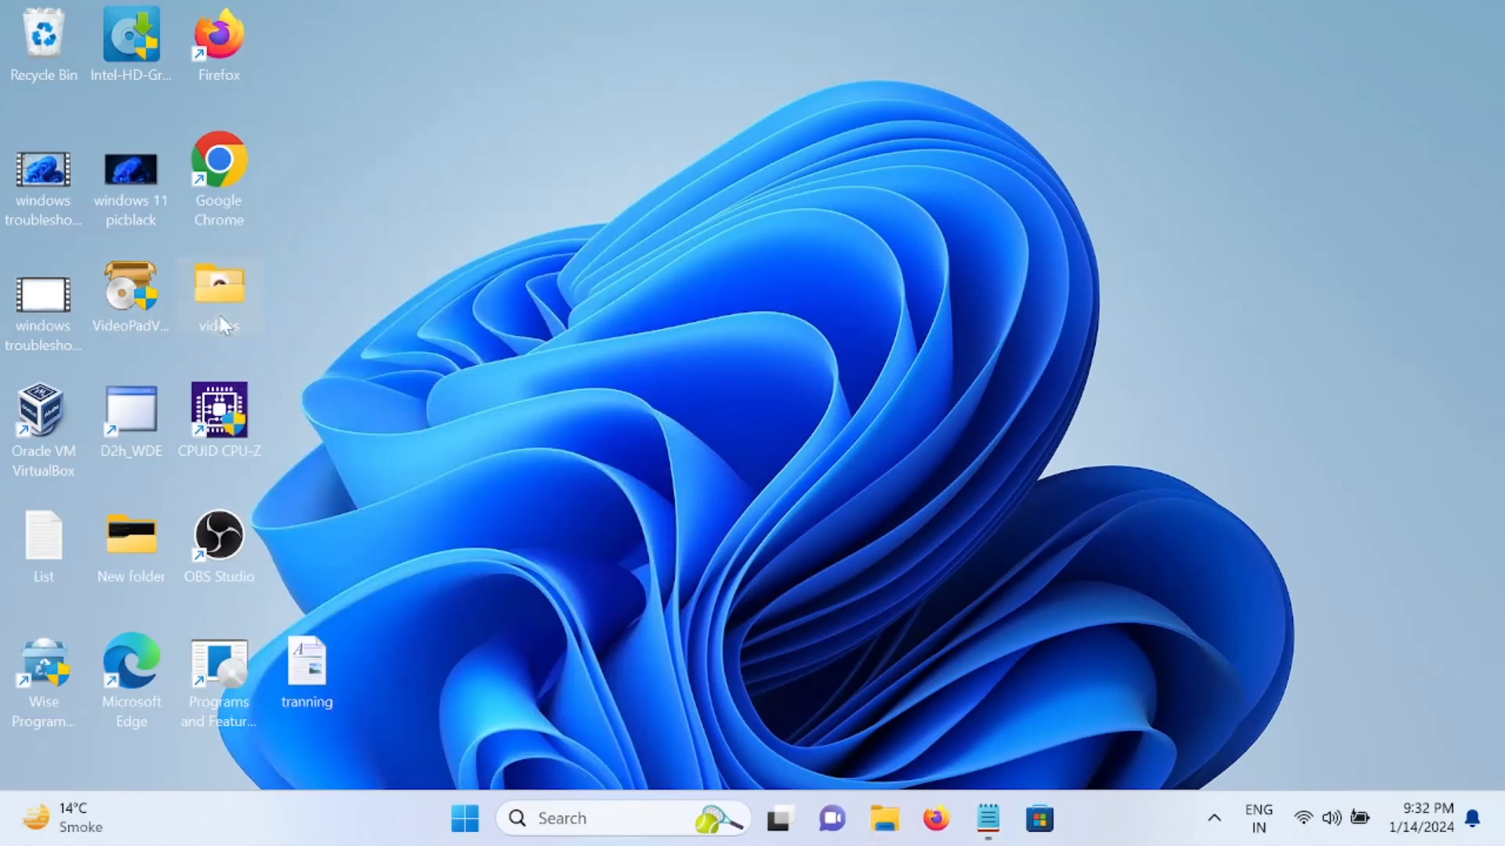
{"action": "mouse_move", "coordinate": [266, 284]}
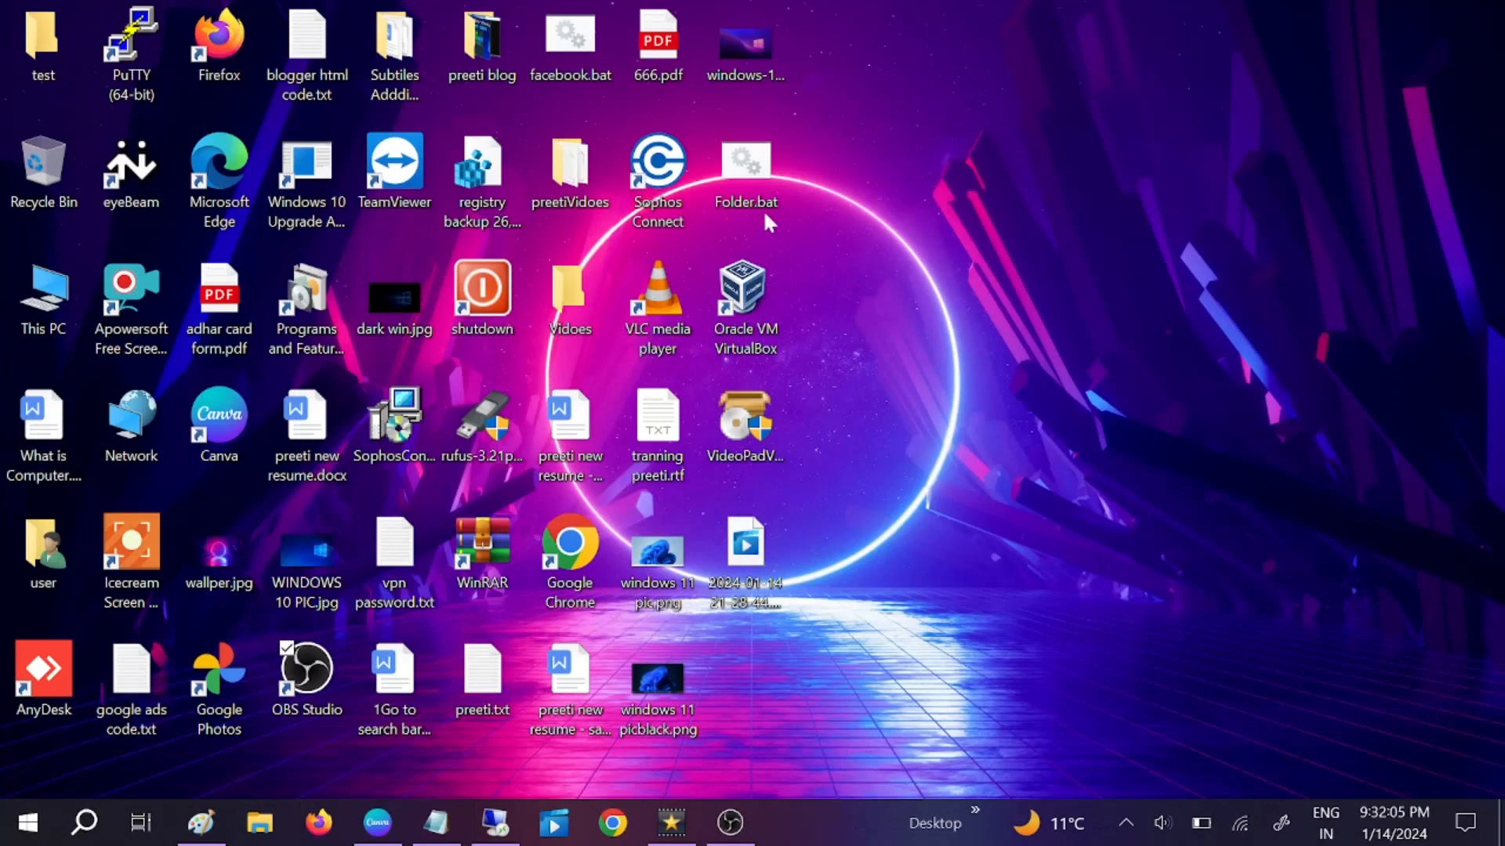
{"action": "mouse_move", "coordinate": [258, 823]}
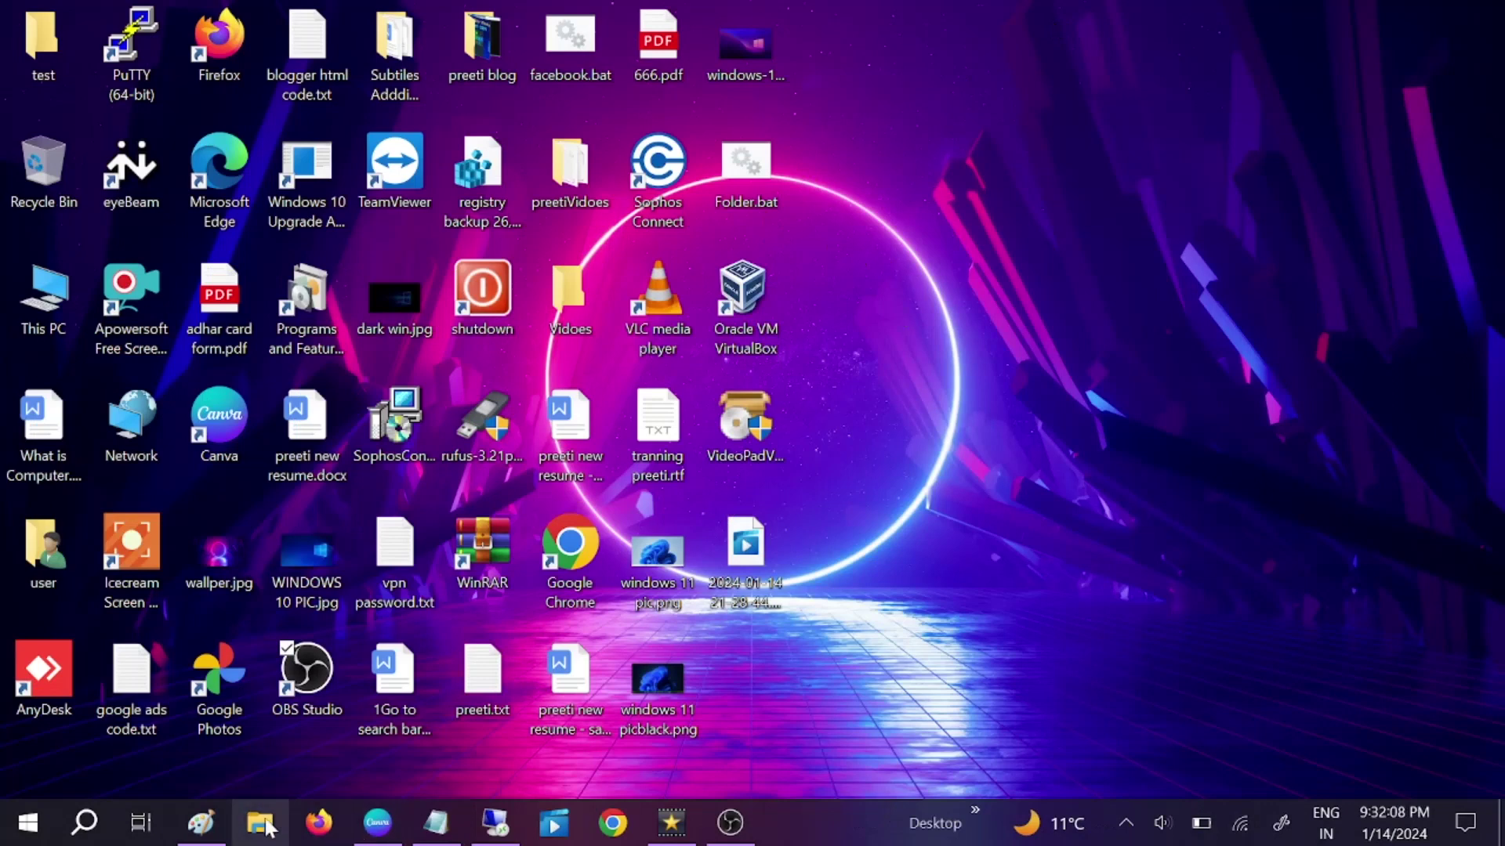
On the second PC, browse to the Network location via This PC in File Explorer.
{"action": "left_click", "coordinate": [259, 823]}
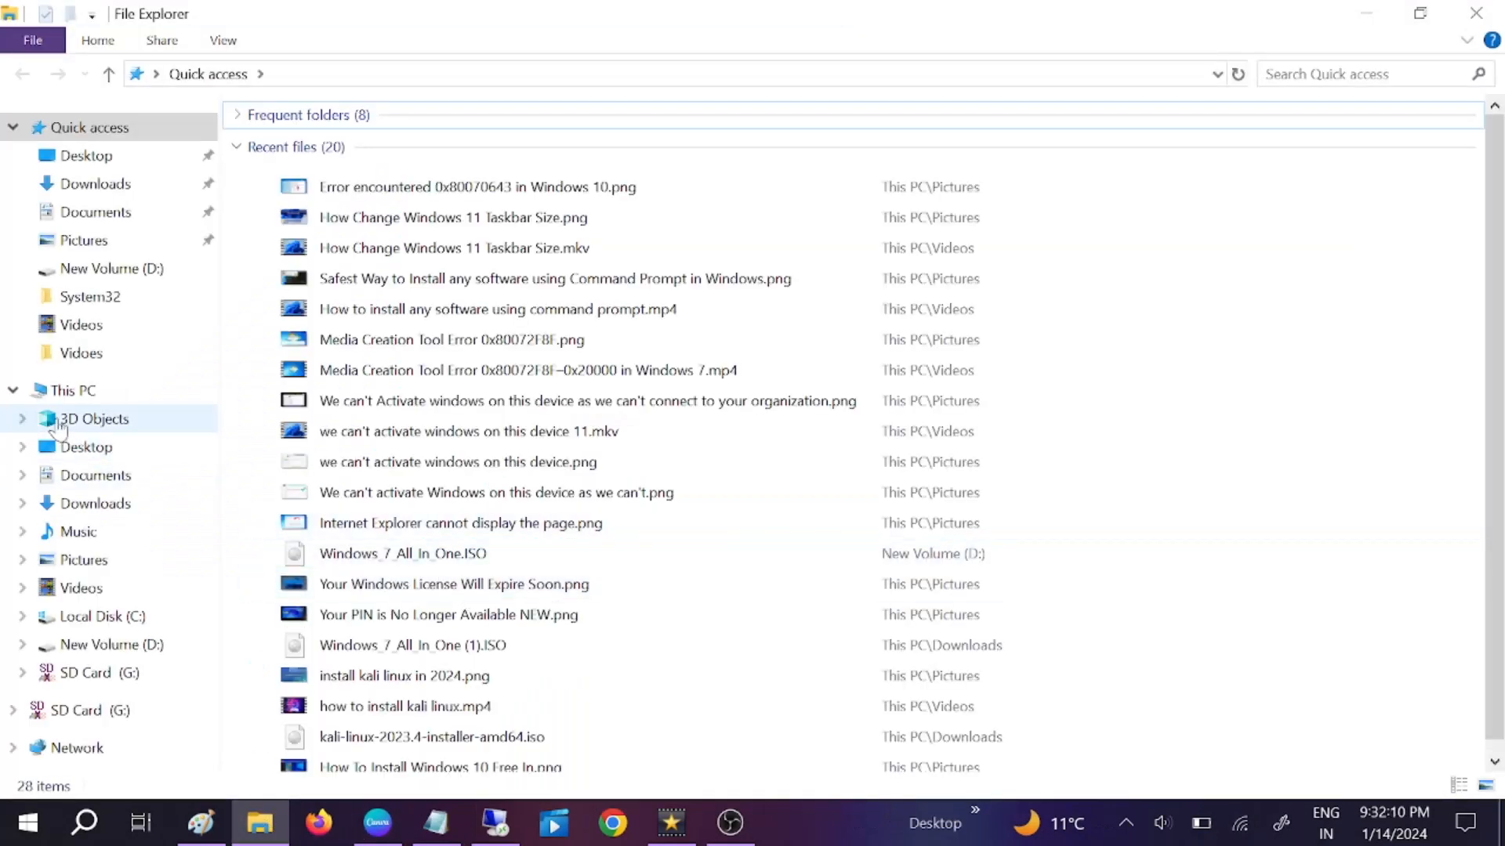
{"action": "left_click", "coordinate": [69, 390]}
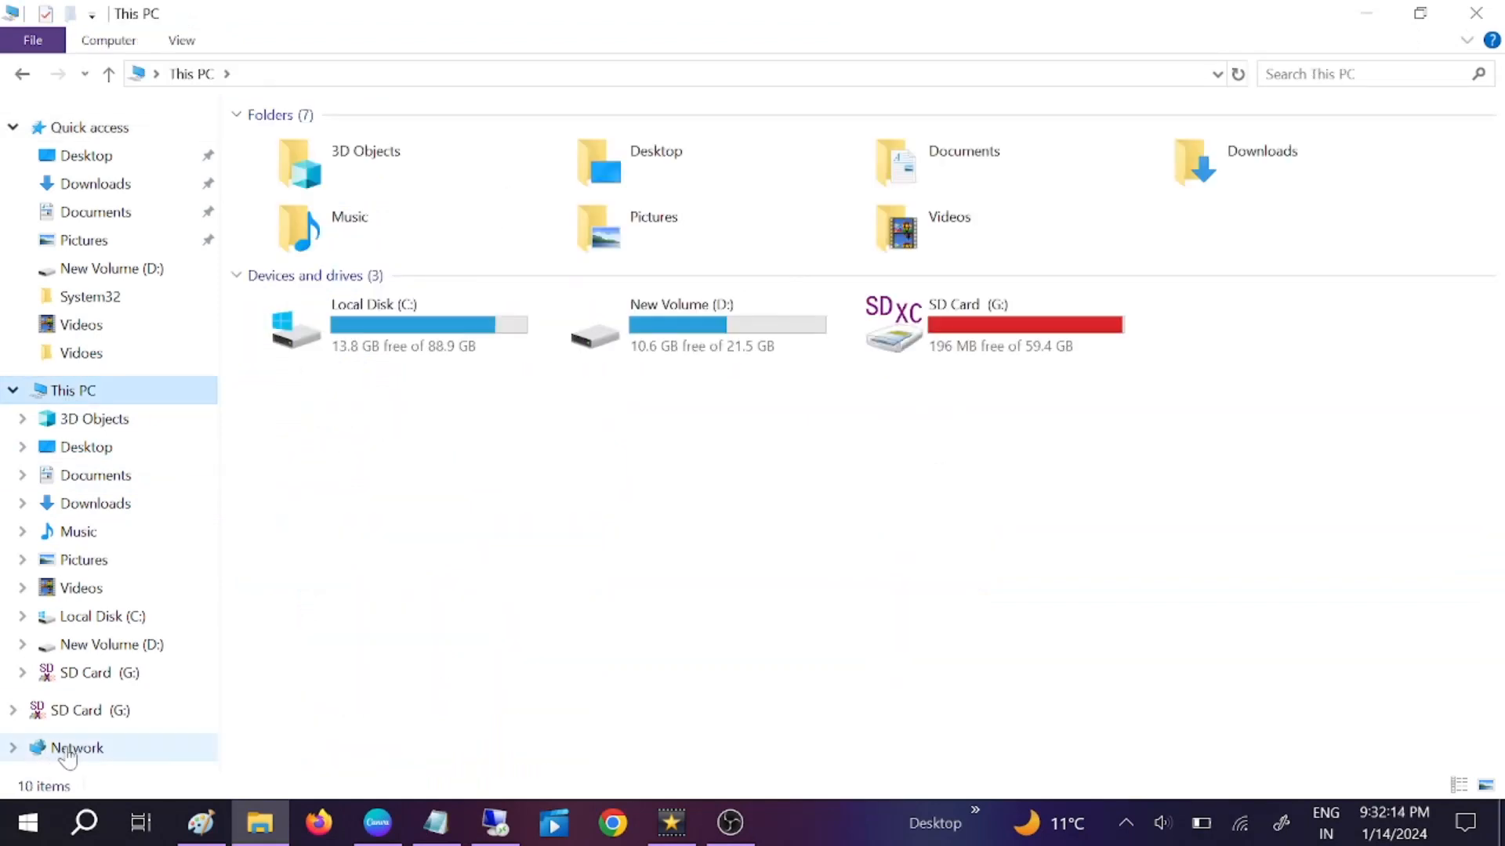
{"action": "mouse_move", "coordinate": [72, 763]}
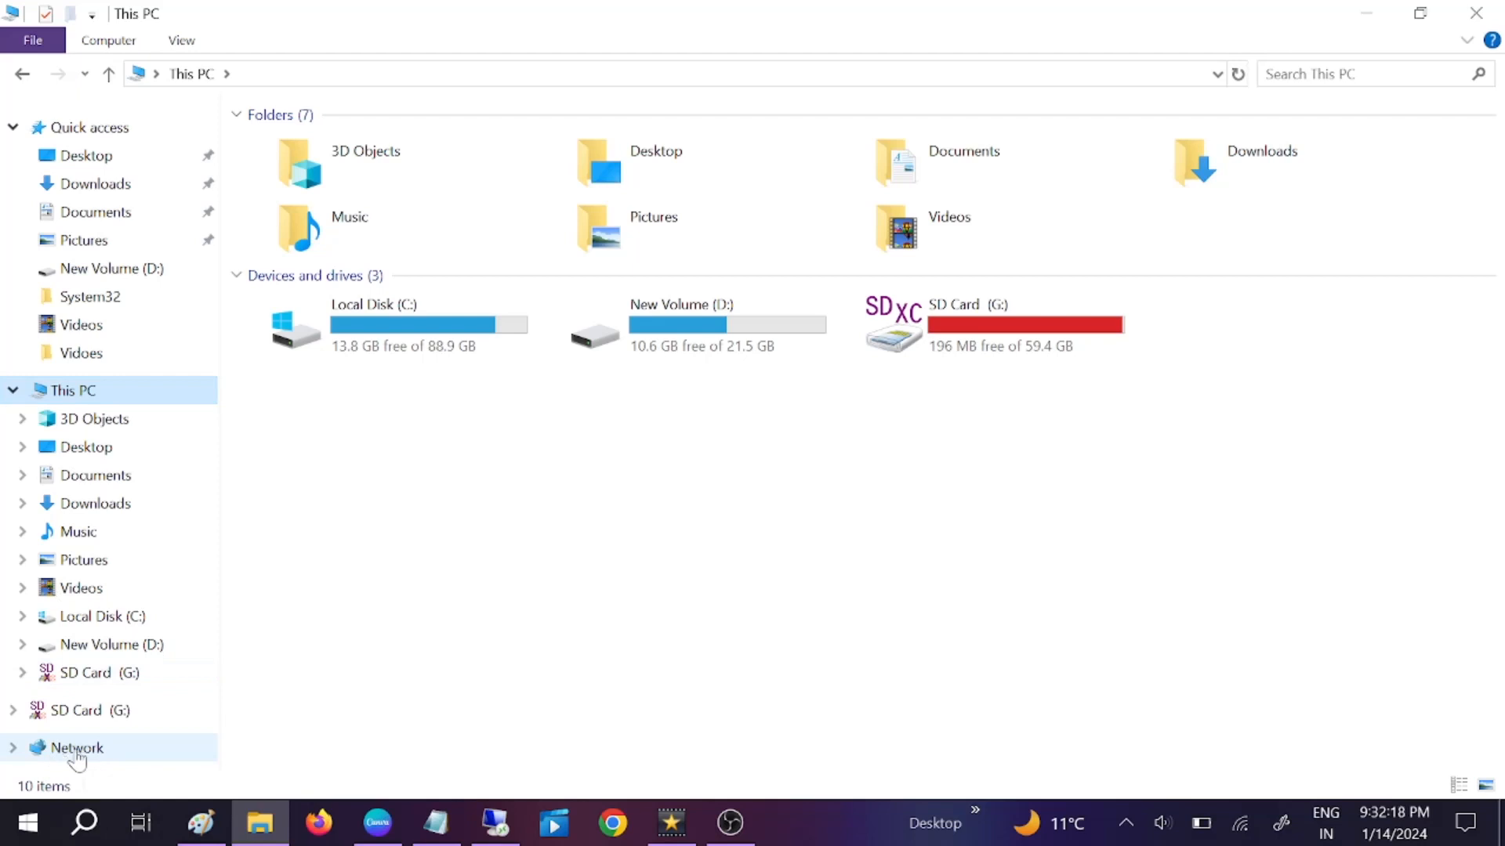
{"action": "left_click", "coordinate": [76, 747]}
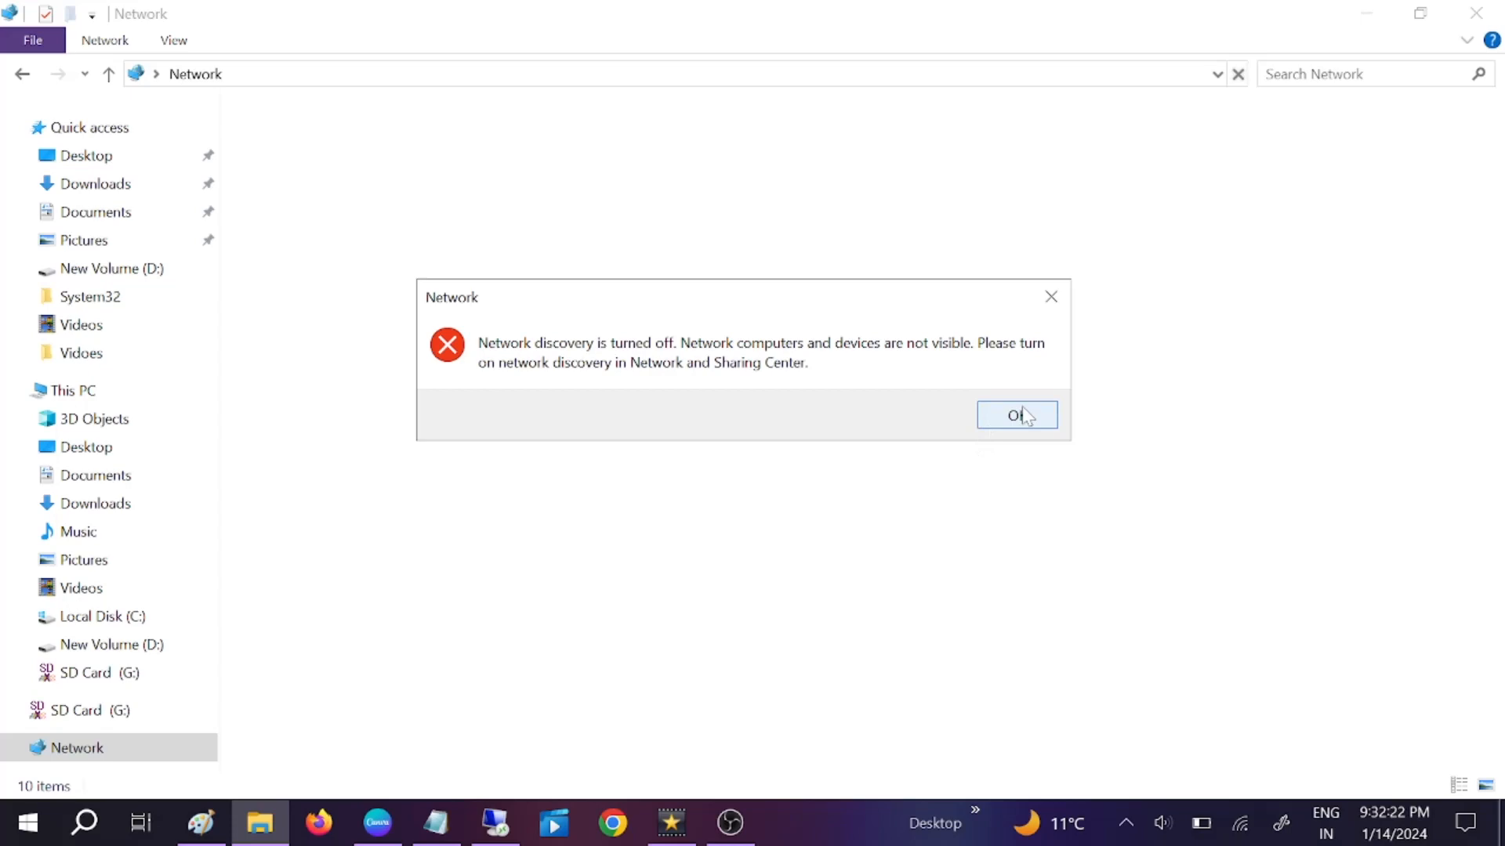
Turn on network discovery and file sharing, making the connected network private.
{"action": "left_click", "coordinate": [1016, 414]}
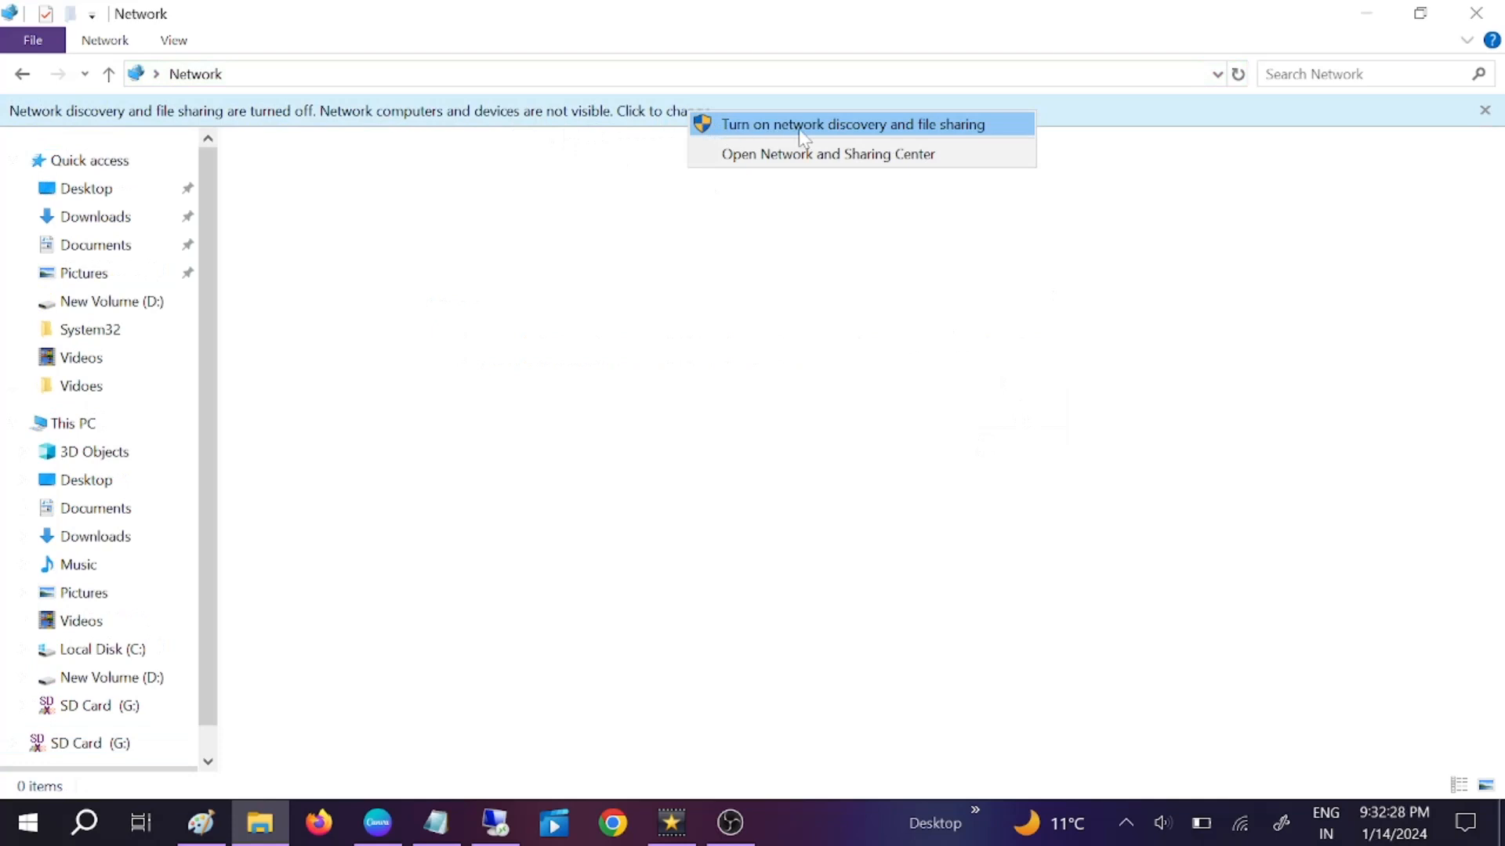
{"action": "mouse_move", "coordinate": [957, 132]}
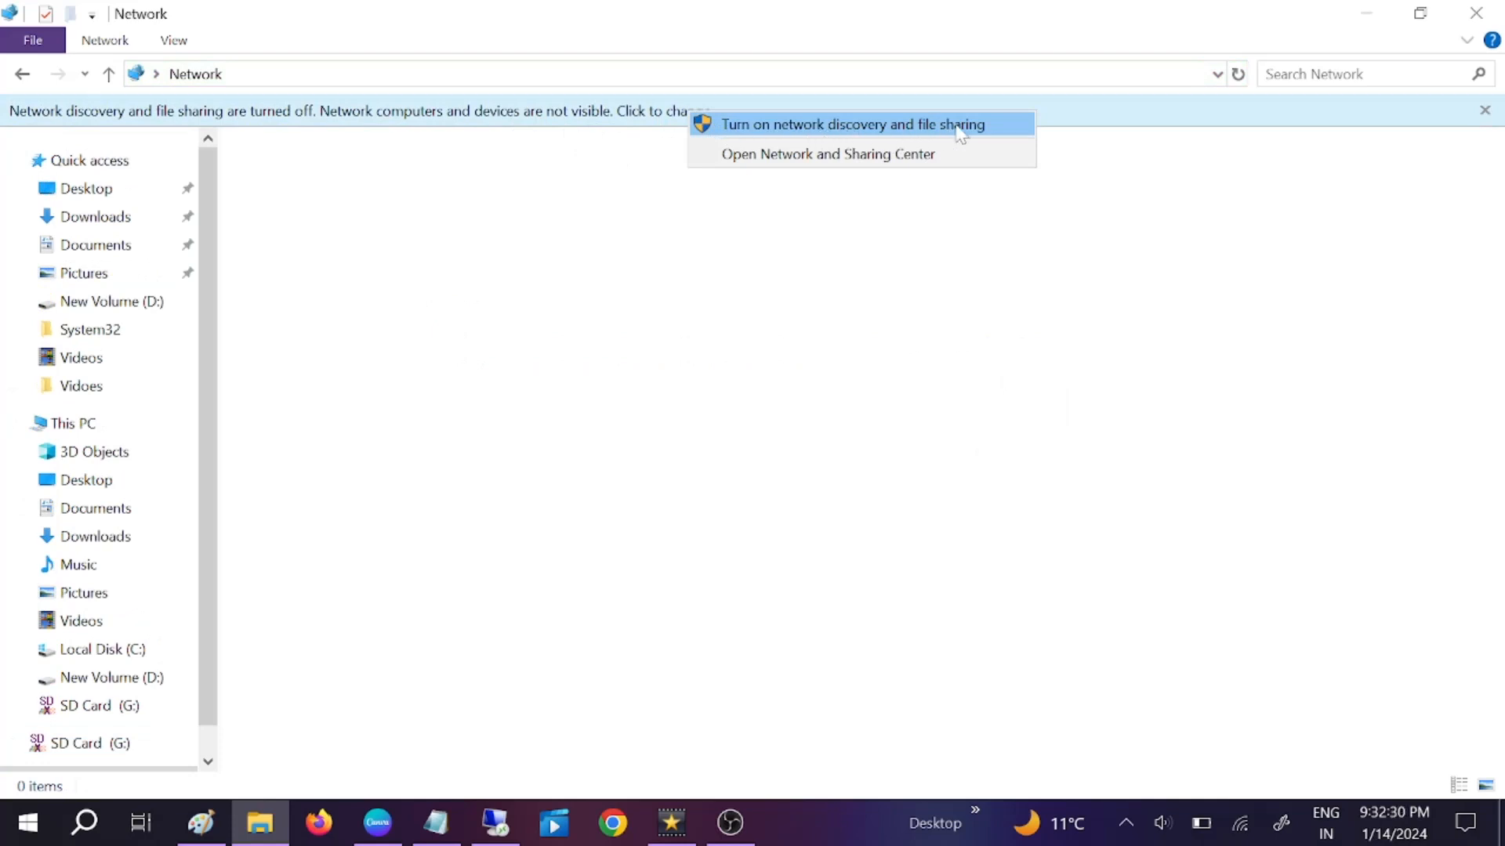
{"action": "left_click", "coordinate": [850, 125]}
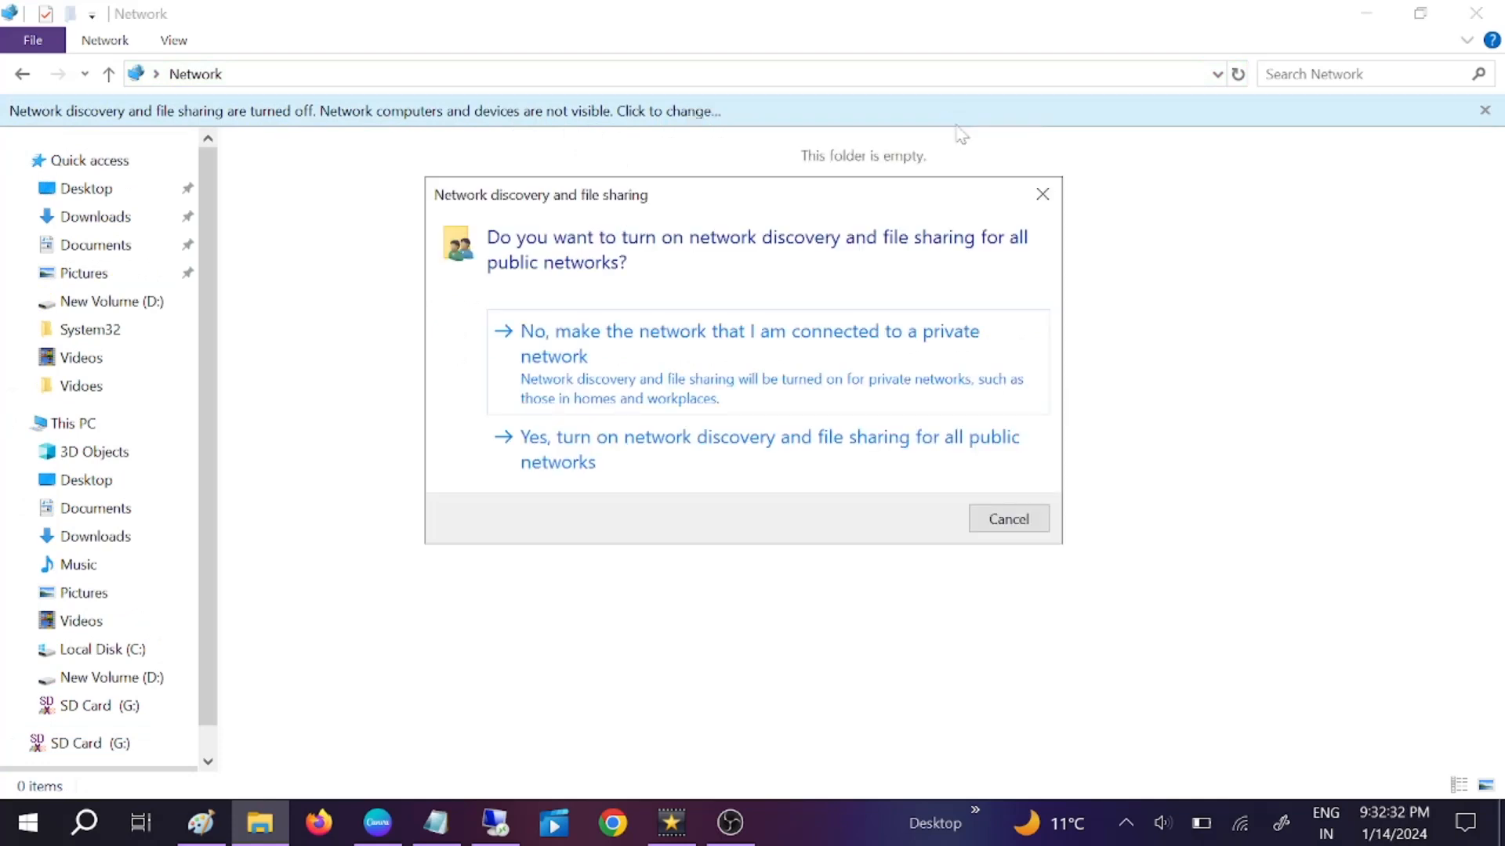
{"action": "mouse_move", "coordinate": [490, 403]}
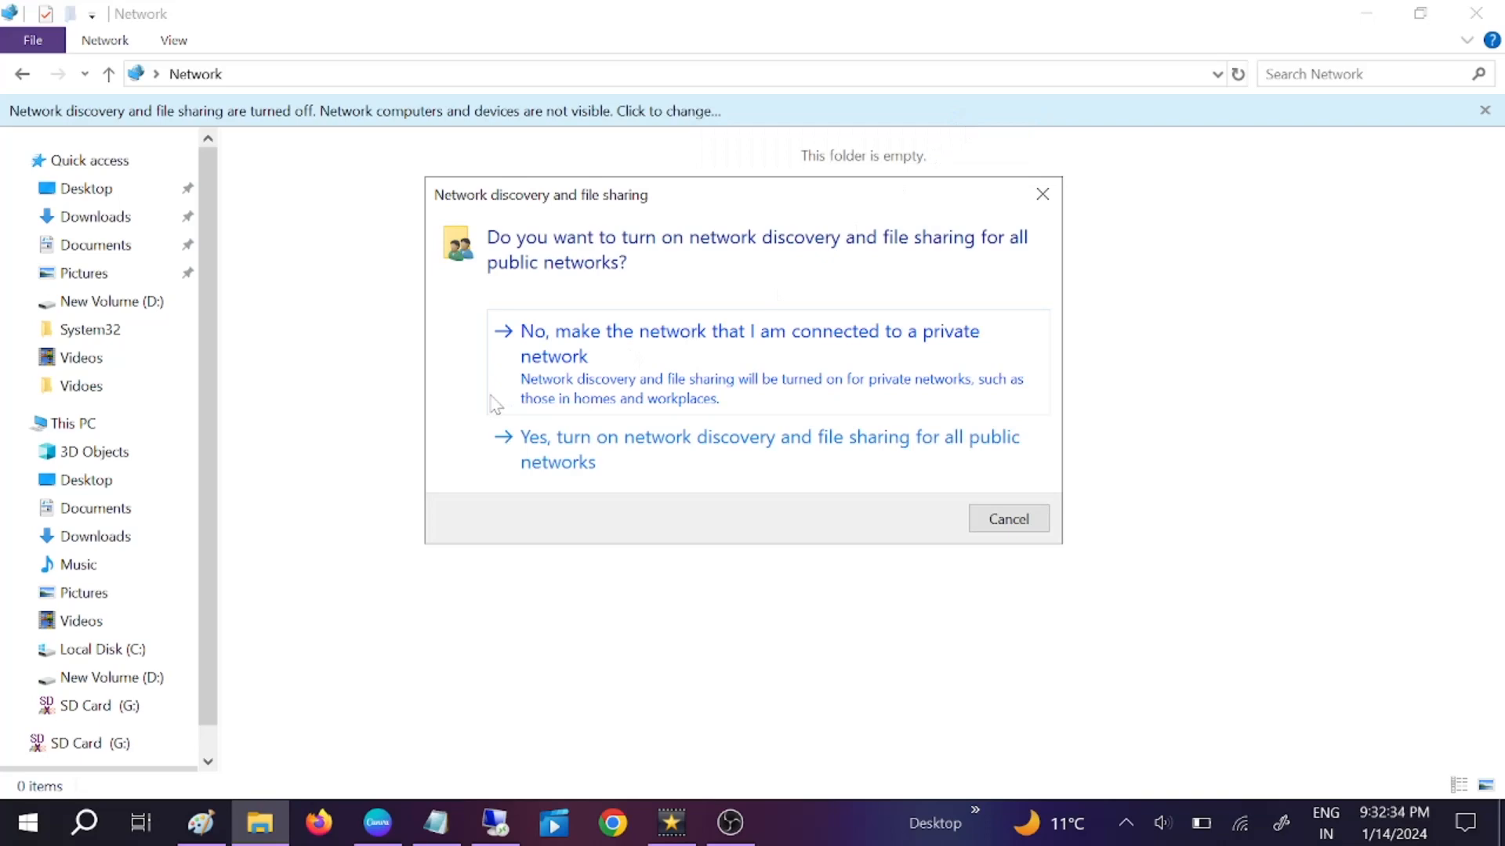
{"action": "mouse_move", "coordinate": [765, 465]}
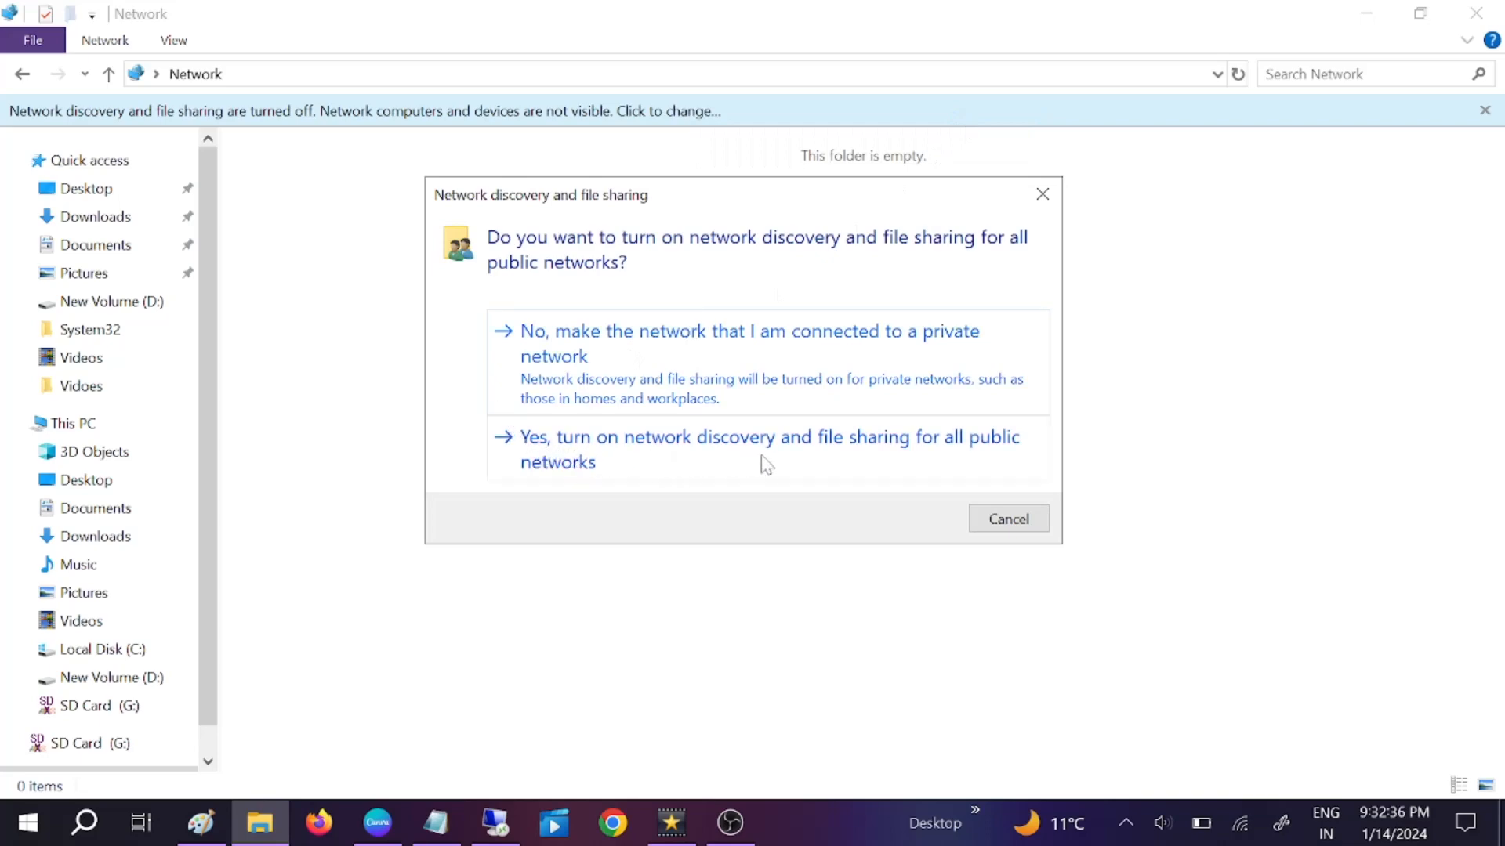
{"action": "mouse_move", "coordinate": [561, 356]}
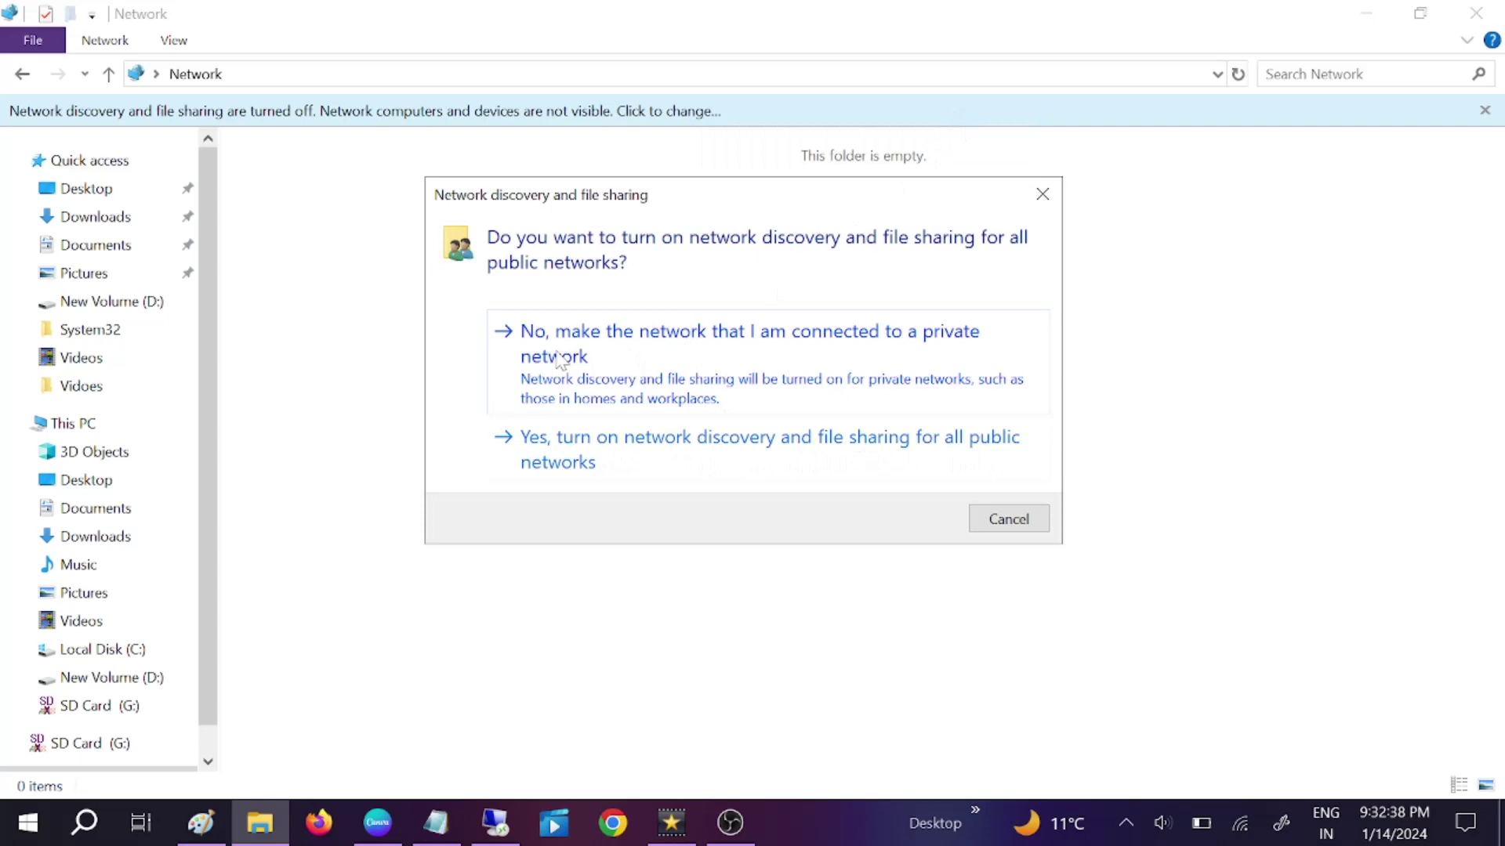
{"action": "mouse_move", "coordinate": [925, 373]}
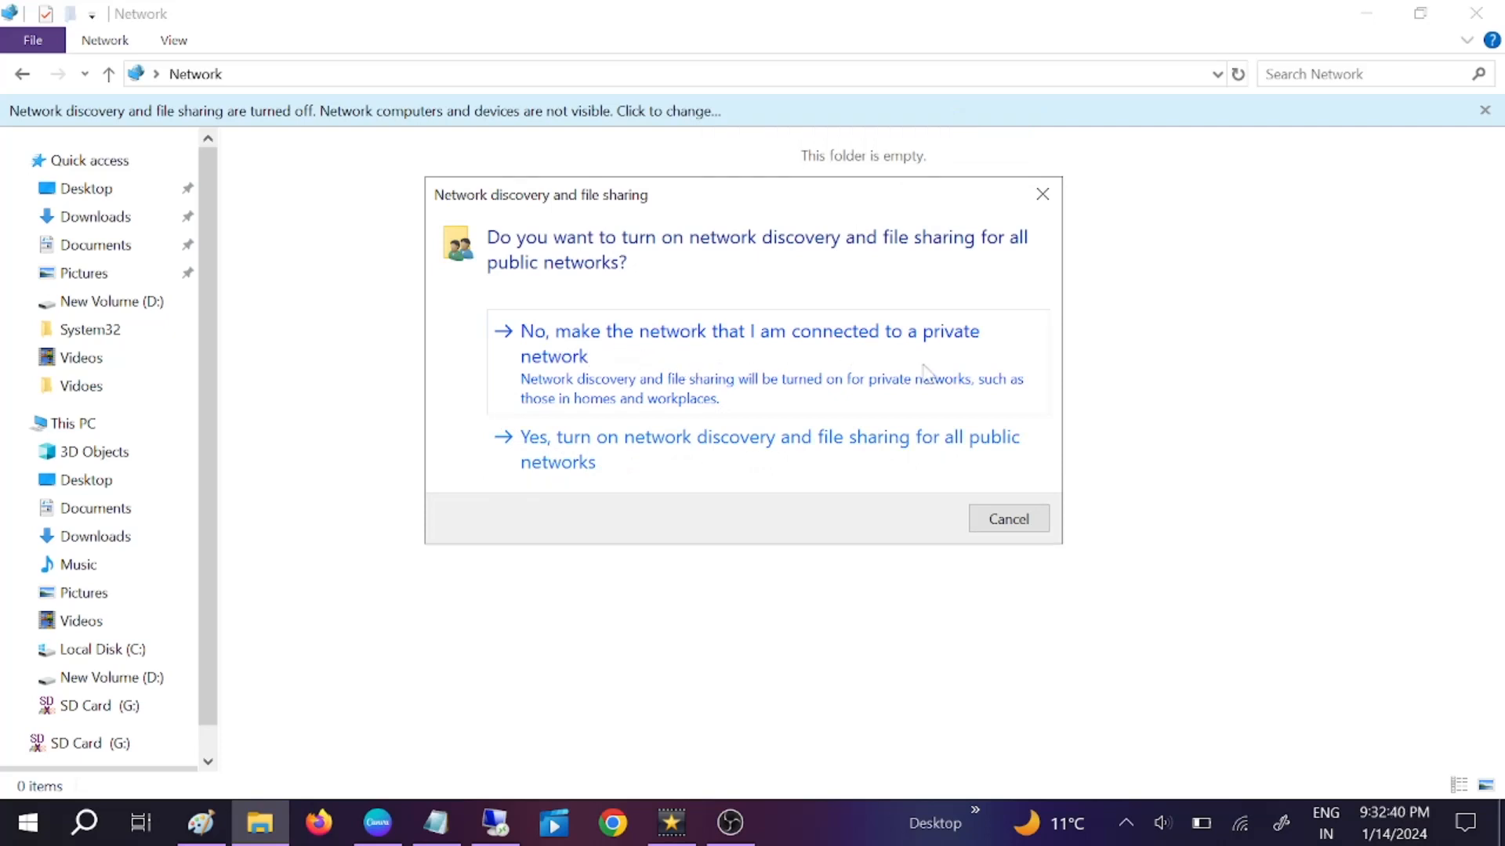
{"action": "left_click", "coordinate": [1008, 519]}
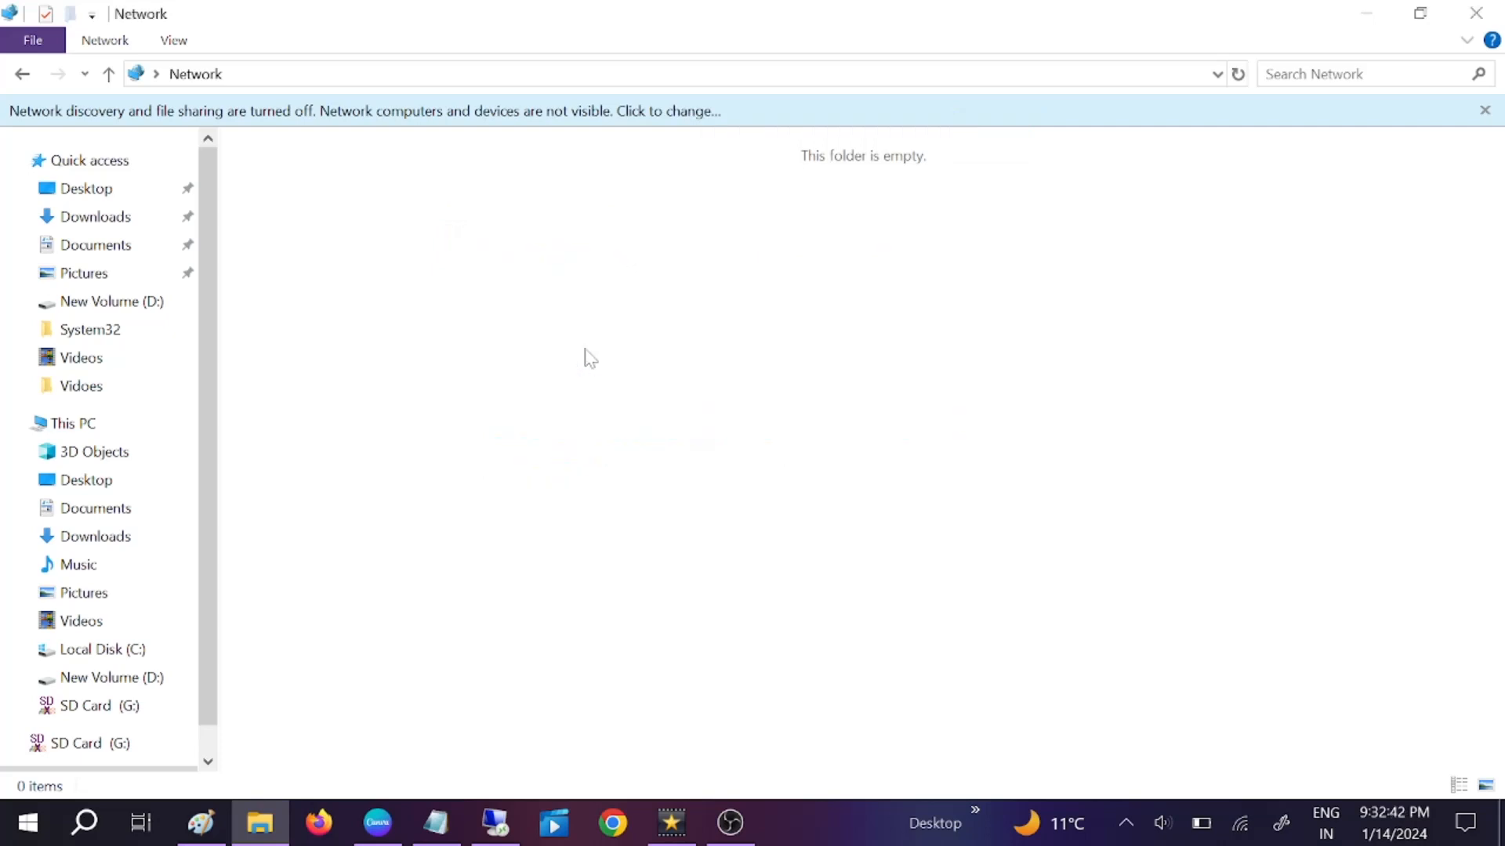
Reload the Network location and select the HPLAPTOP computer that now appears.
{"action": "left_click", "coordinate": [1486, 110]}
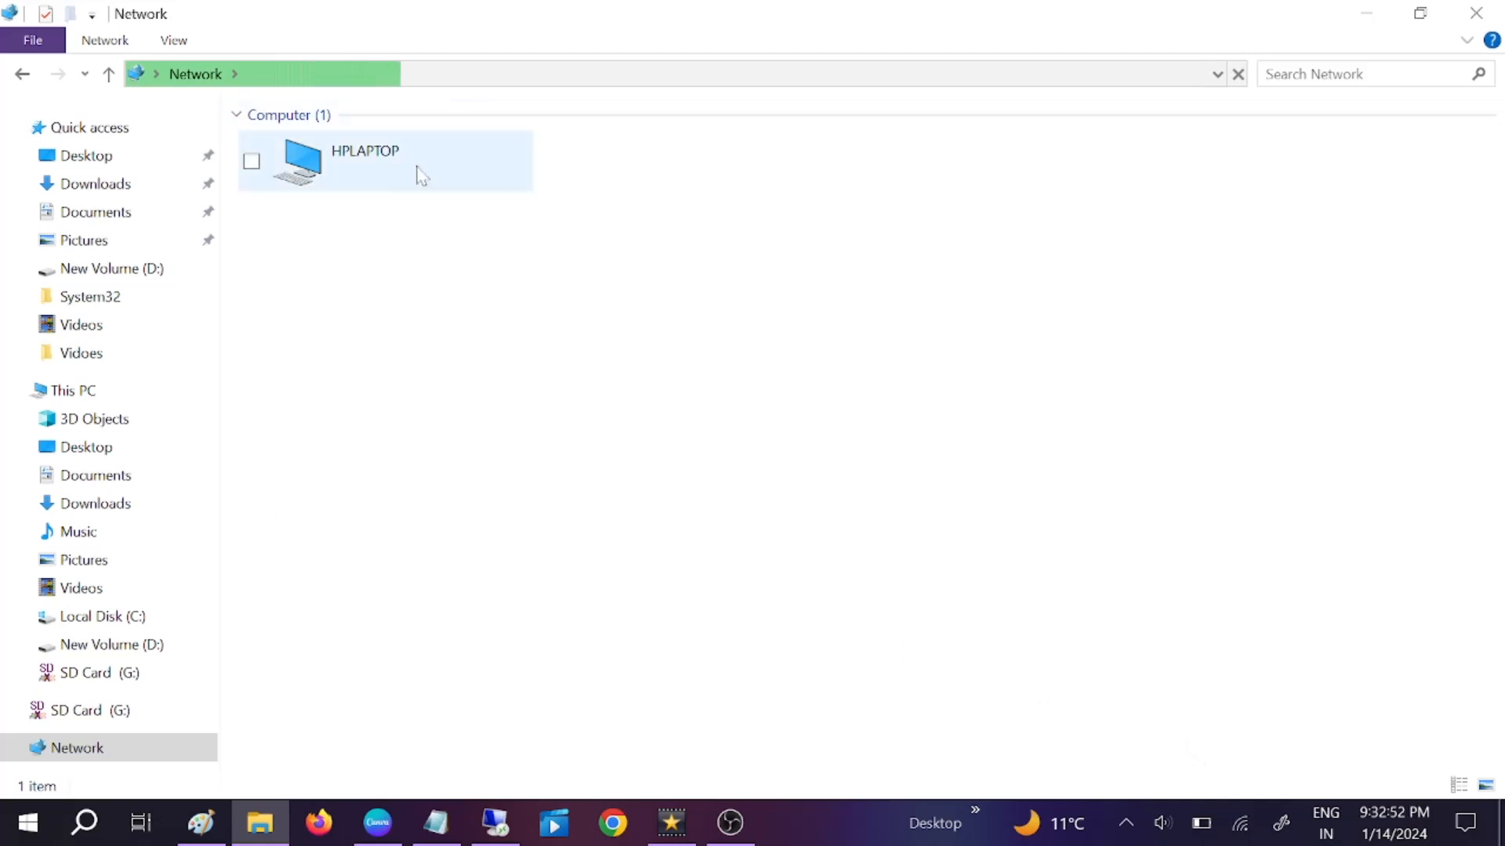
{"action": "left_click", "coordinate": [456, 321]}
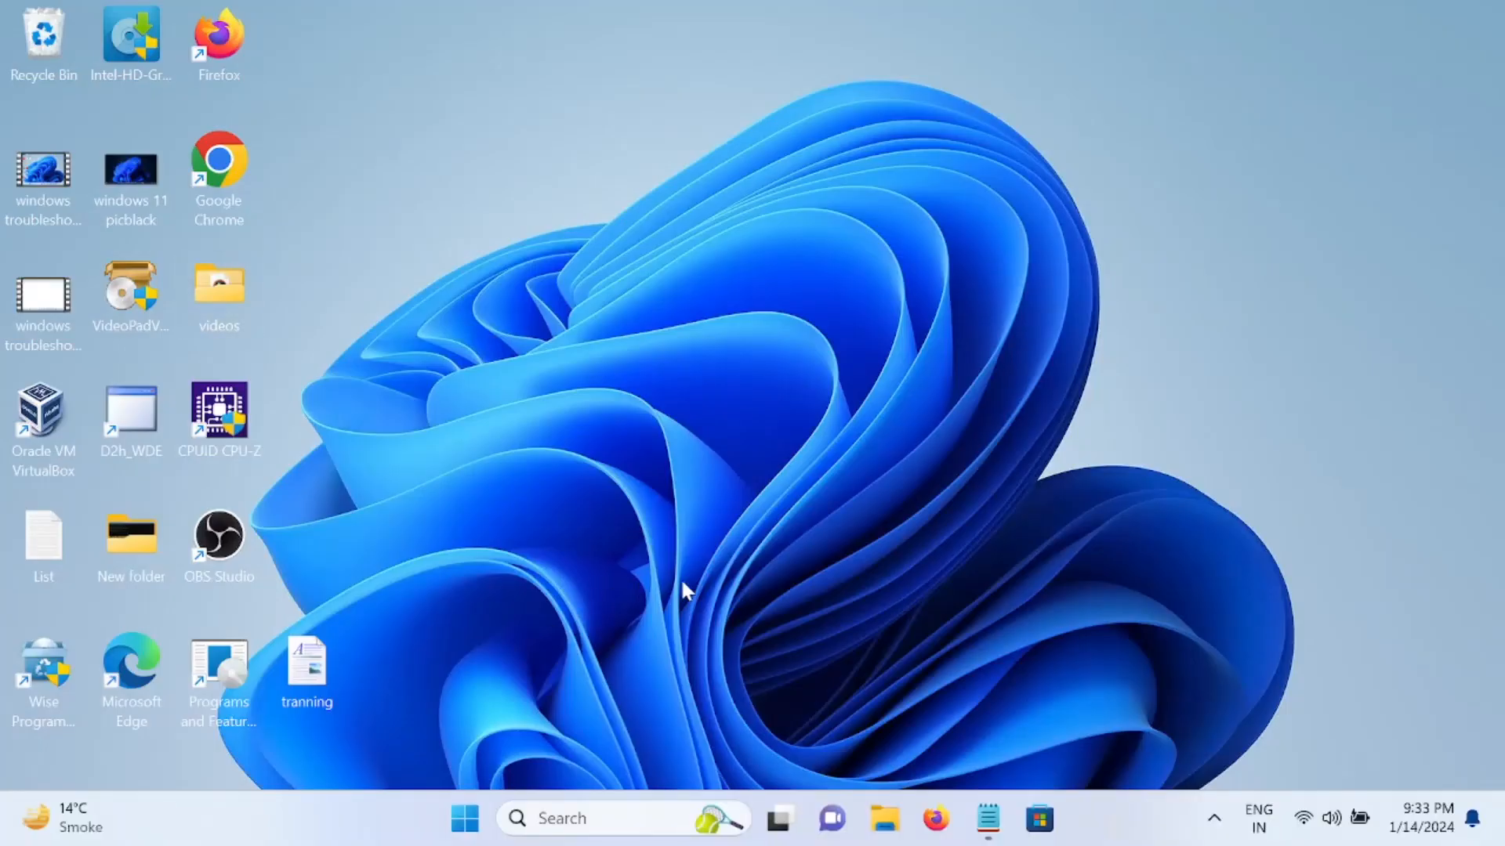
{"action": "mouse_move", "coordinate": [560, 99]}
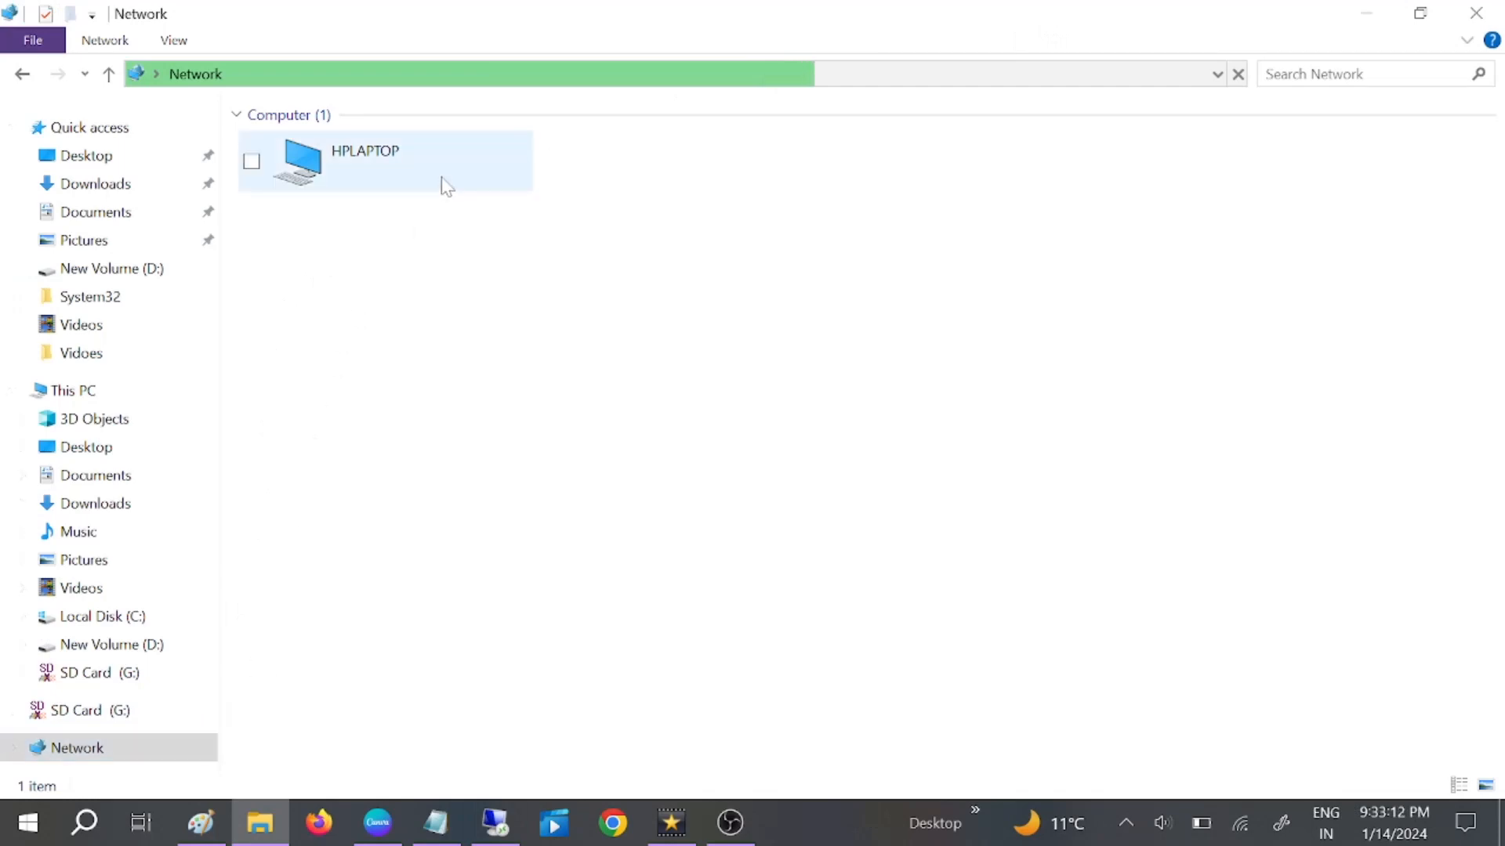
{"action": "left_click", "coordinate": [624, 272]}
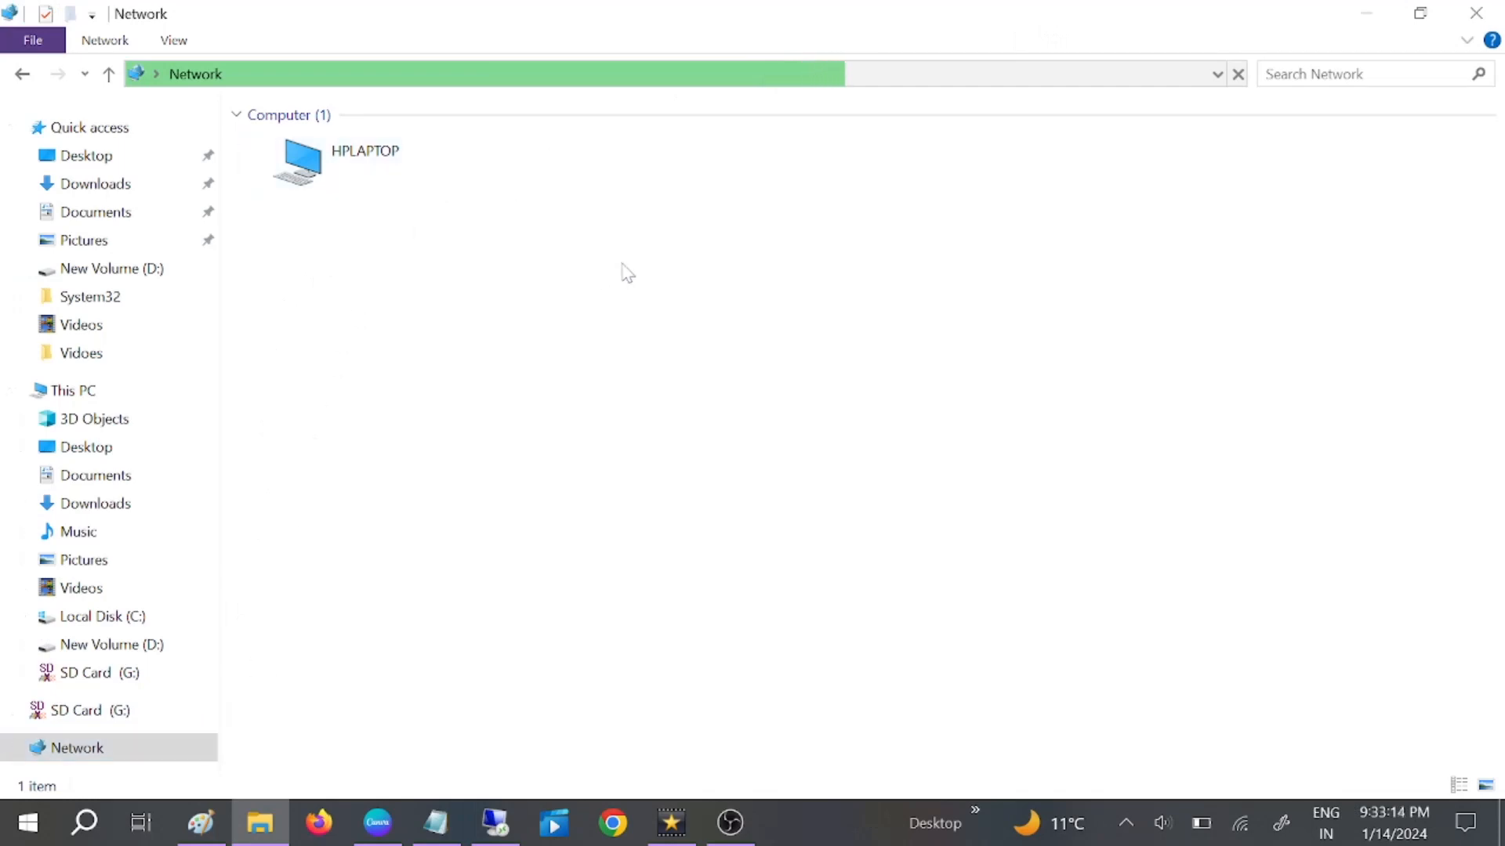
{"action": "left_click", "coordinate": [366, 159]}
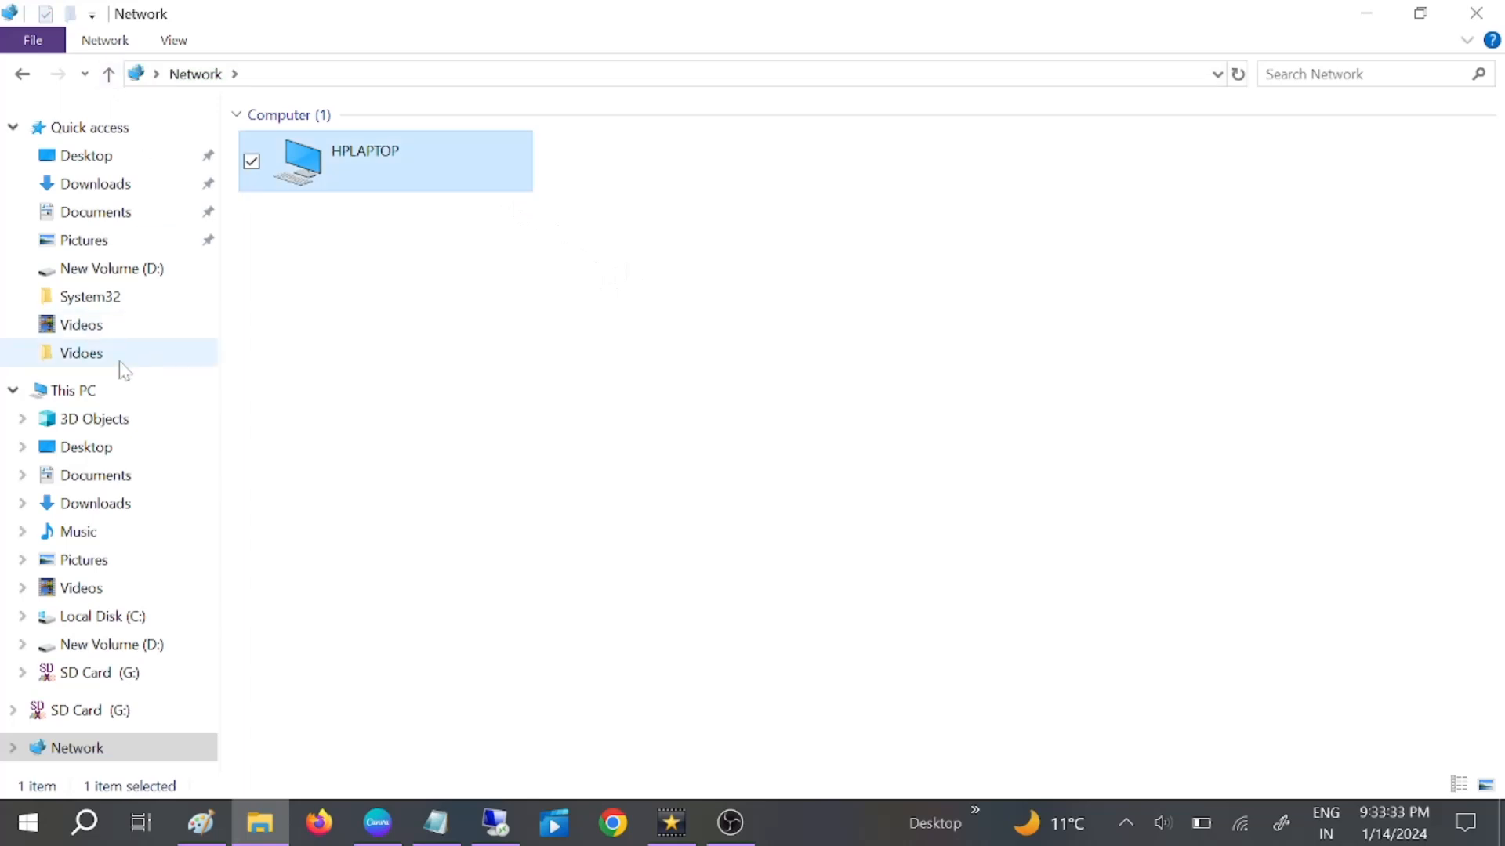
{"action": "left_click", "coordinate": [71, 391]}
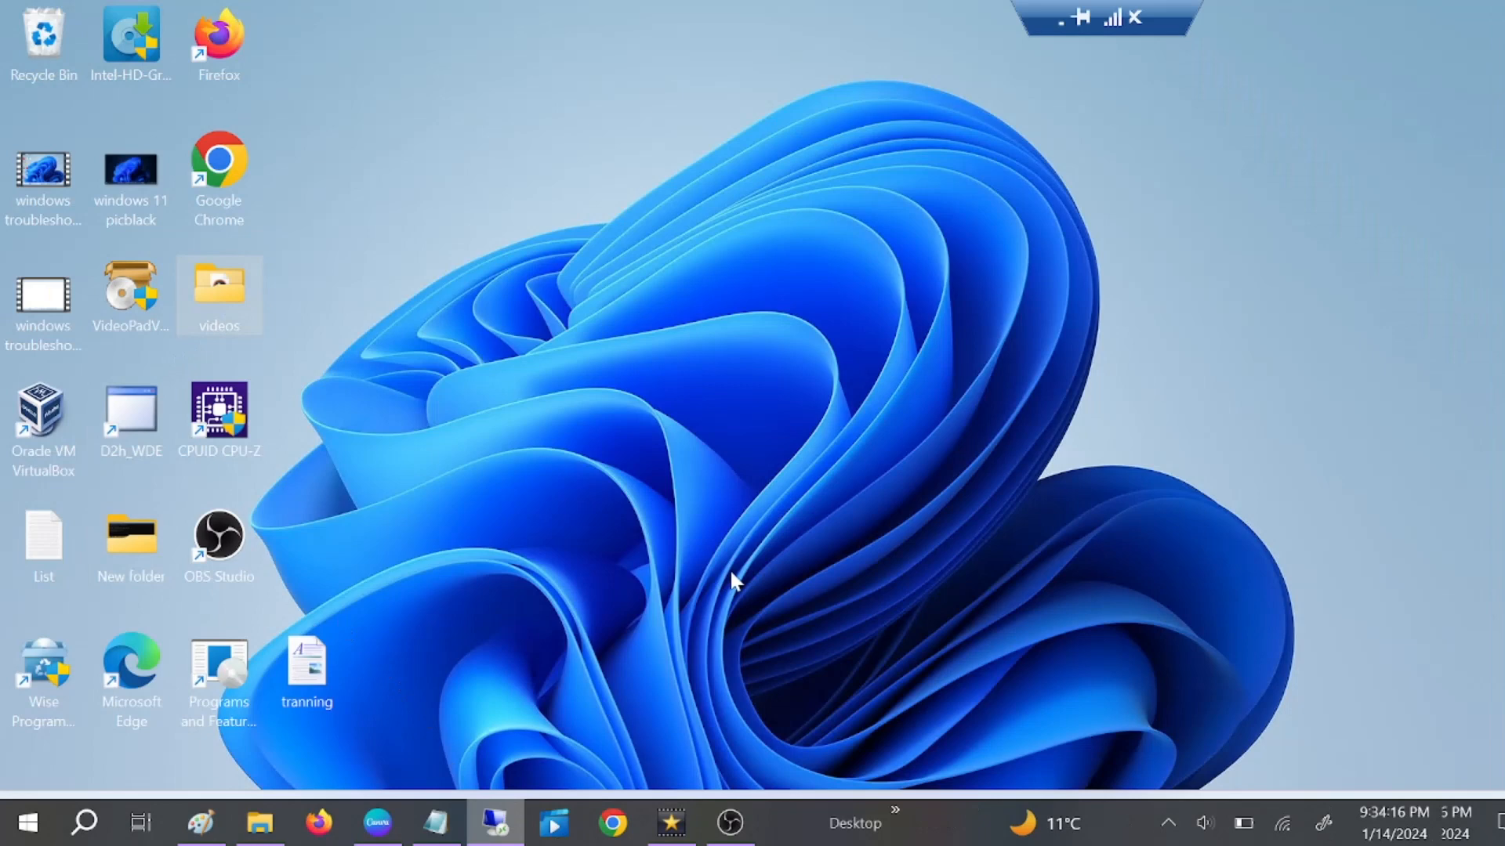
Run the hostname command in Command Prompt to look up this PC's name.
{"action": "key", "text": "Win+r"}
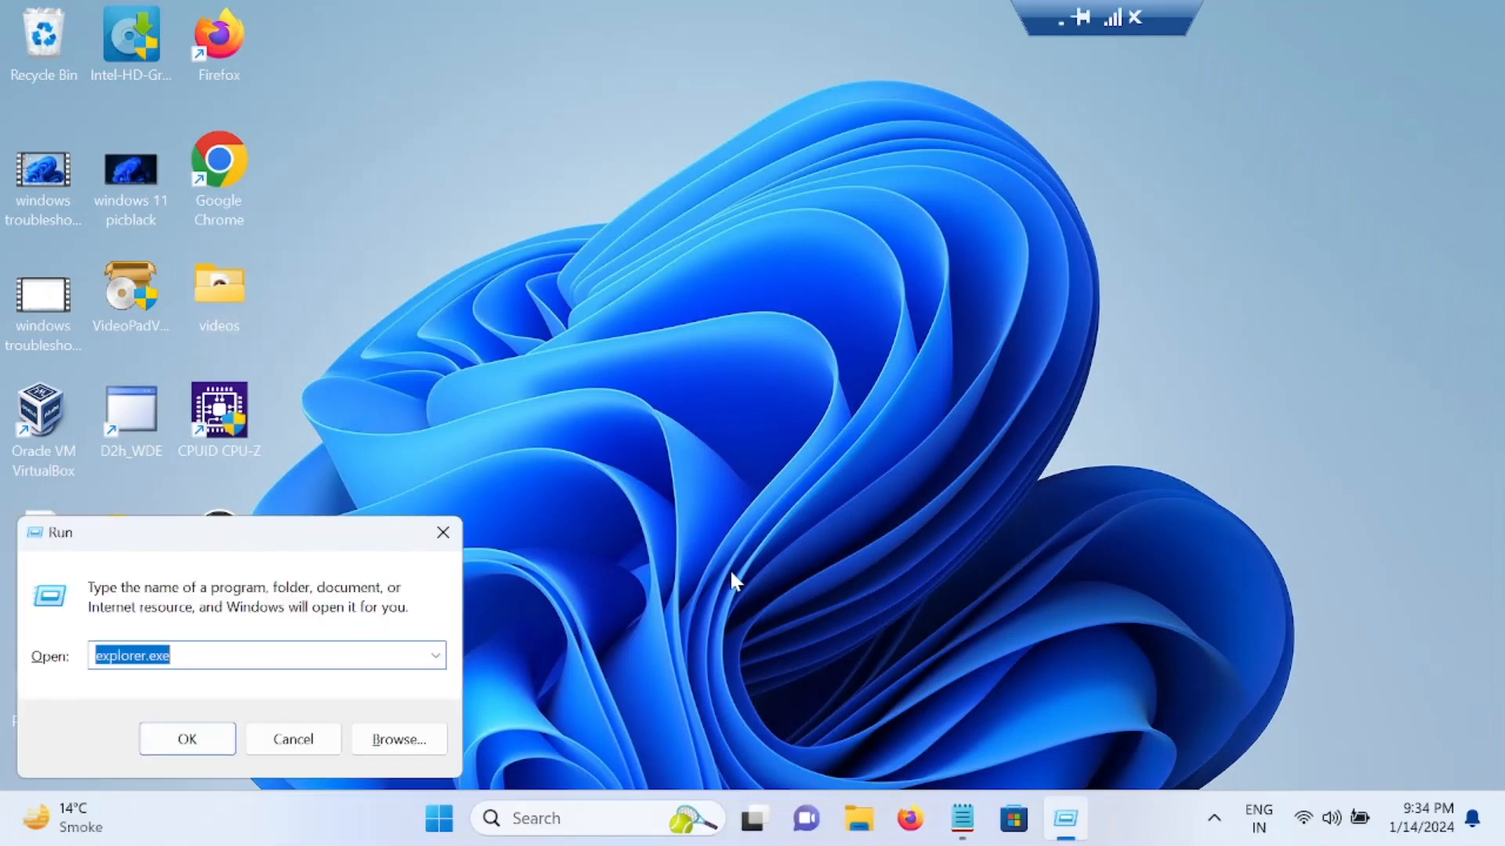
{"action": "left_click", "coordinate": [186, 738]}
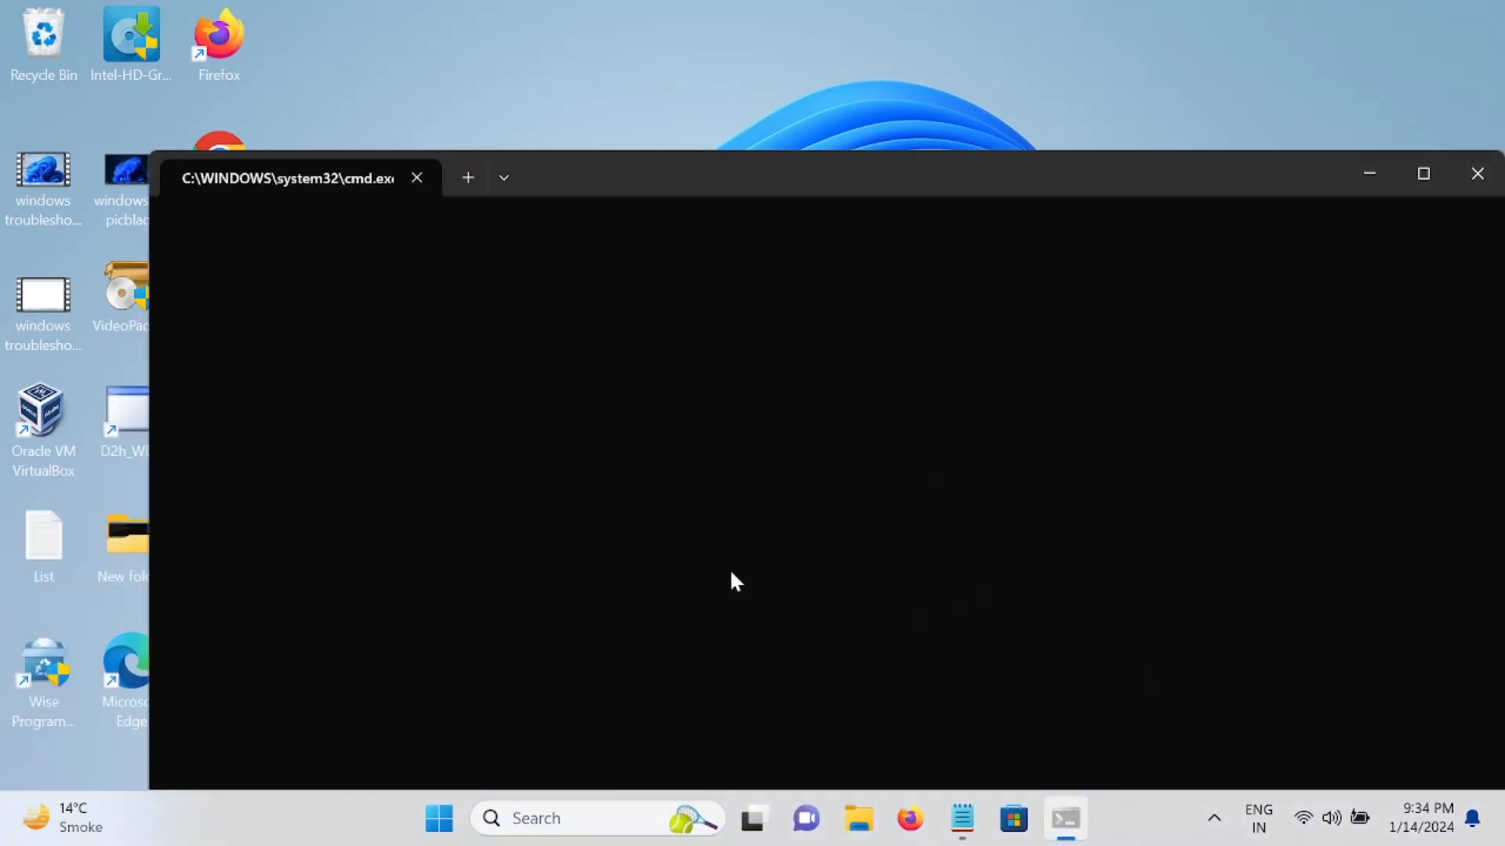
{"action": "type", "text": "hostname"}
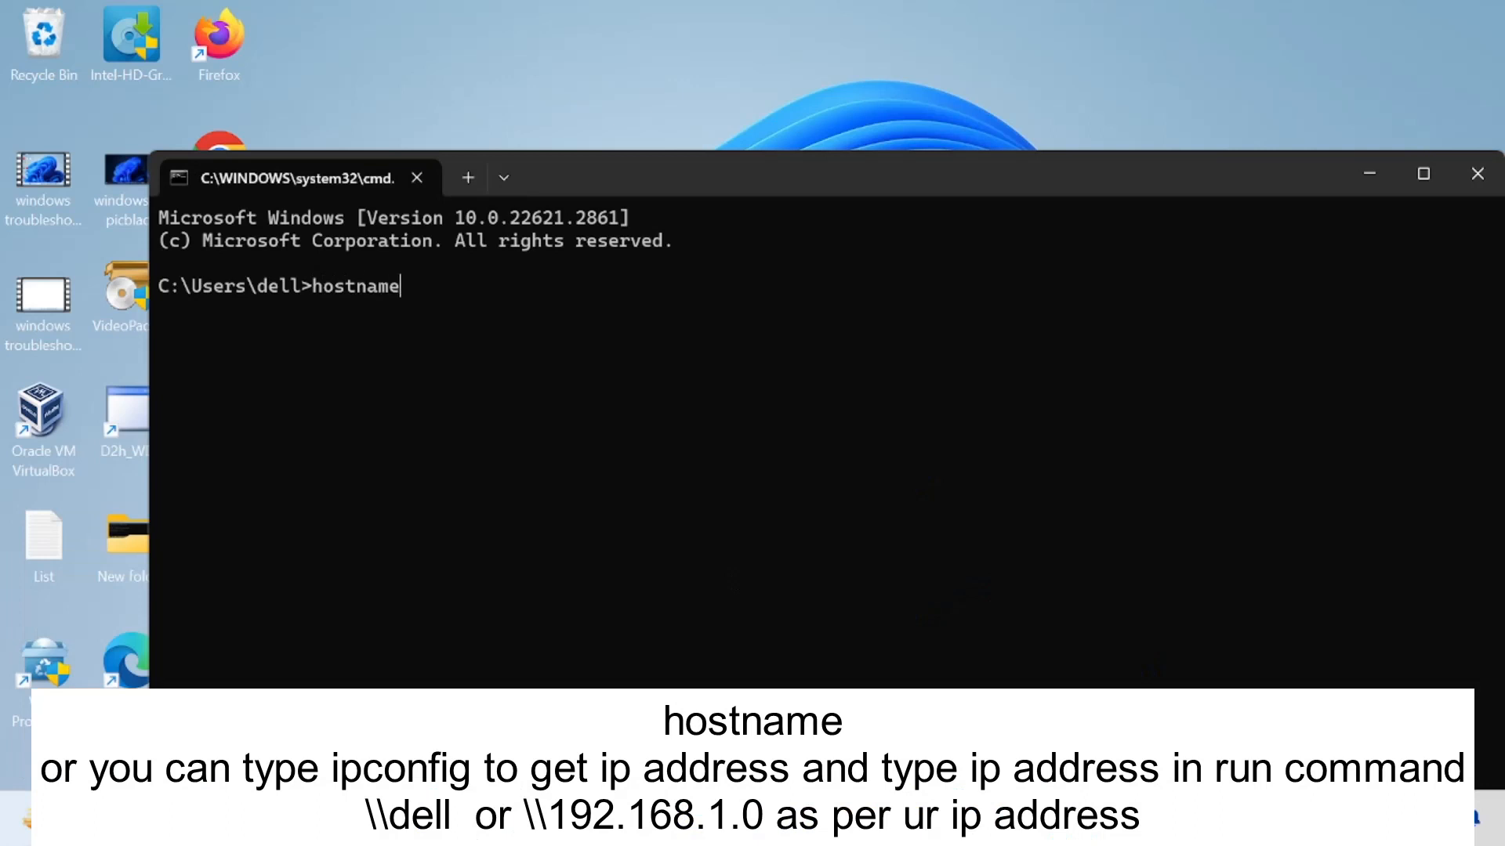
{"action": "key", "text": "Return"}
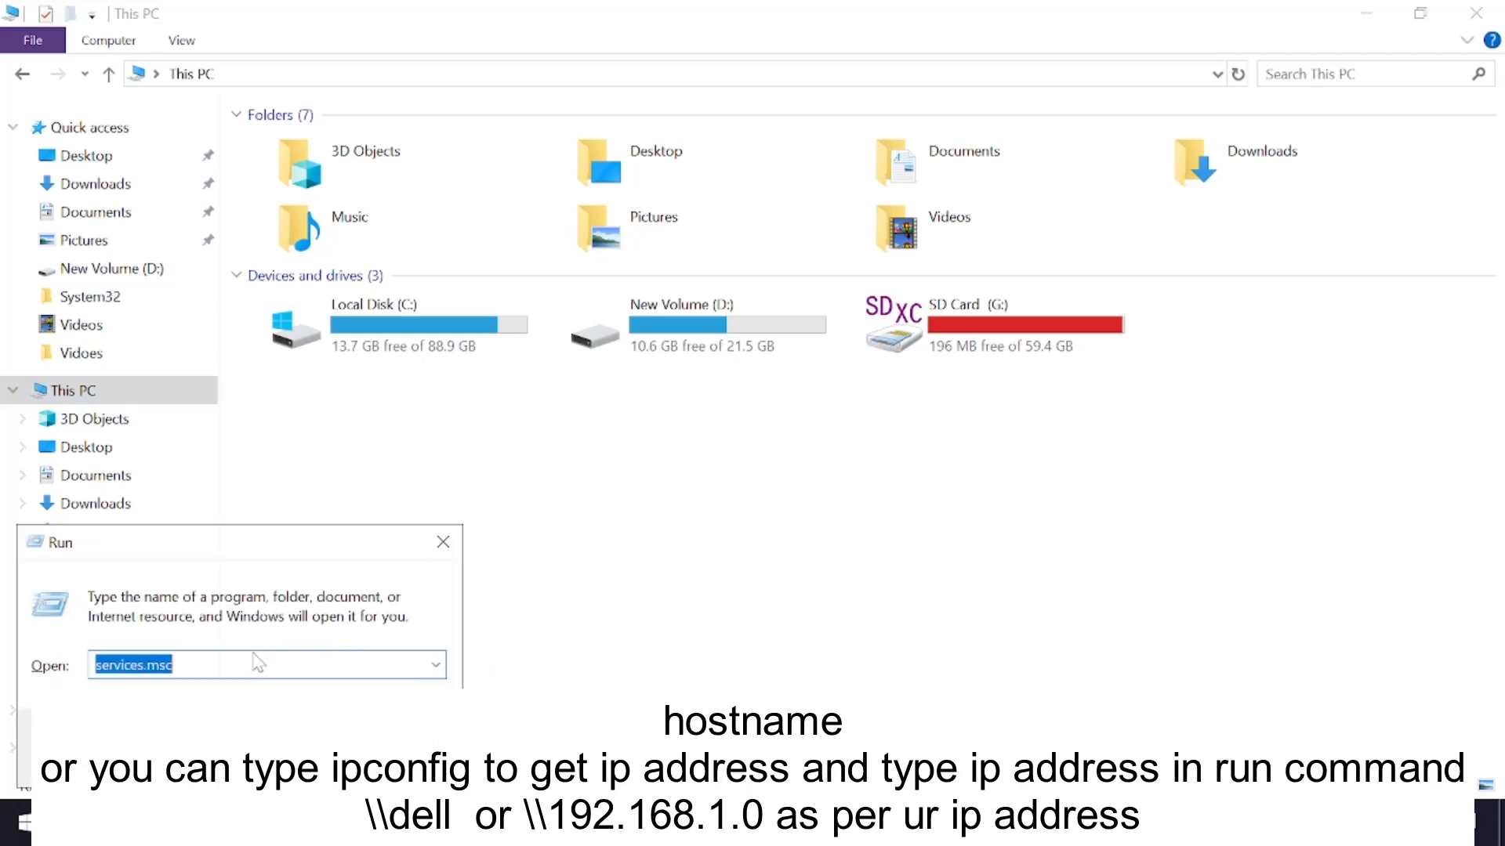
Open \\dell and enter its shared videos folder listing three MKV recordings.
{"action": "type", "text": "\\\\dell"}
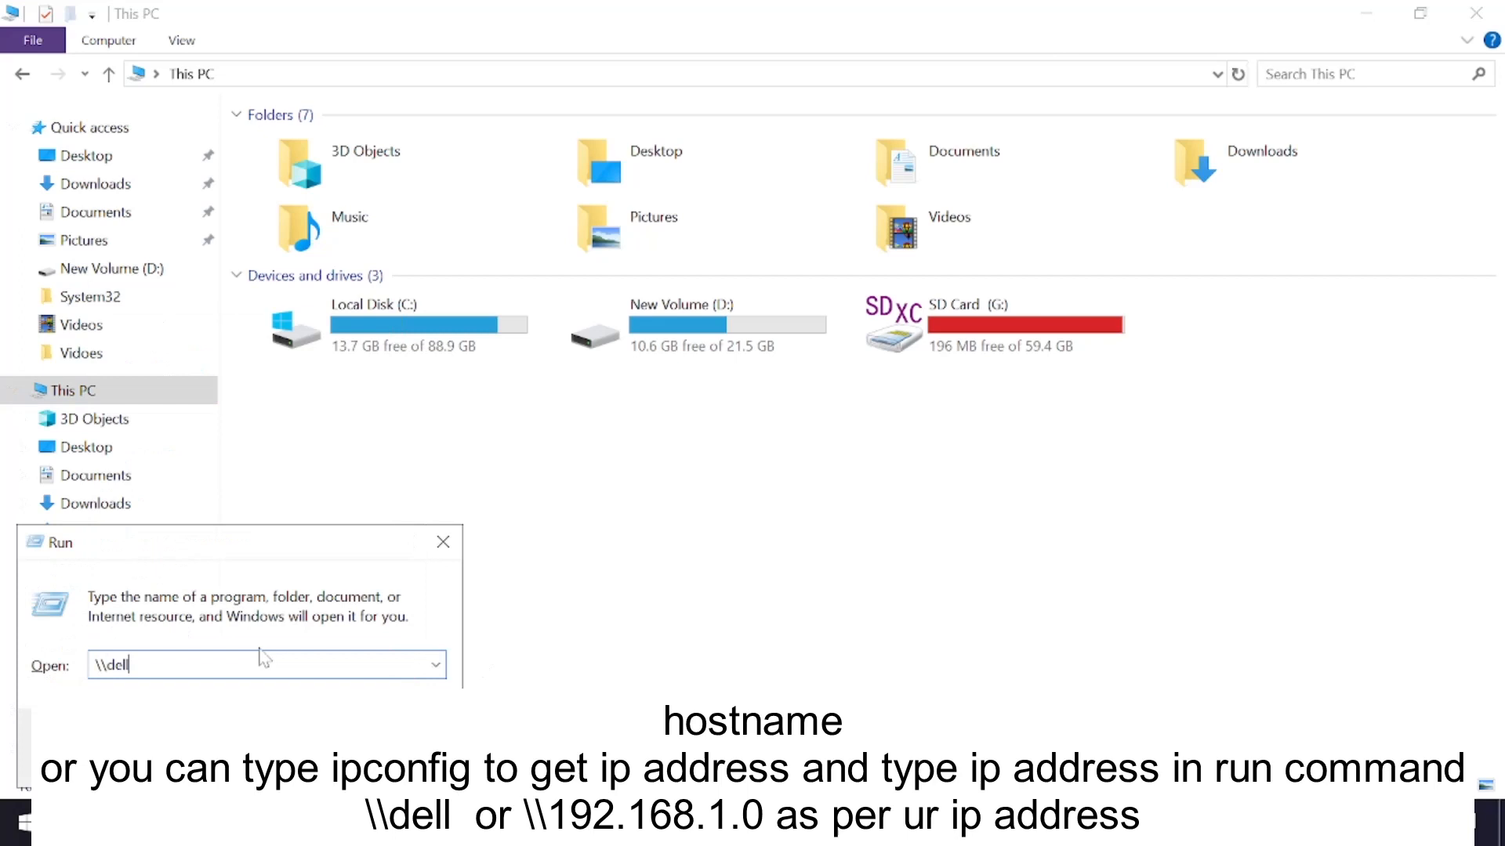
{"action": "left_click", "coordinate": [442, 542]}
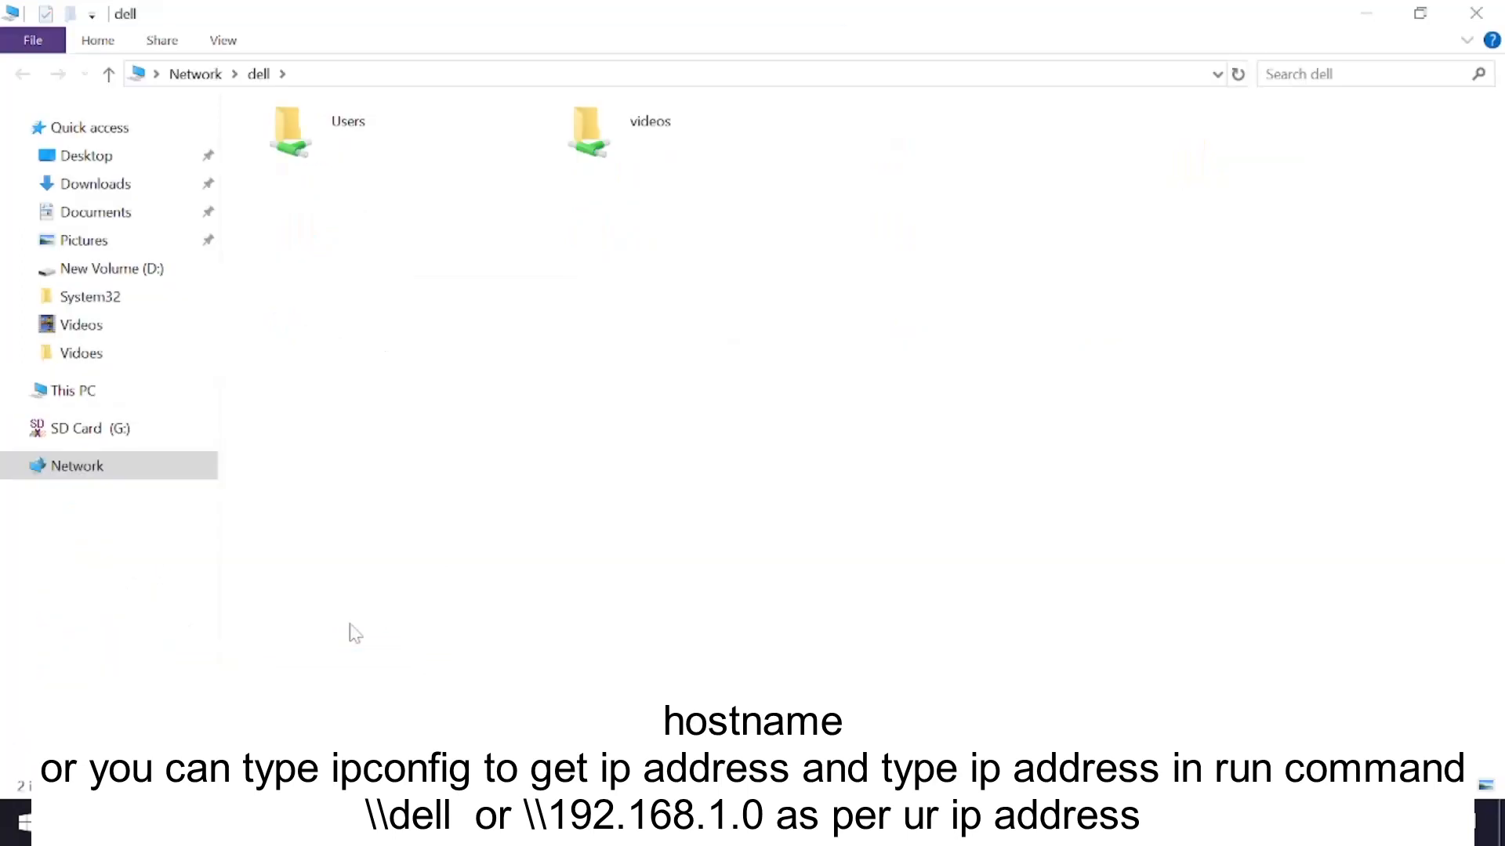
{"action": "left_click", "coordinate": [38, 390]}
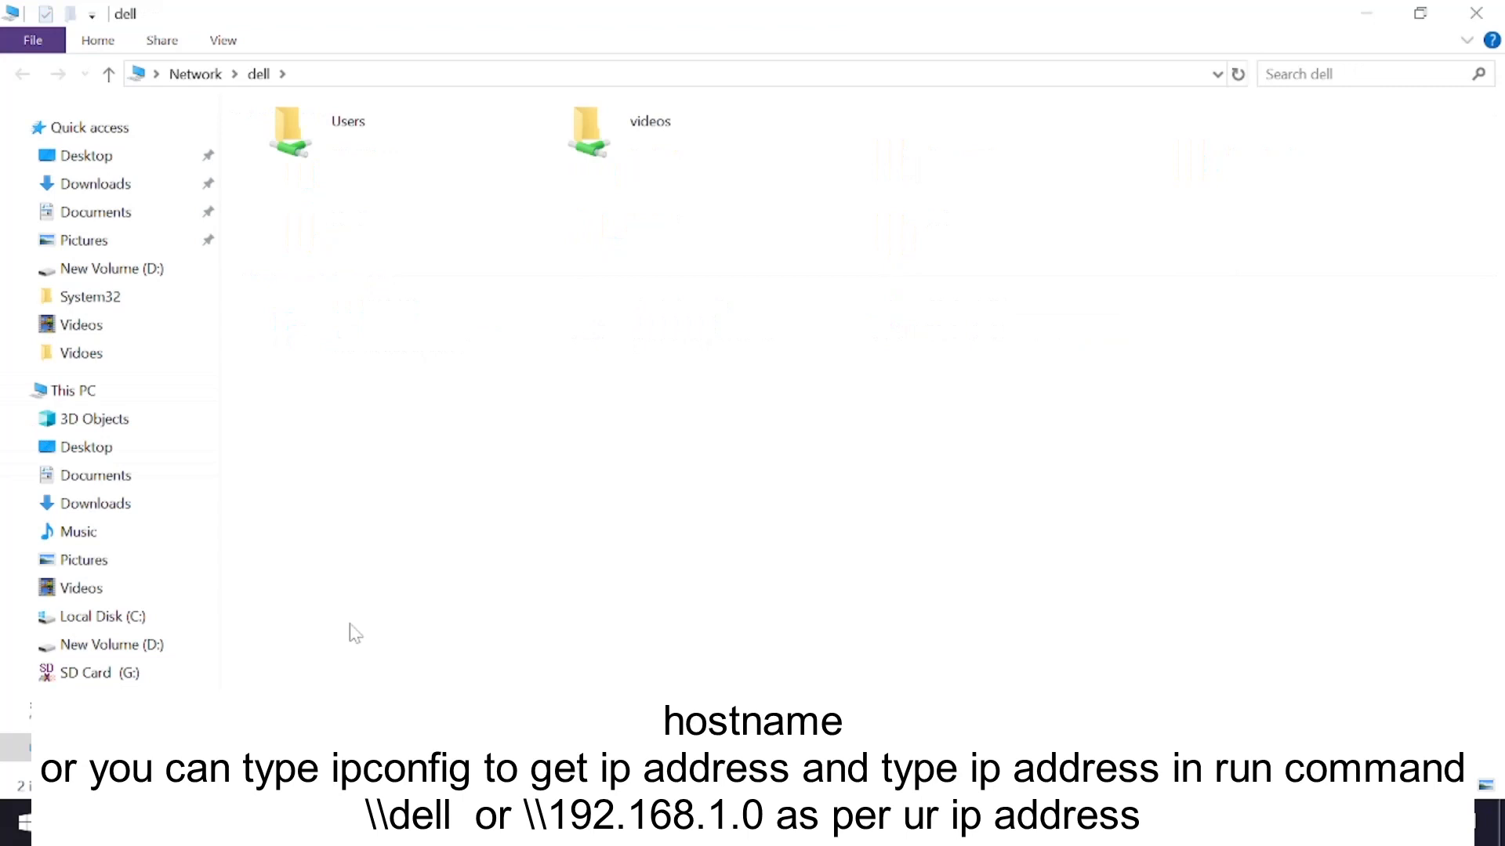
{"action": "double_click", "coordinate": [591, 131]}
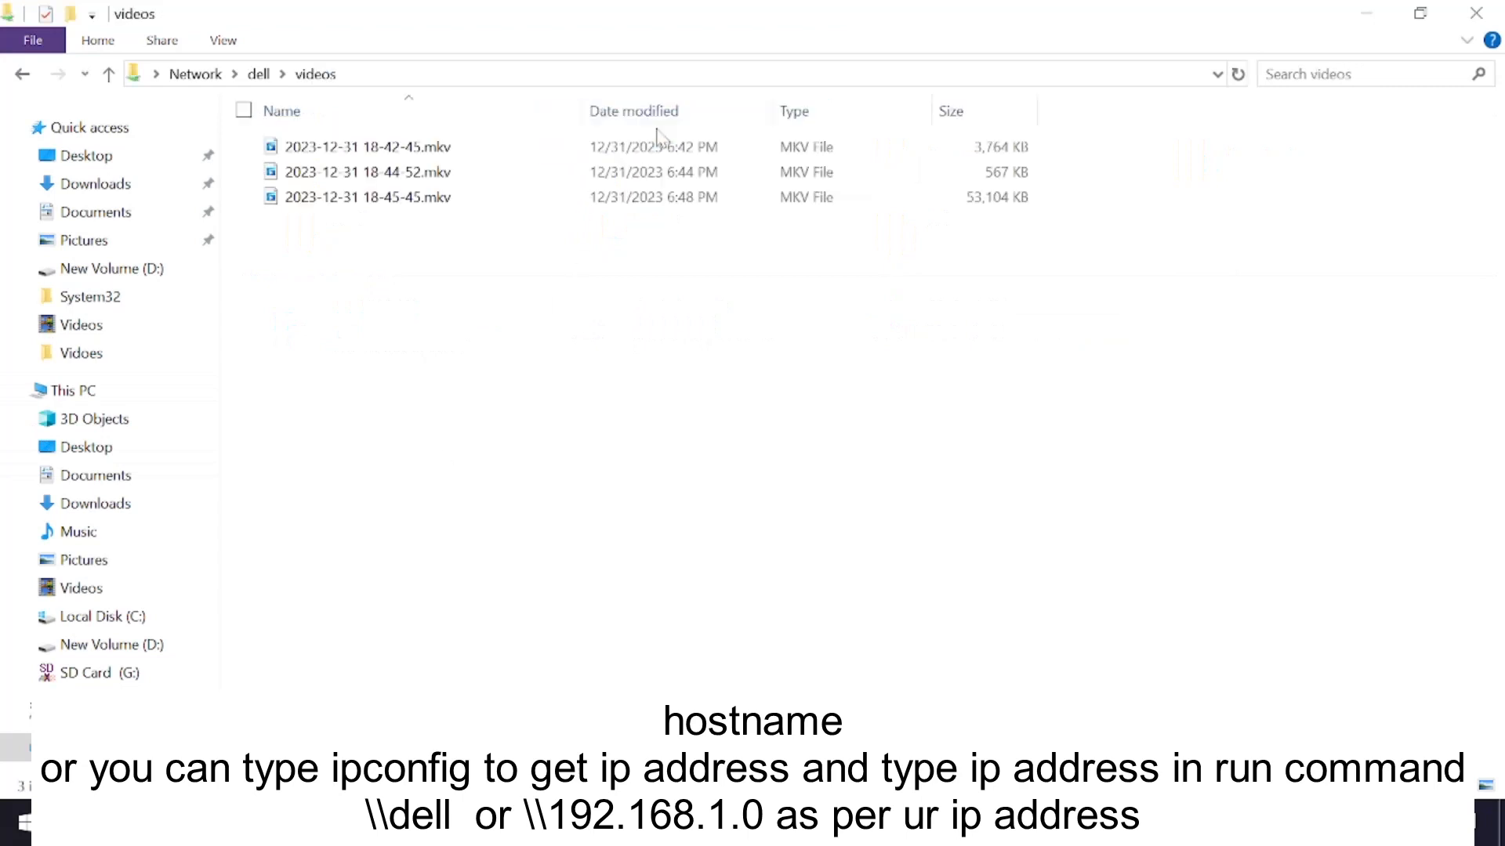
{"action": "mouse_move", "coordinate": [401, 248]}
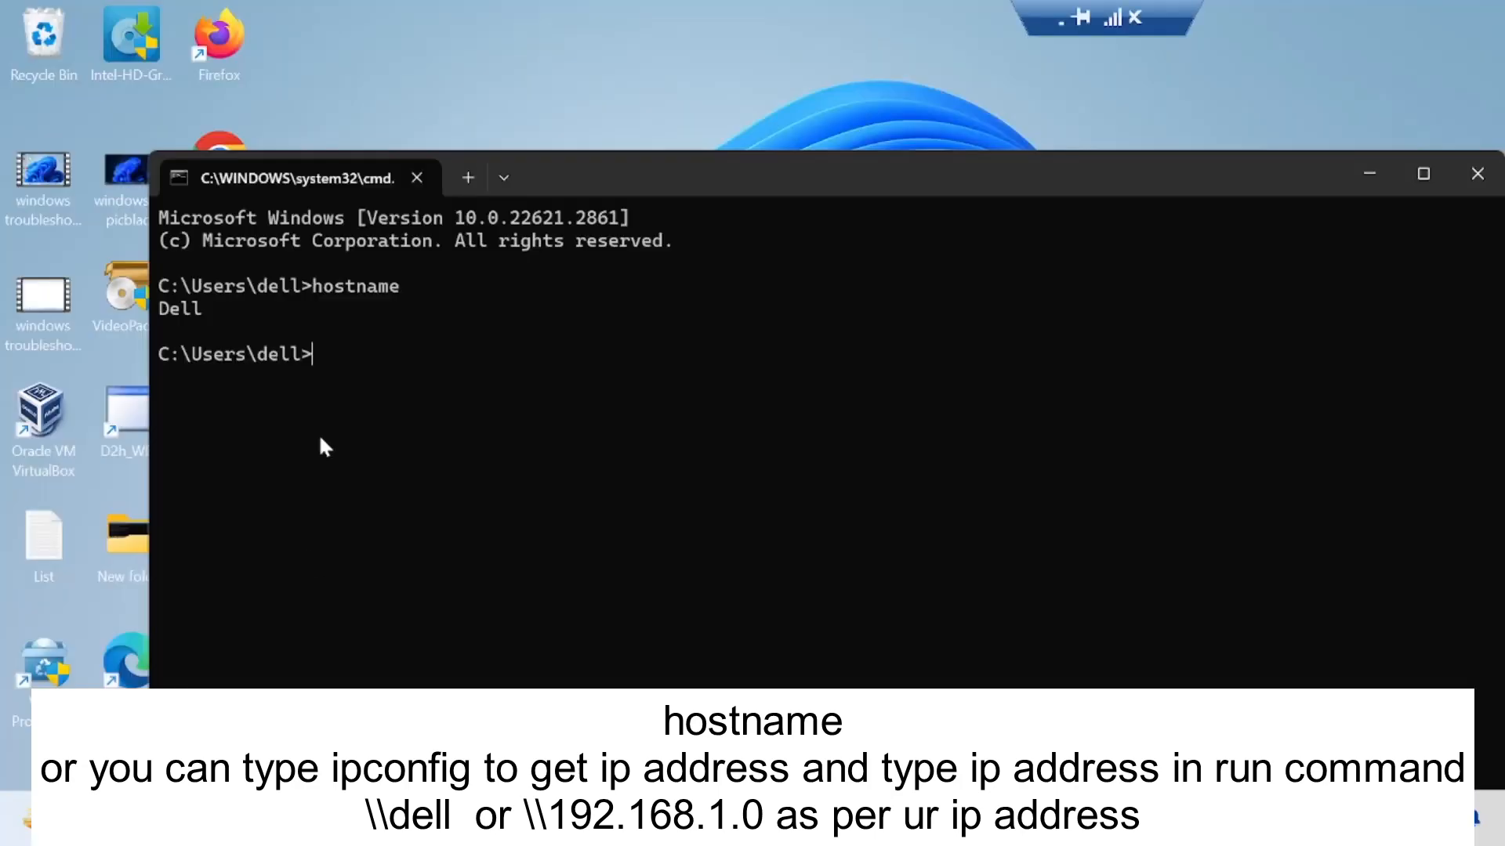
Close Command Prompt after reading hostname Dell, then select the three MKV files.
{"action": "left_click", "coordinate": [1479, 174]}
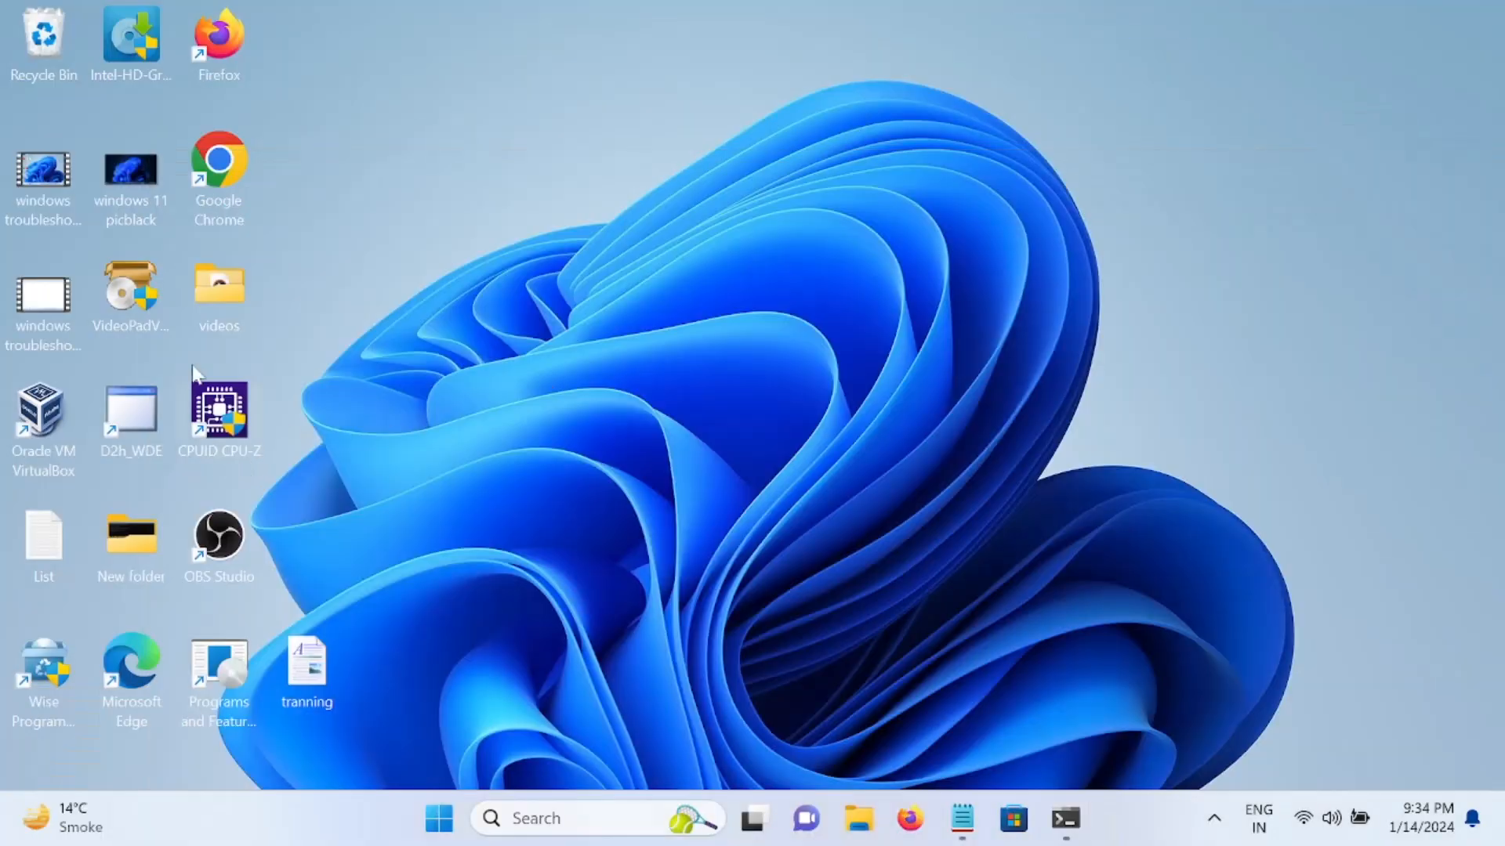
{"action": "double_click", "coordinate": [218, 284]}
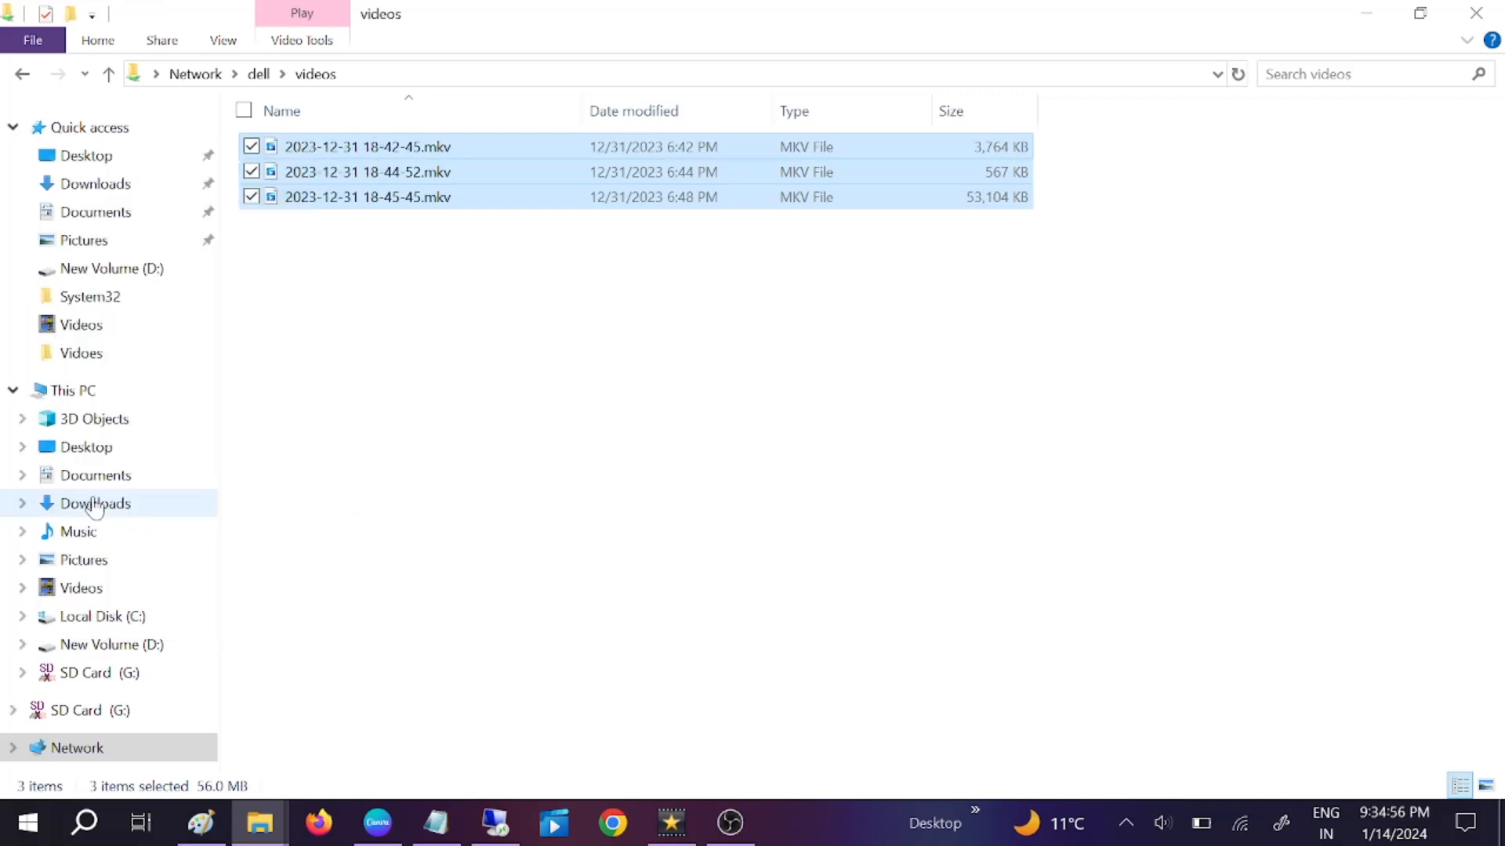
Paste the three MKV files into New Volume (D:), then return to the Network location.
{"action": "left_click", "coordinate": [71, 391]}
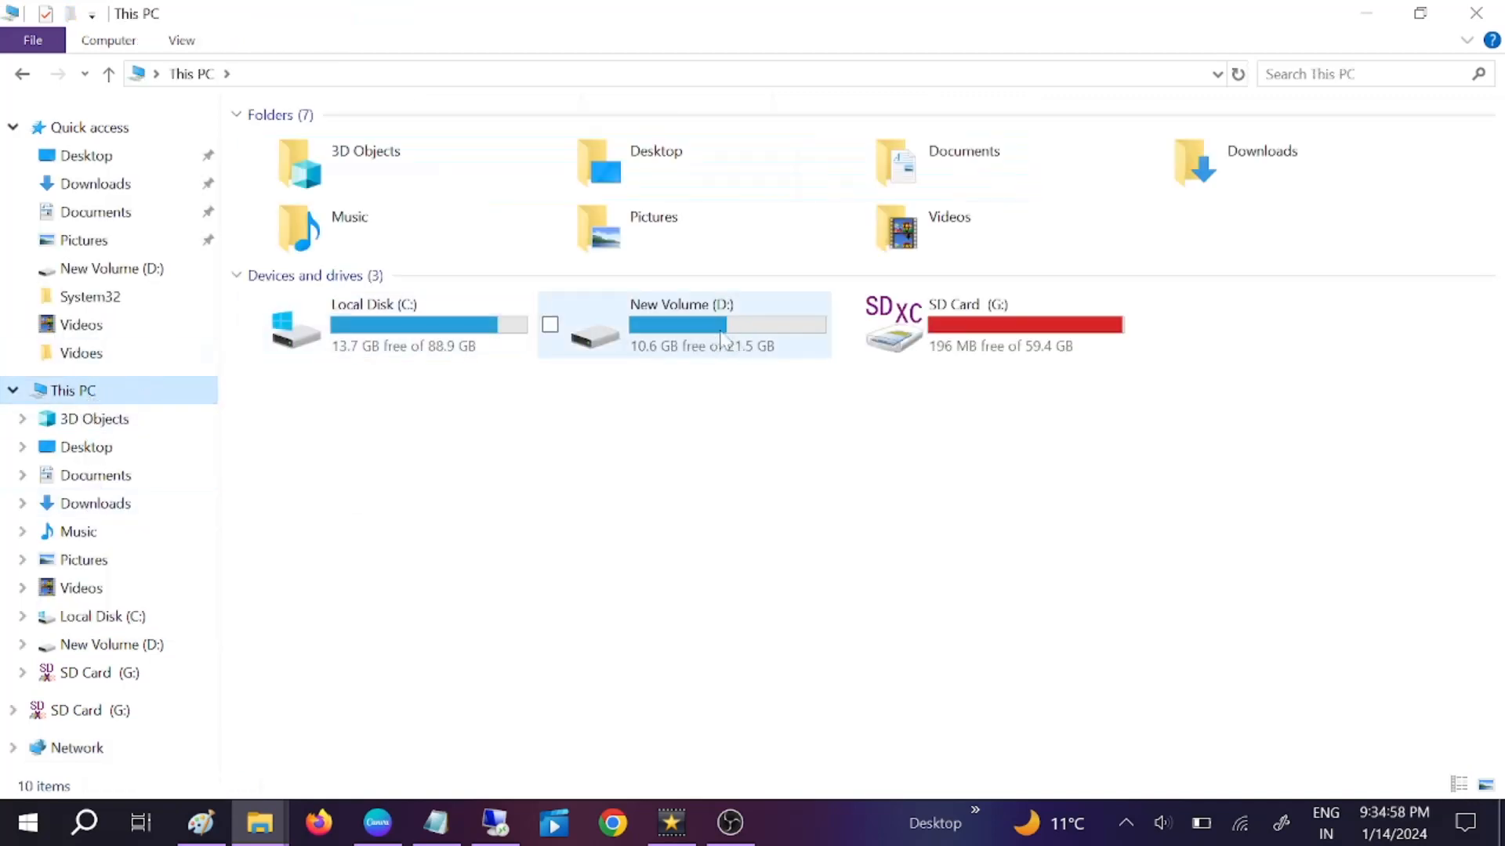
{"action": "double_click", "coordinate": [682, 325]}
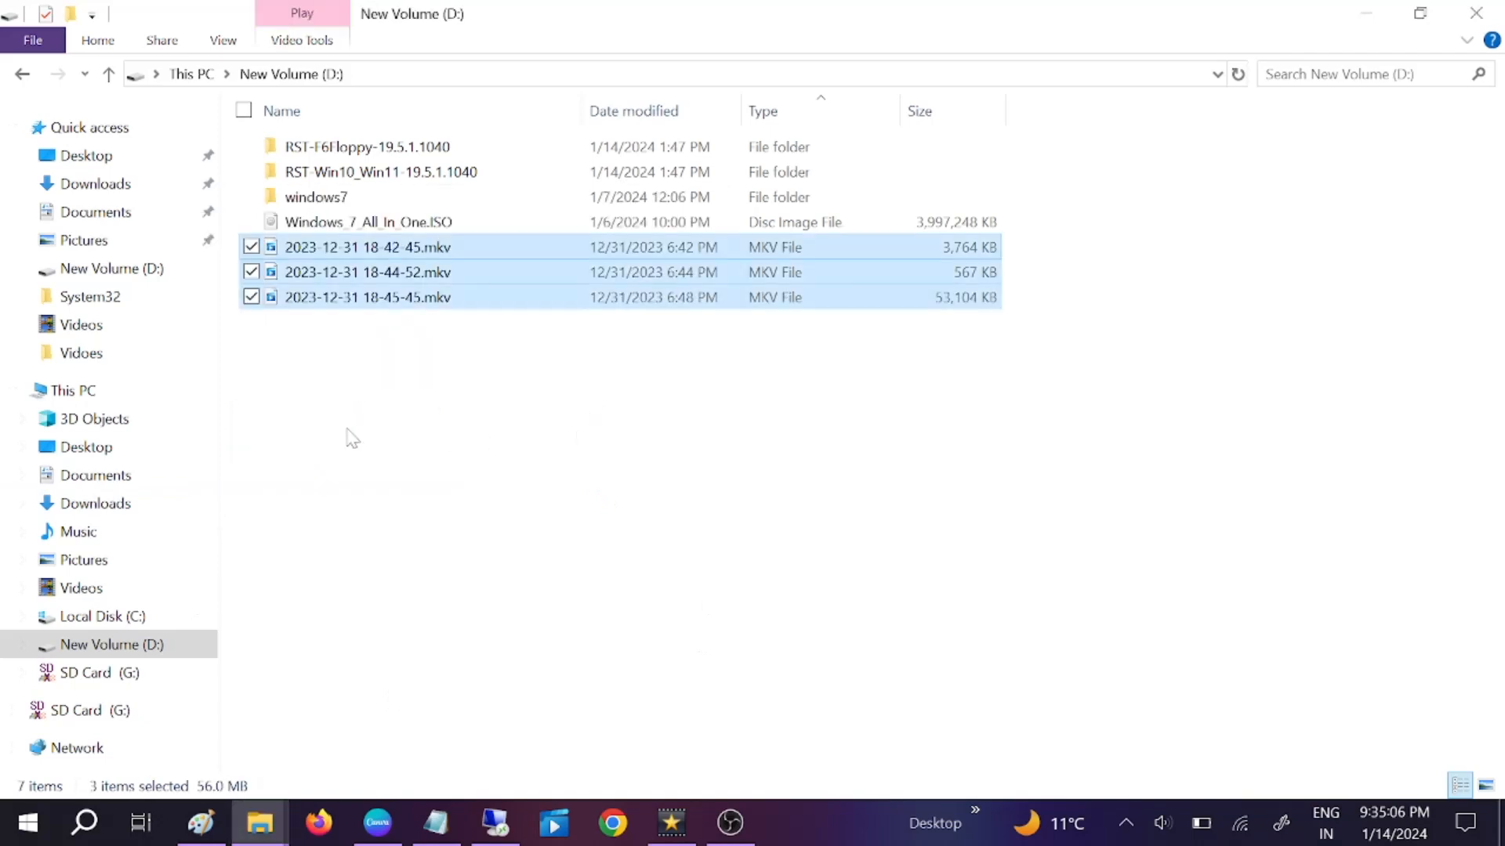
{"action": "left_click", "coordinate": [75, 748]}
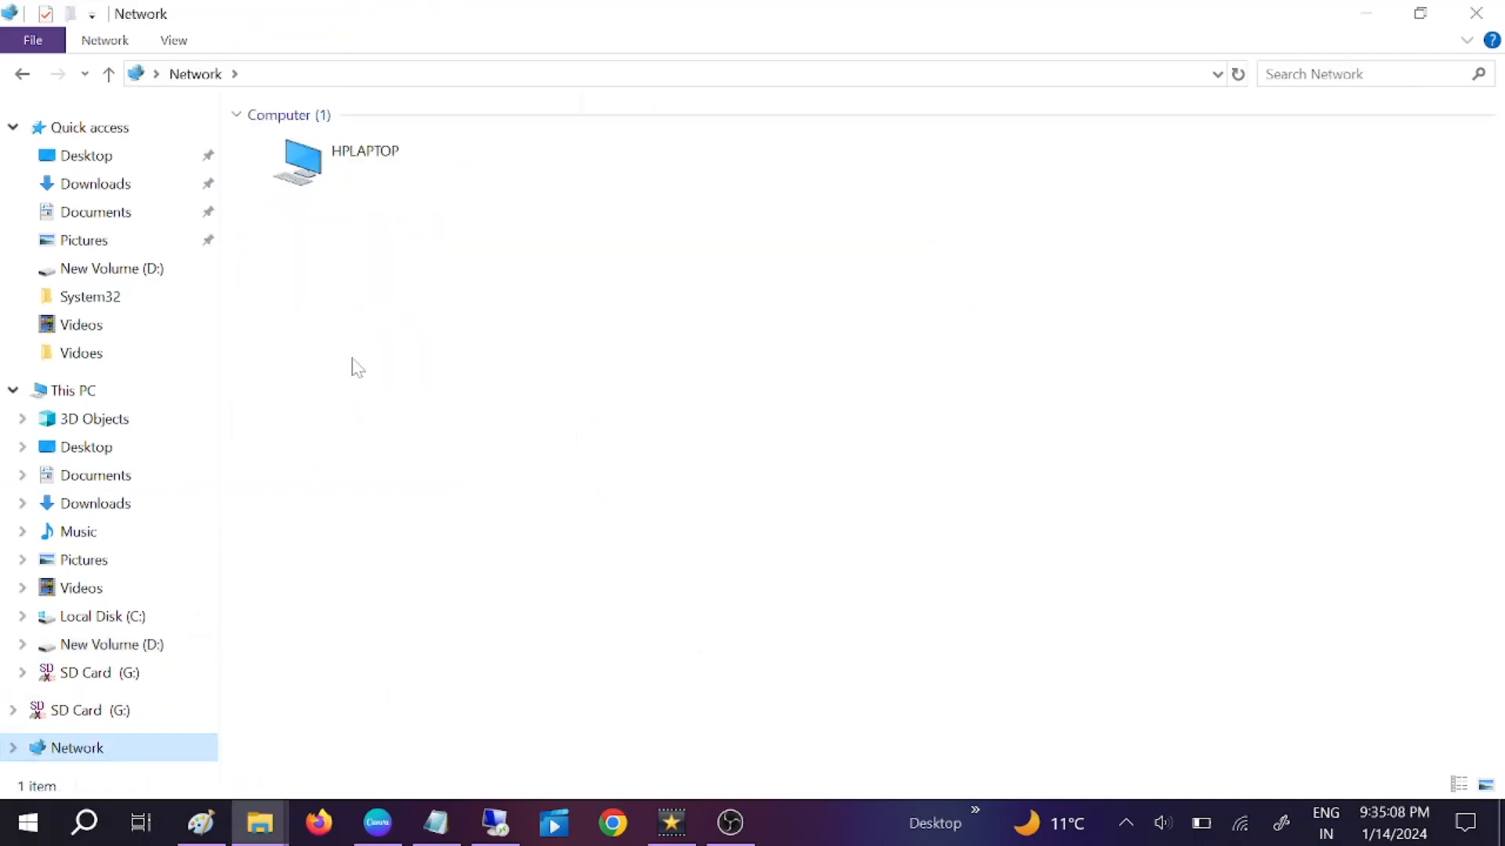
{"action": "mouse_move", "coordinate": [614, 579]}
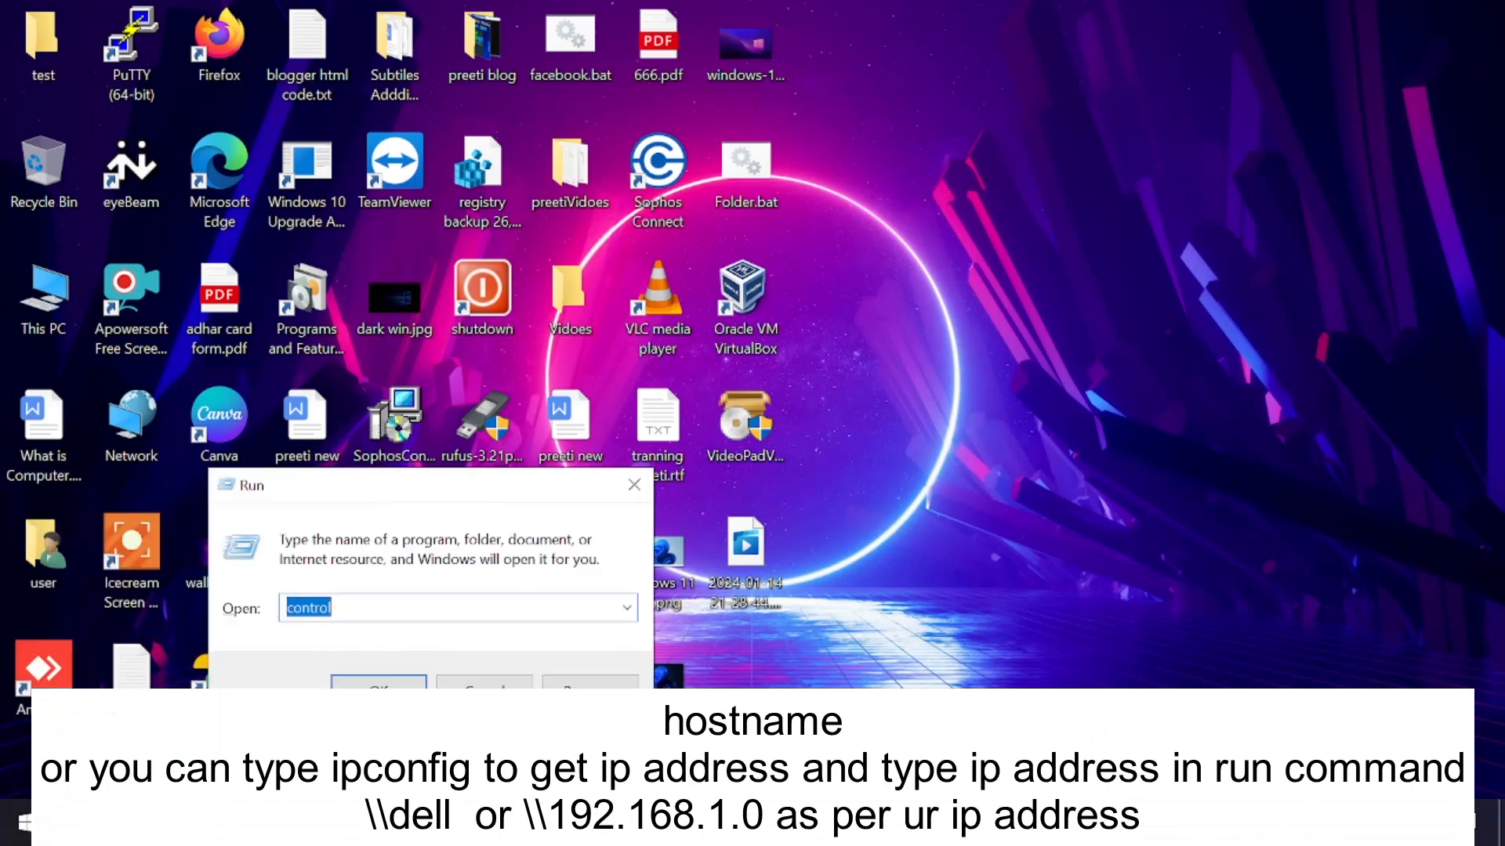
Enter a \\192.168.1.200 IP-address network path into the Run box.
{"action": "type", "text": "\\\\192"}
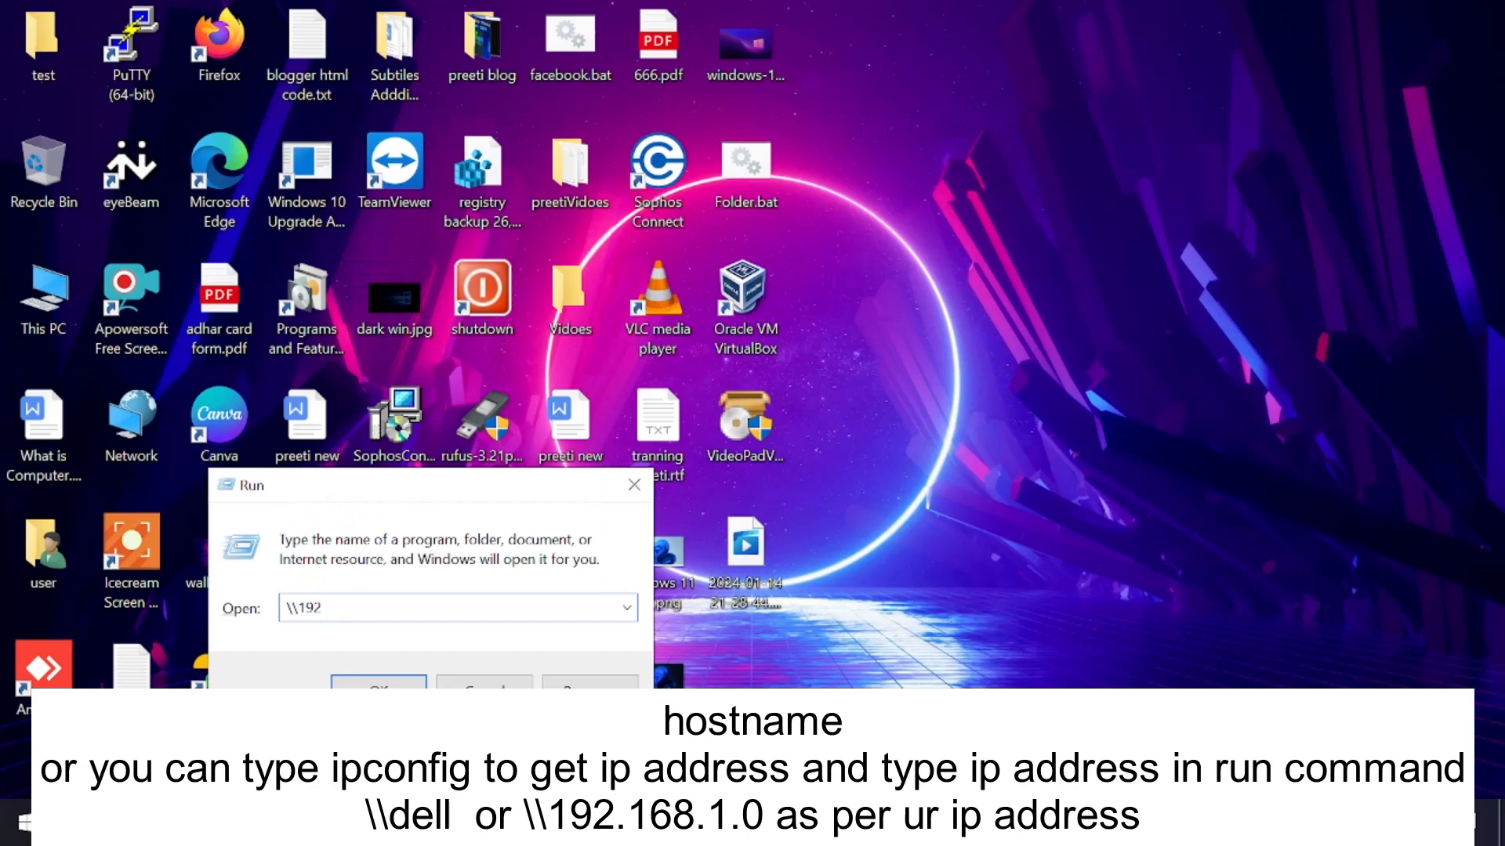
{"action": "type", "text": ".1"}
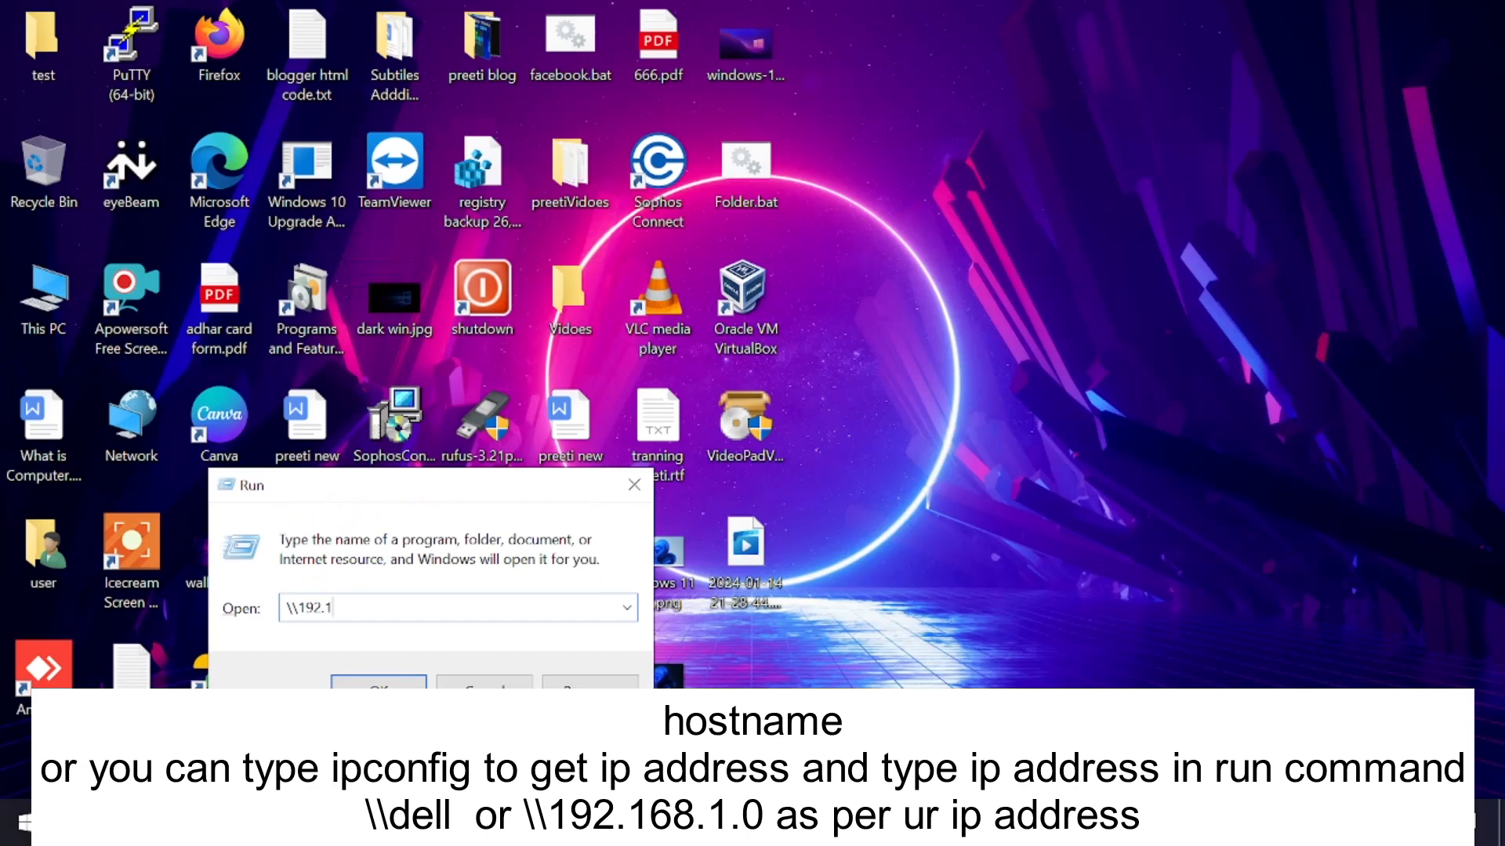
{"action": "type", "text": "16"}
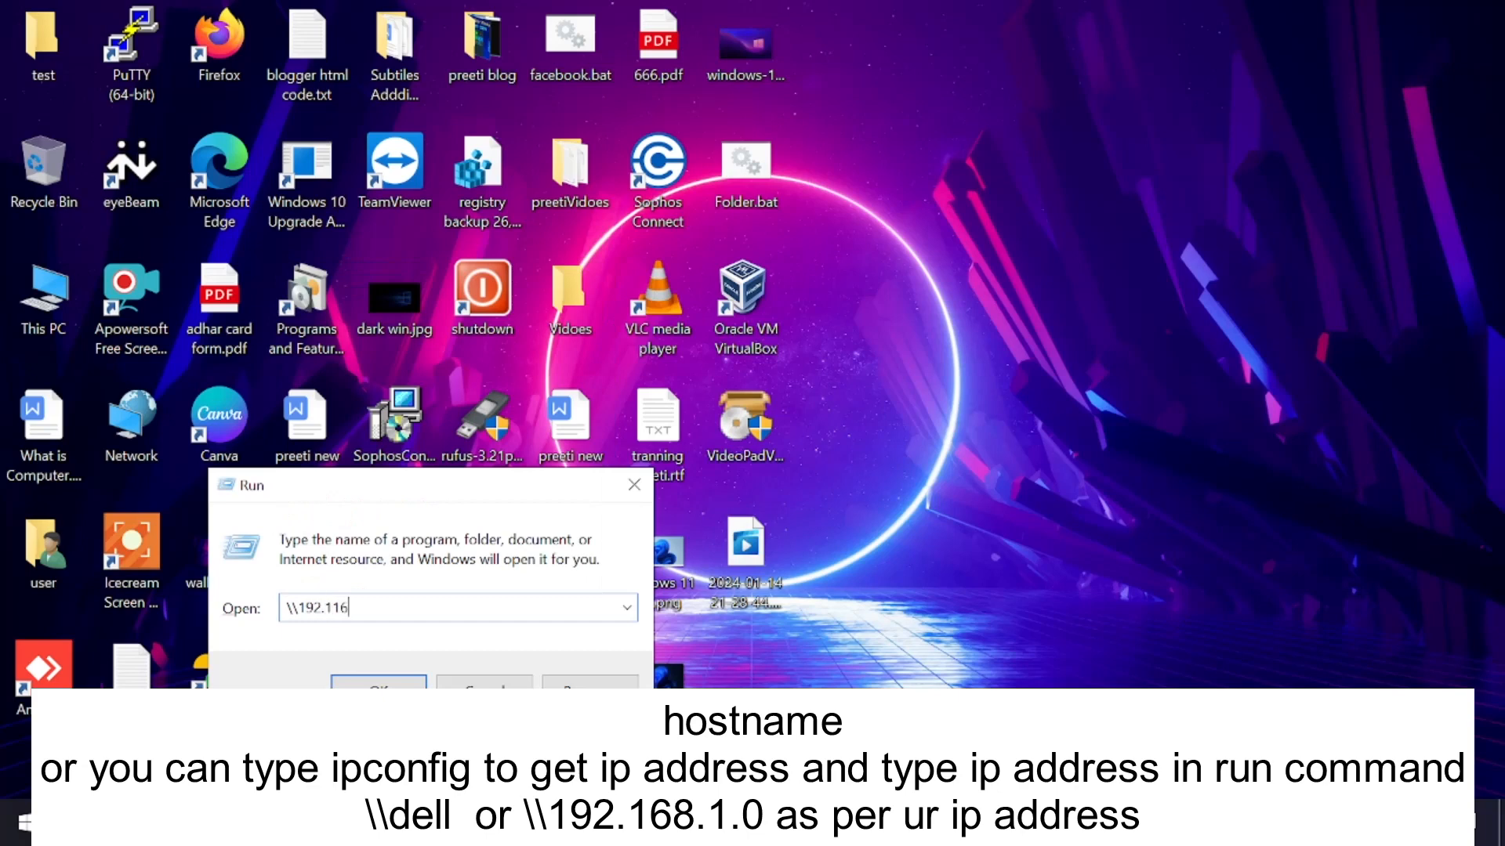
{"action": "type", "text": "8"}
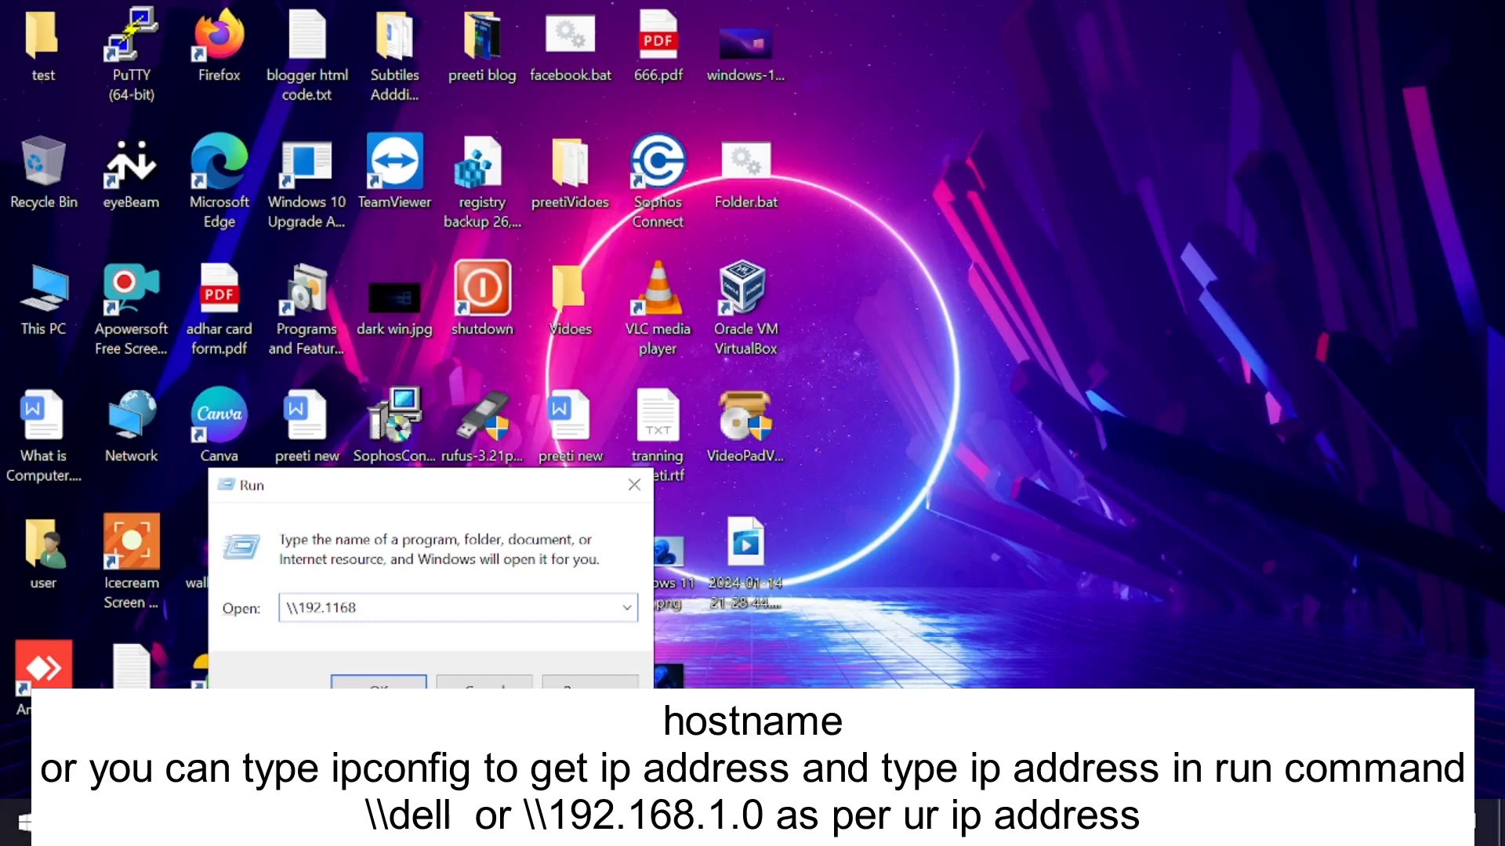
{"action": "type", "text": ".1."}
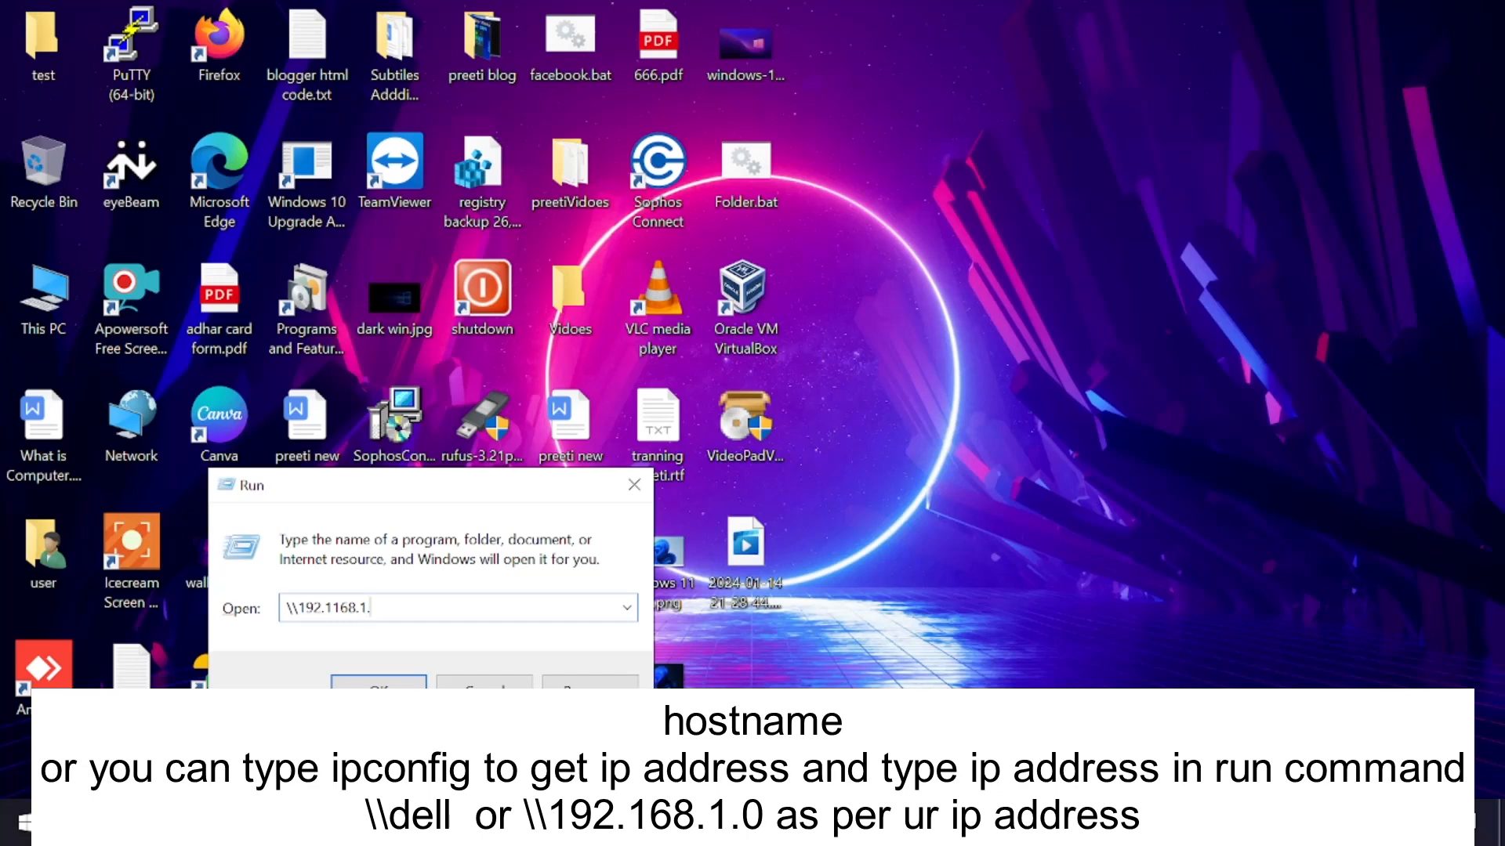
{"action": "type", "text": "200"}
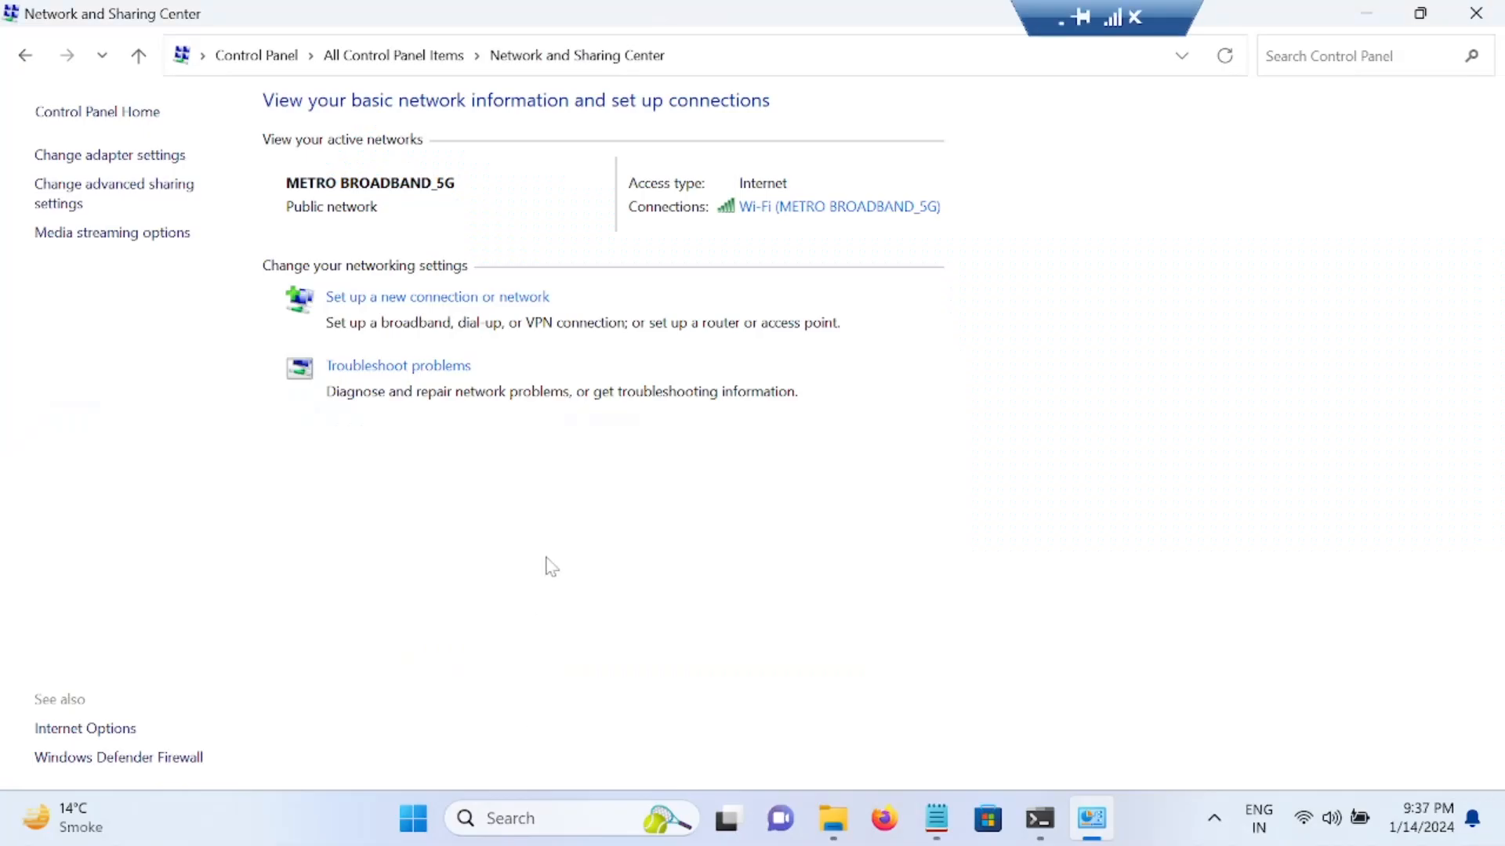
Close Network and Sharing Center and the videos window, then bring up the desktop menu to refresh.
{"action": "left_click", "coordinate": [857, 818]}
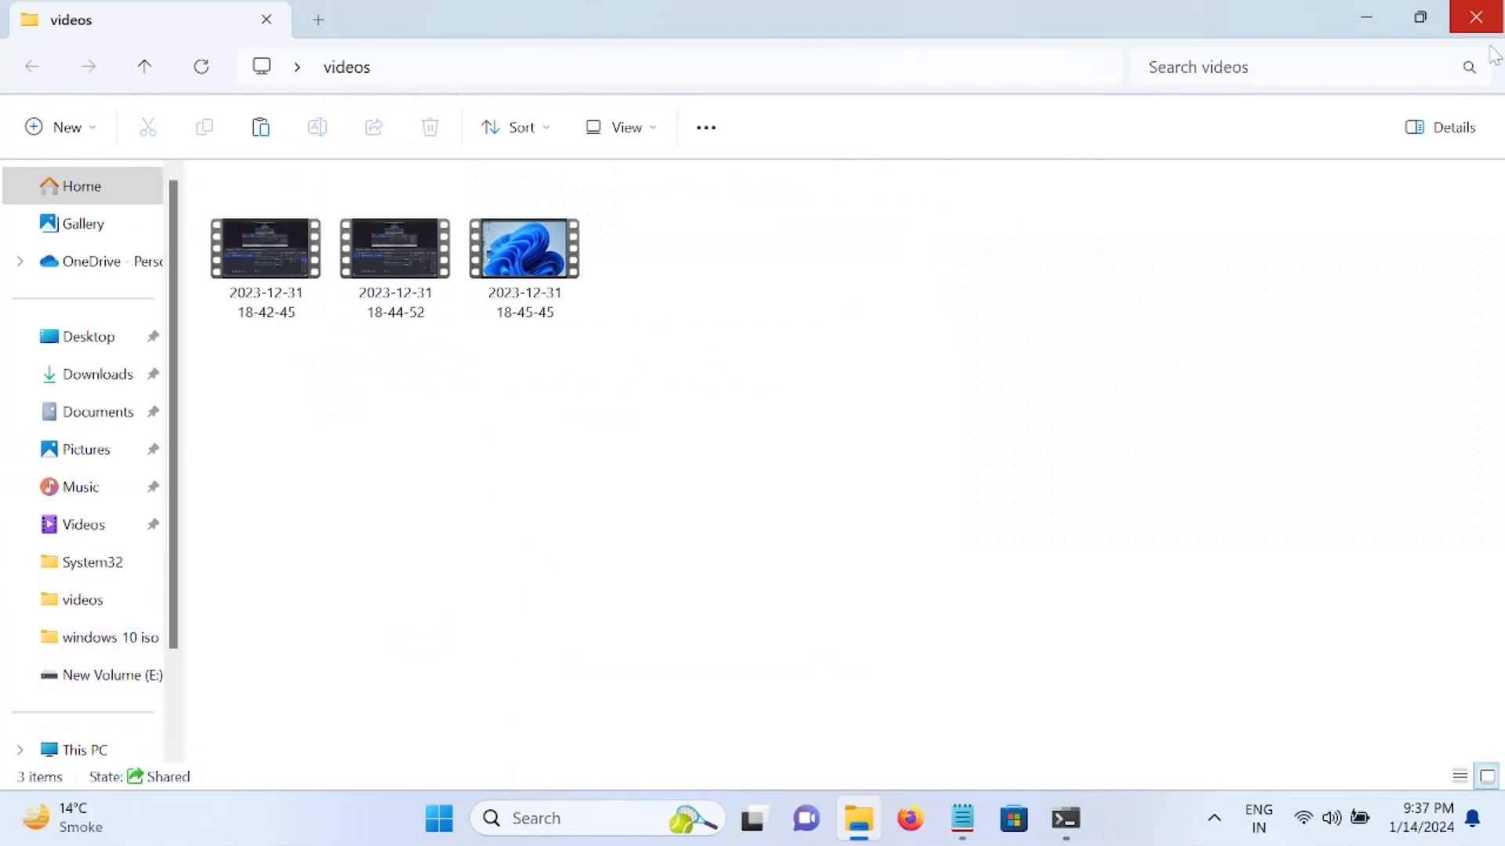
{"action": "left_click", "coordinate": [1475, 17]}
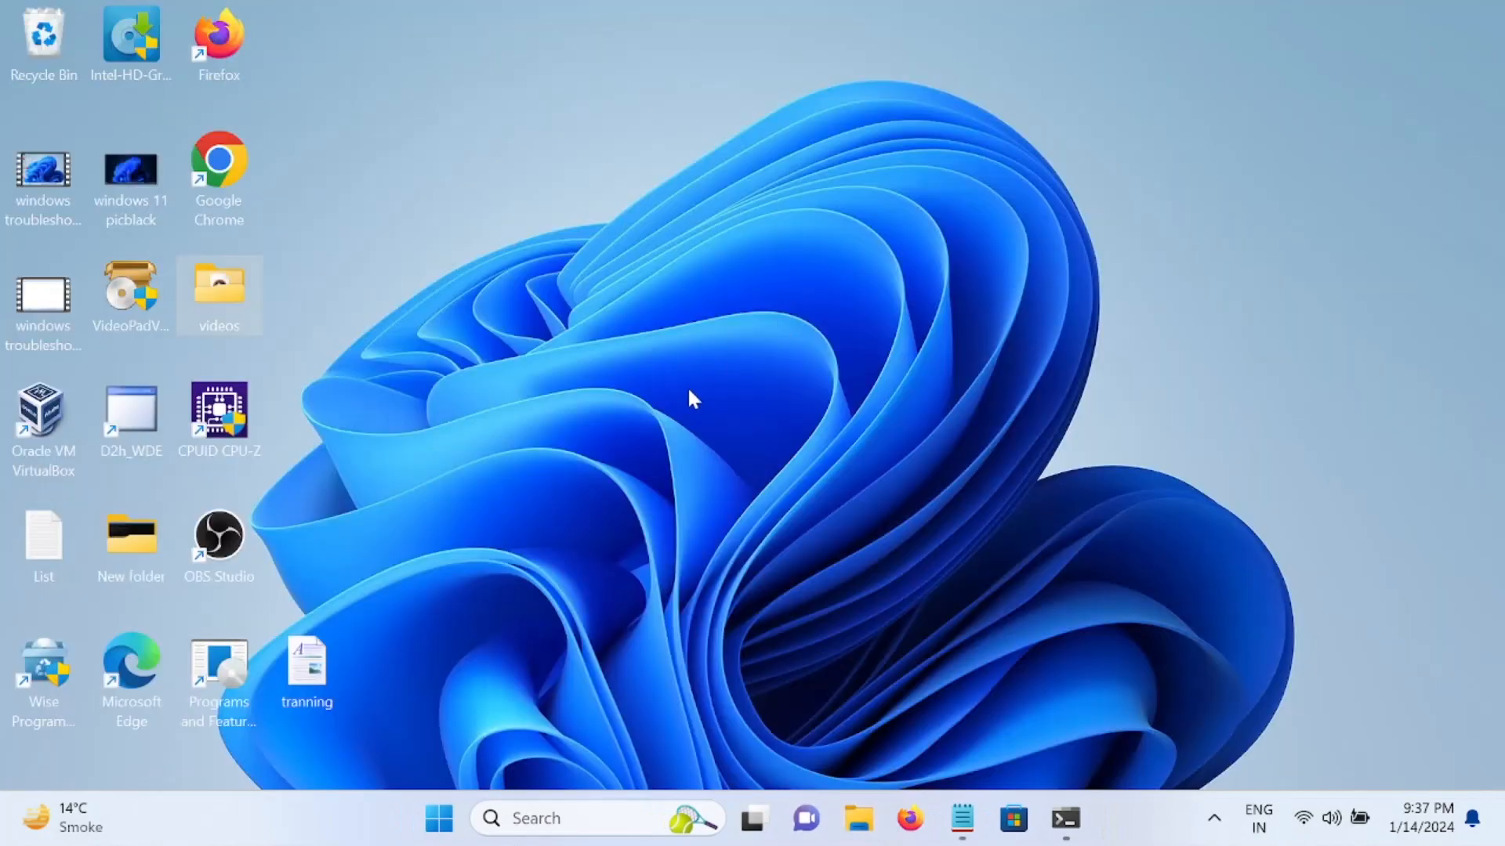
{"action": "right_click", "coordinate": [693, 399]}
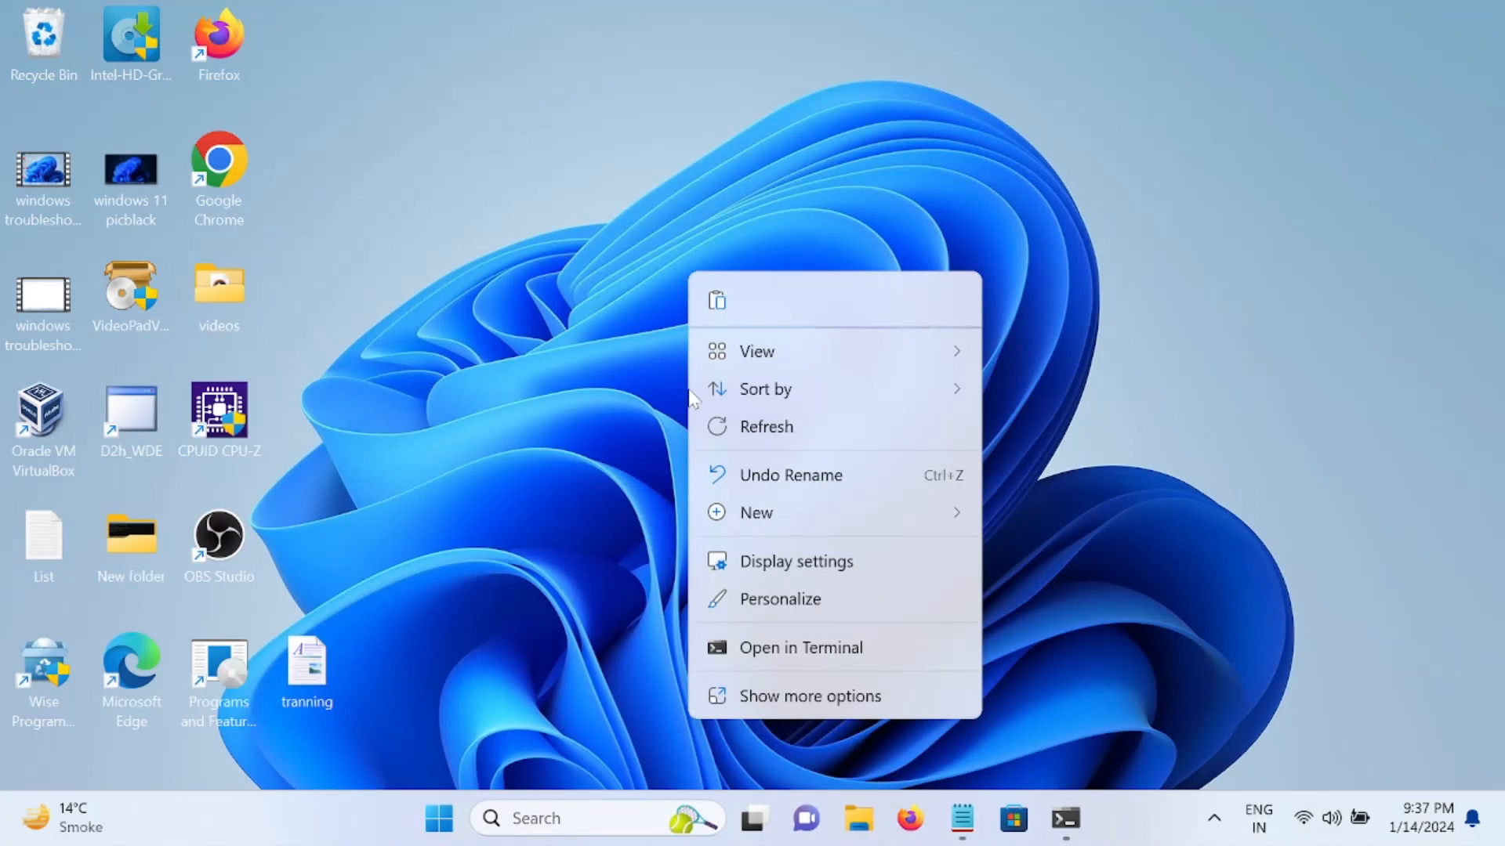
{"action": "mouse_move", "coordinate": [768, 435]}
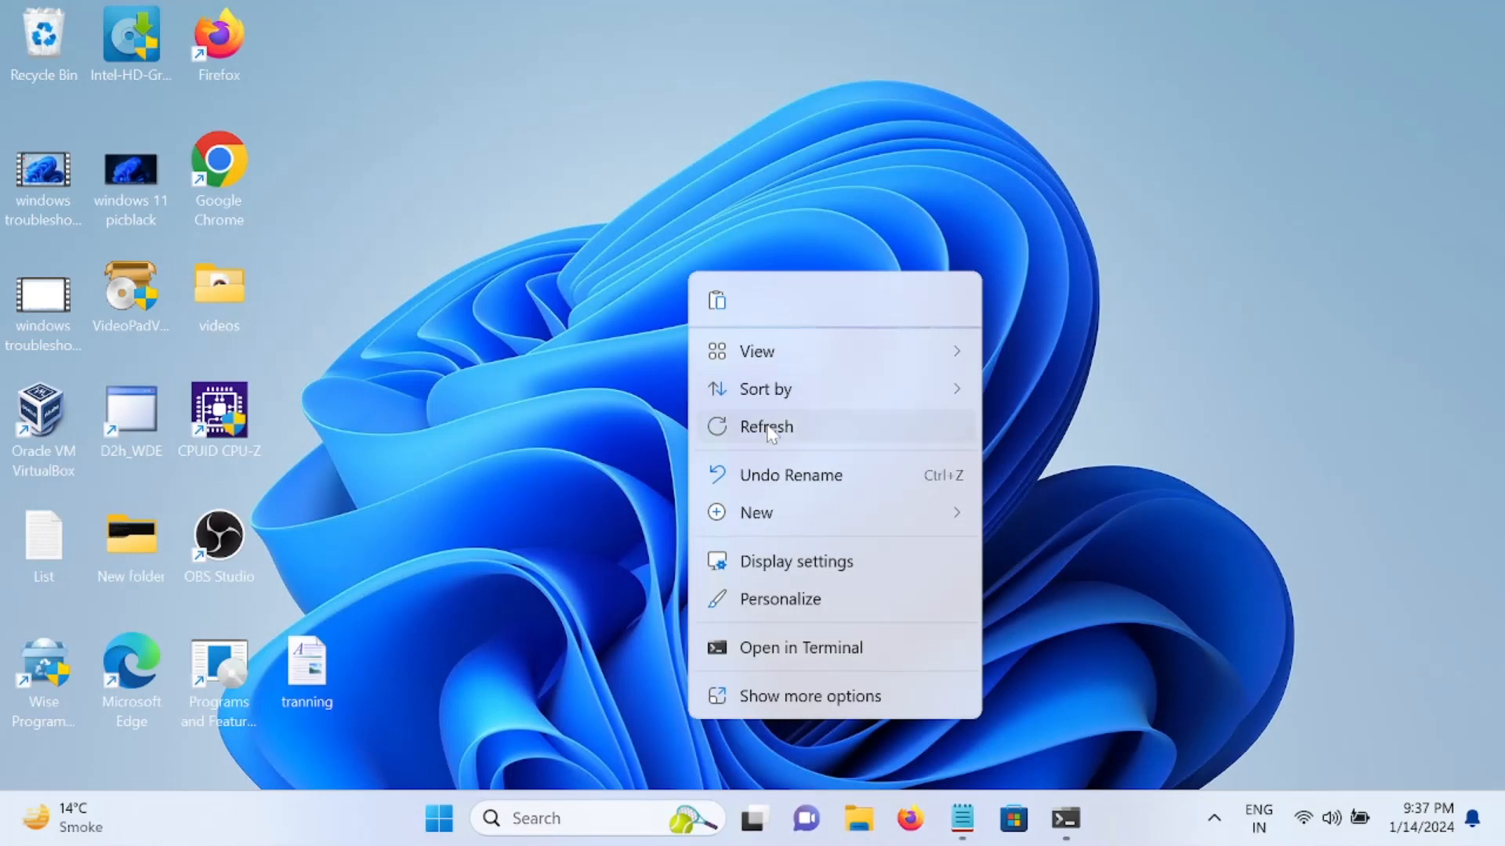